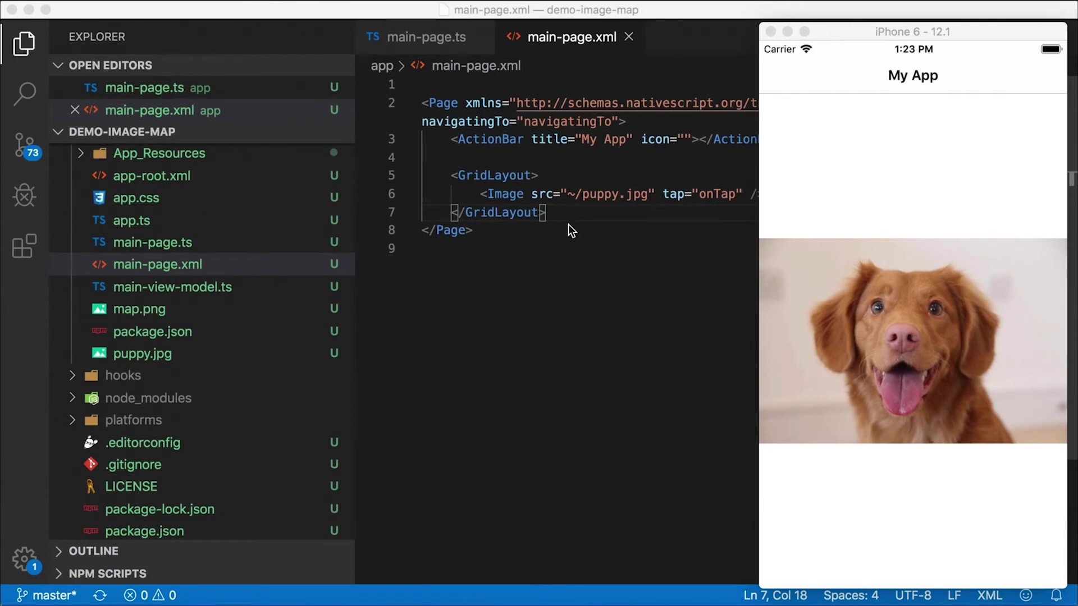
mouse_move(784, 345)
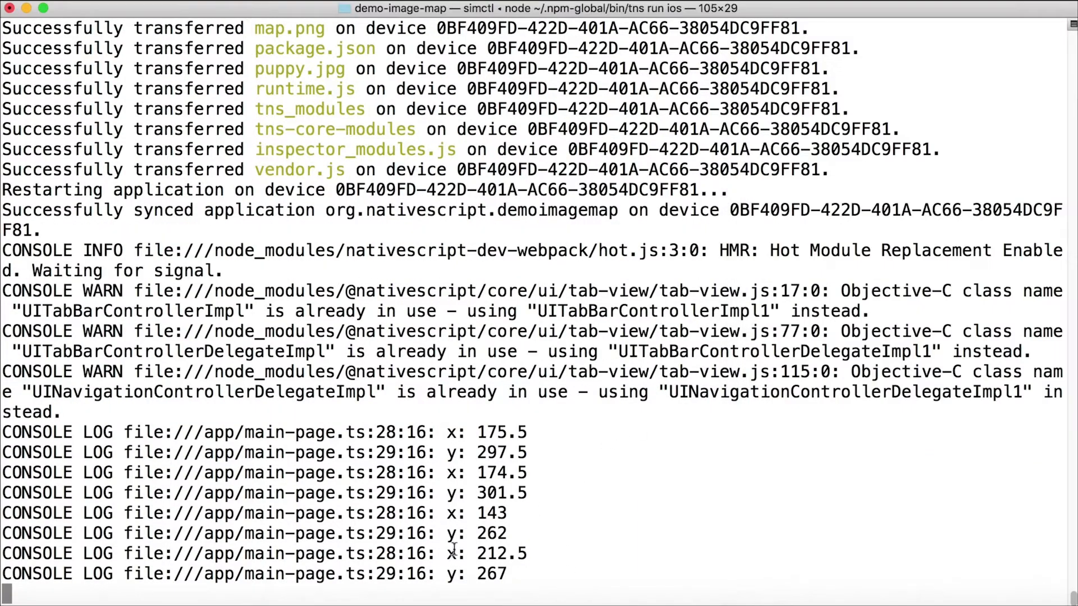
mouse_move(601, 590)
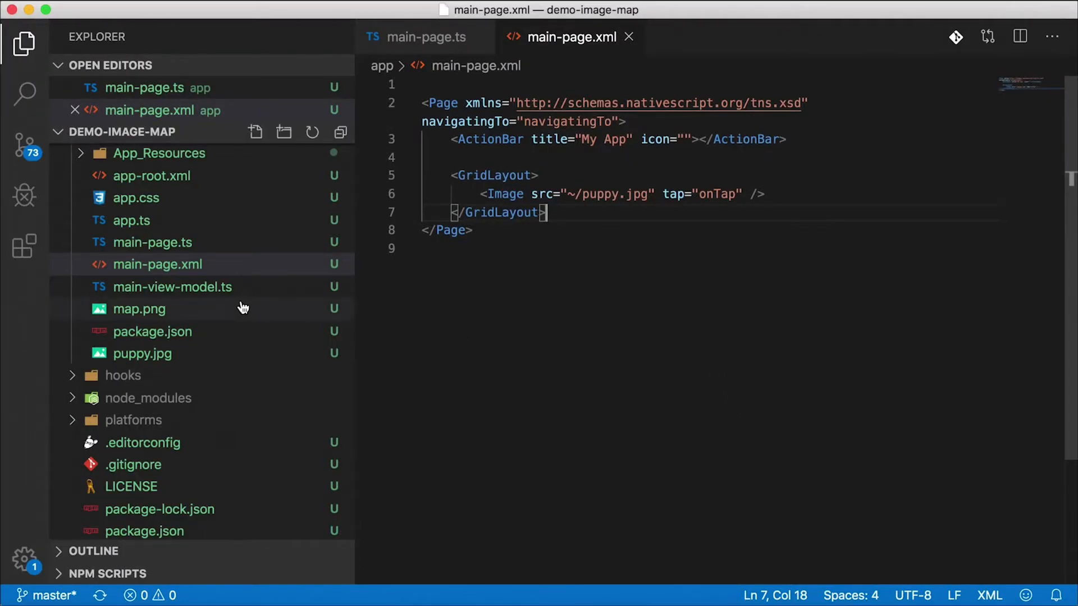
Change the Image src from puppy.jpg to map.png so the app shows the city map.
double_click(611, 195)
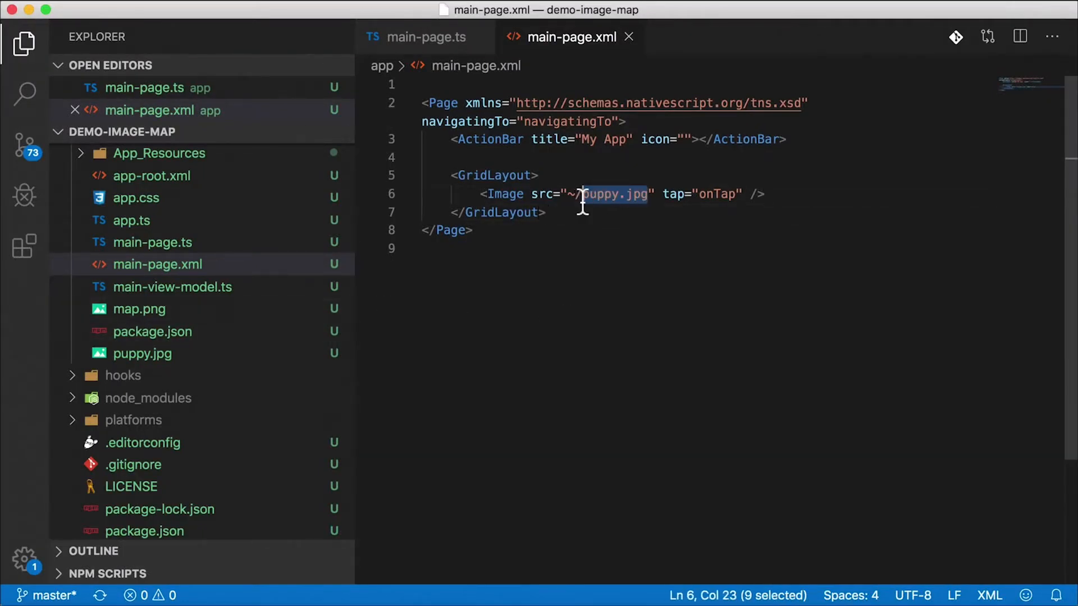
text(map.png)
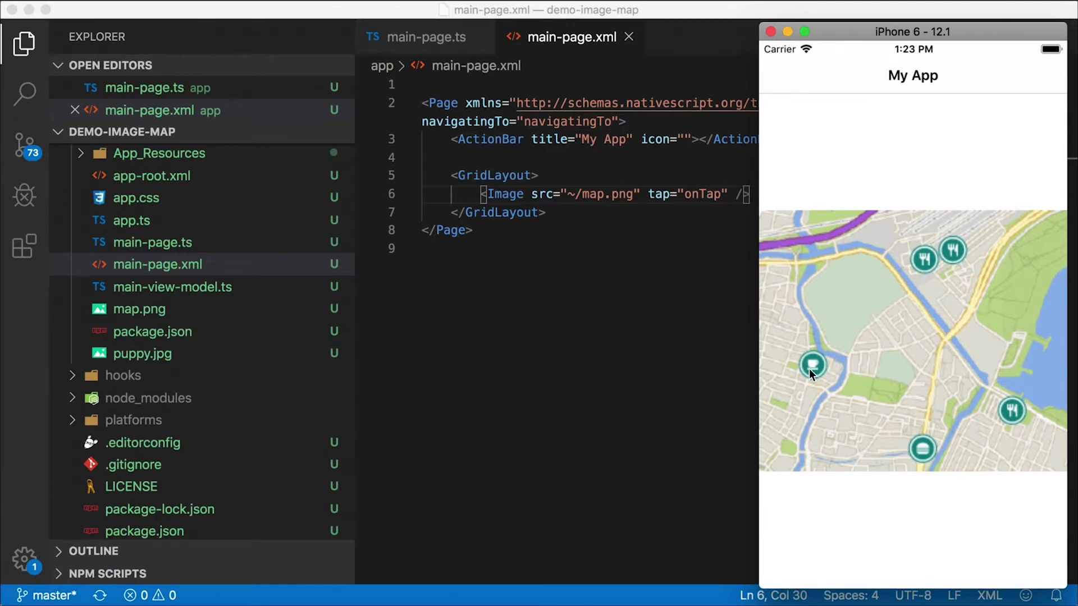
mouse_move(838, 375)
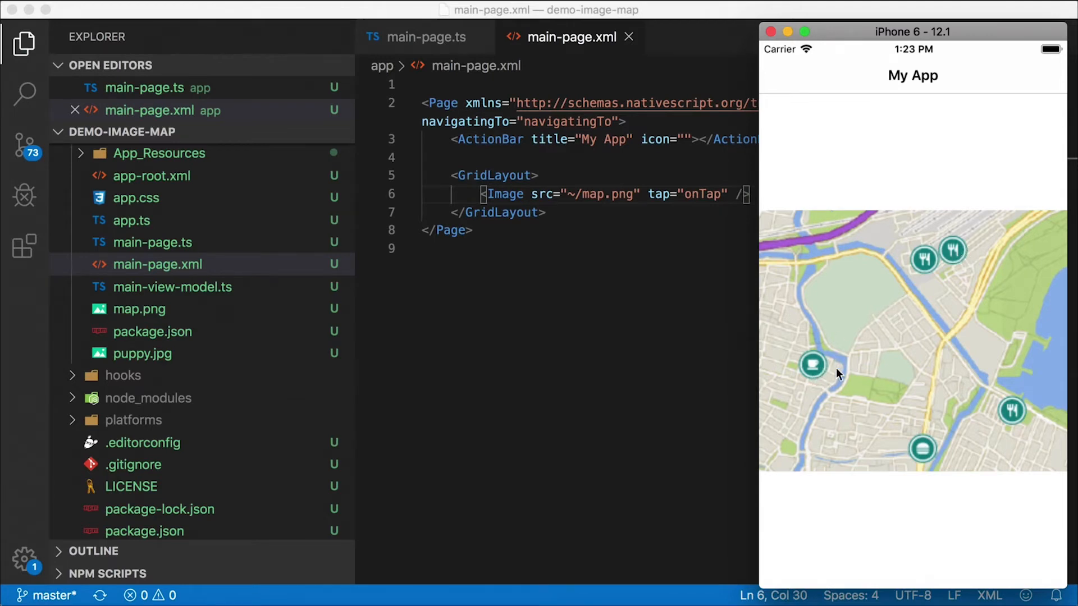
mouse_move(845, 310)
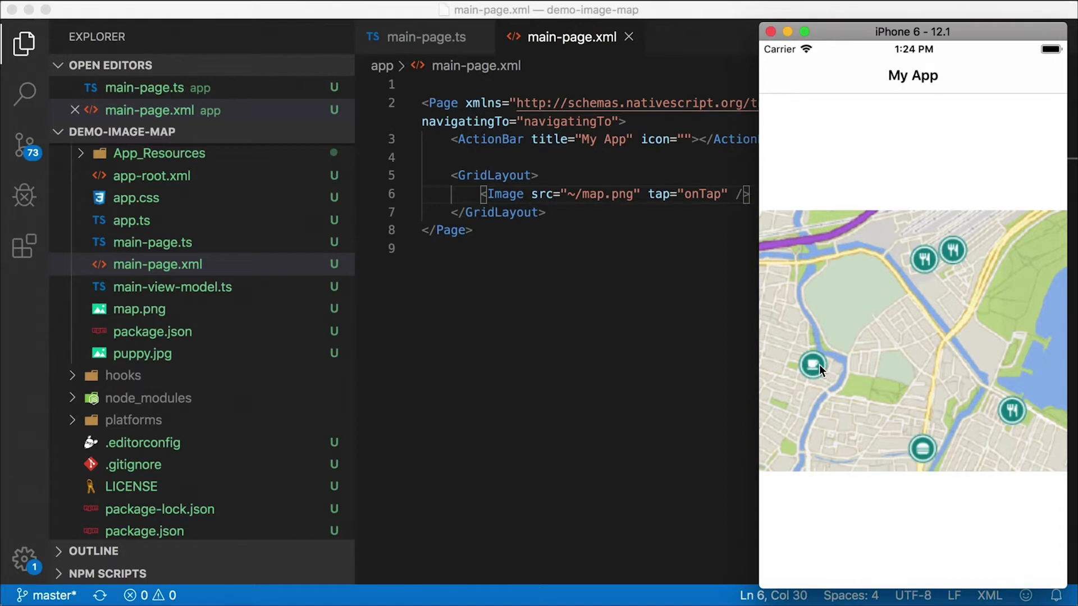
mouse_move(886, 462)
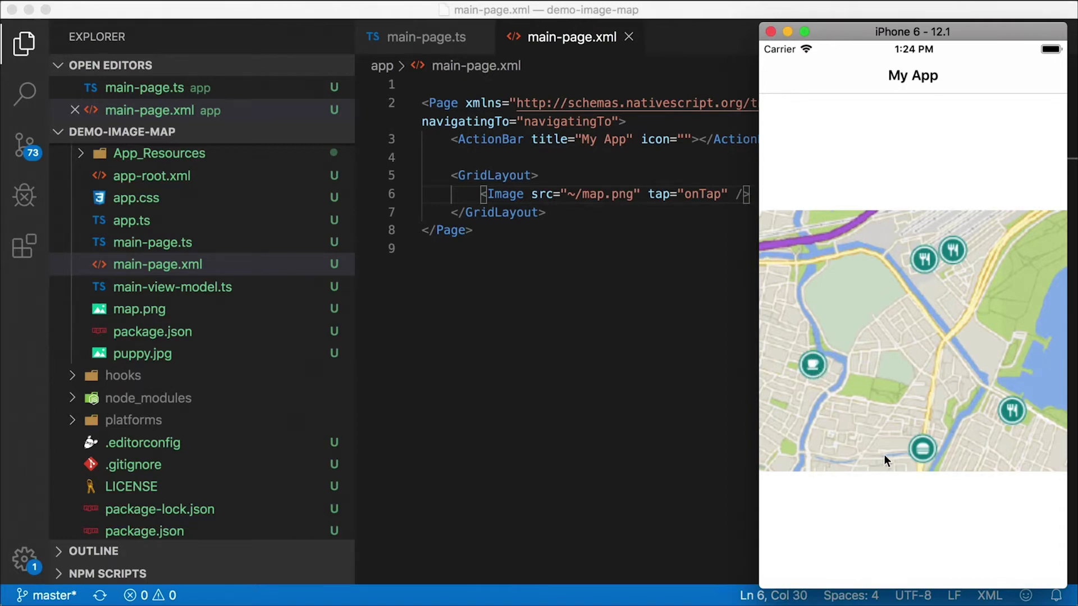
mouse_move(933, 327)
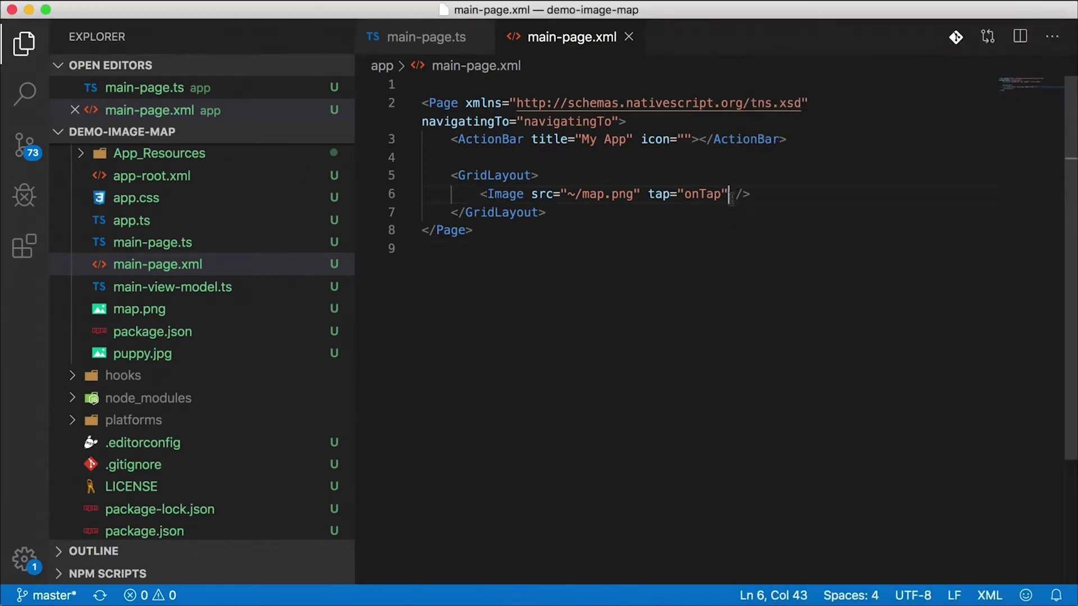
Add verticalAlignment="top" to the Image tag and tap the cafe marker in the simulator to test.
text(verti)
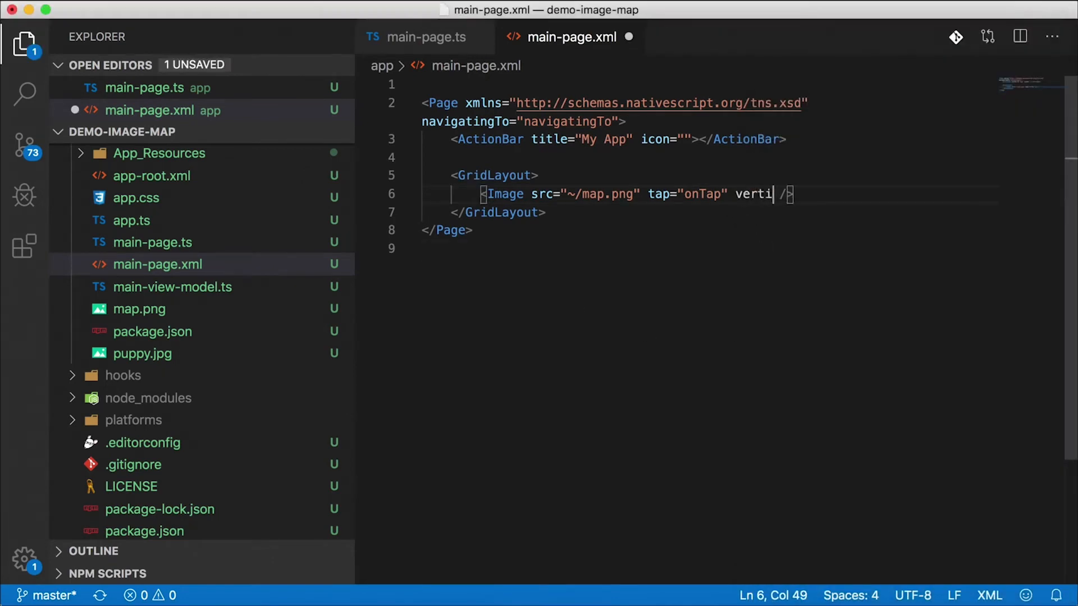
text(calAlignment="tpo")
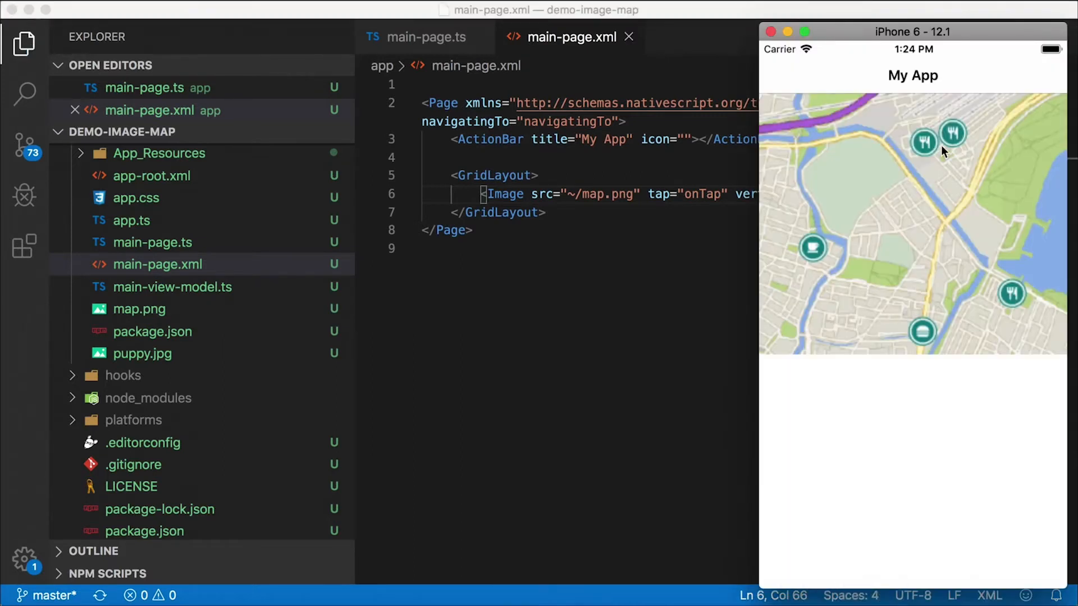
mouse_move(767, 101)
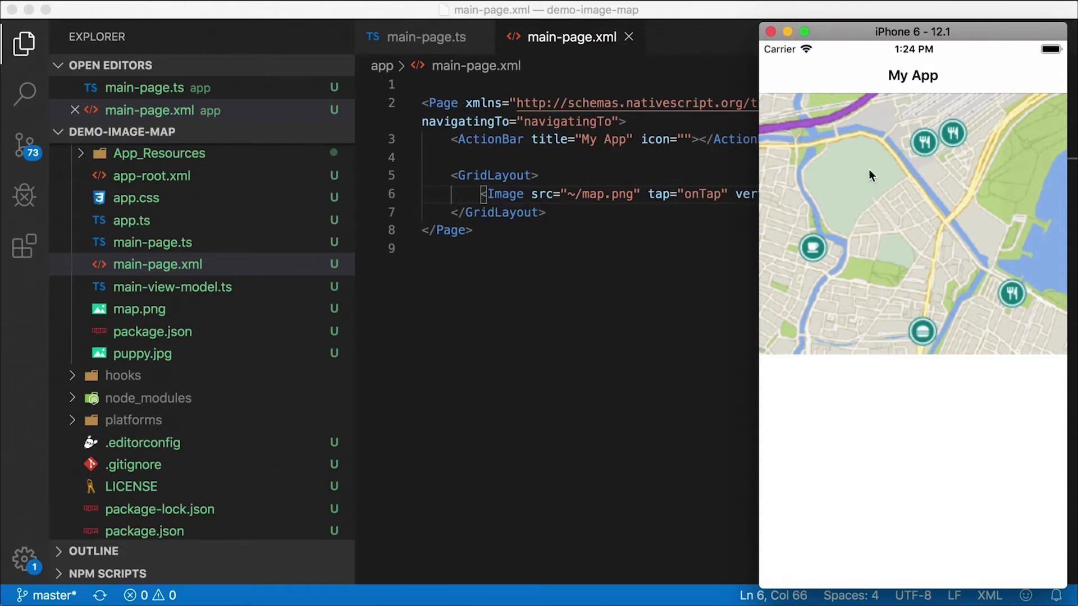
mouse_move(897, 251)
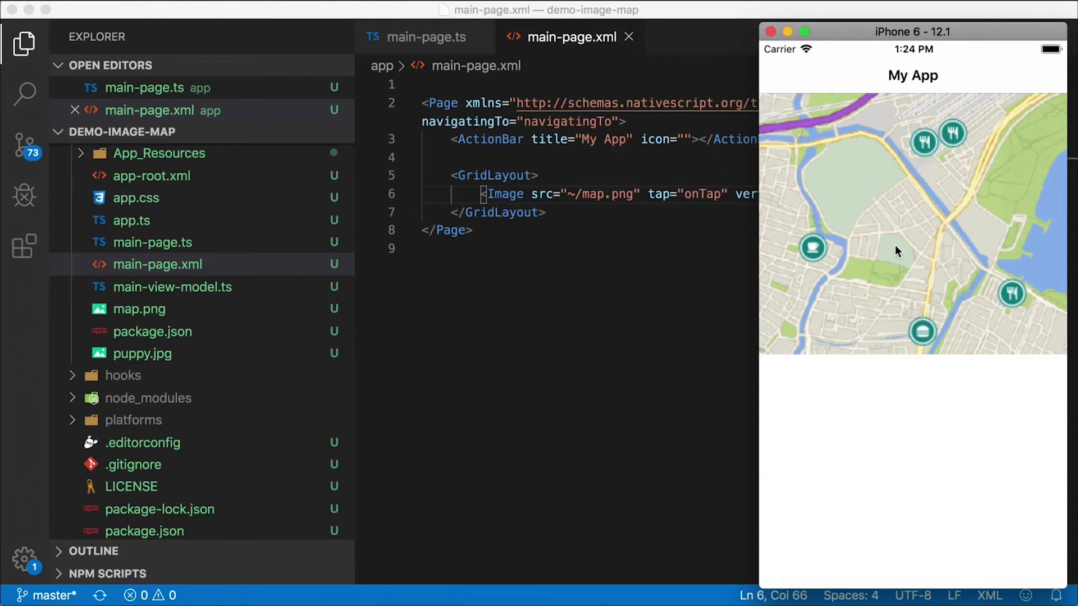
mouse_move(872, 235)
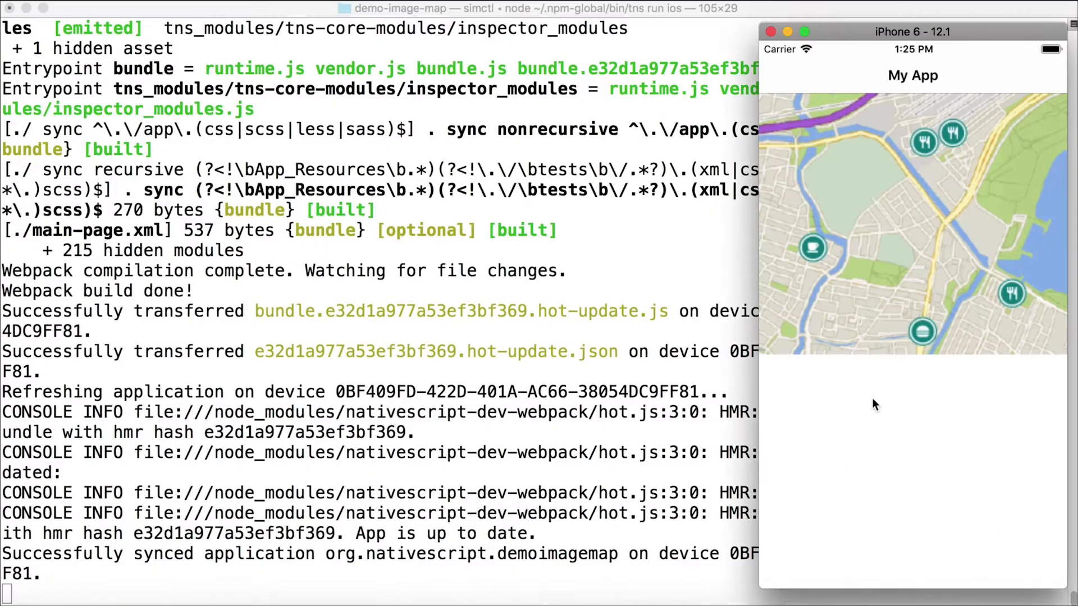
mouse_move(813, 249)
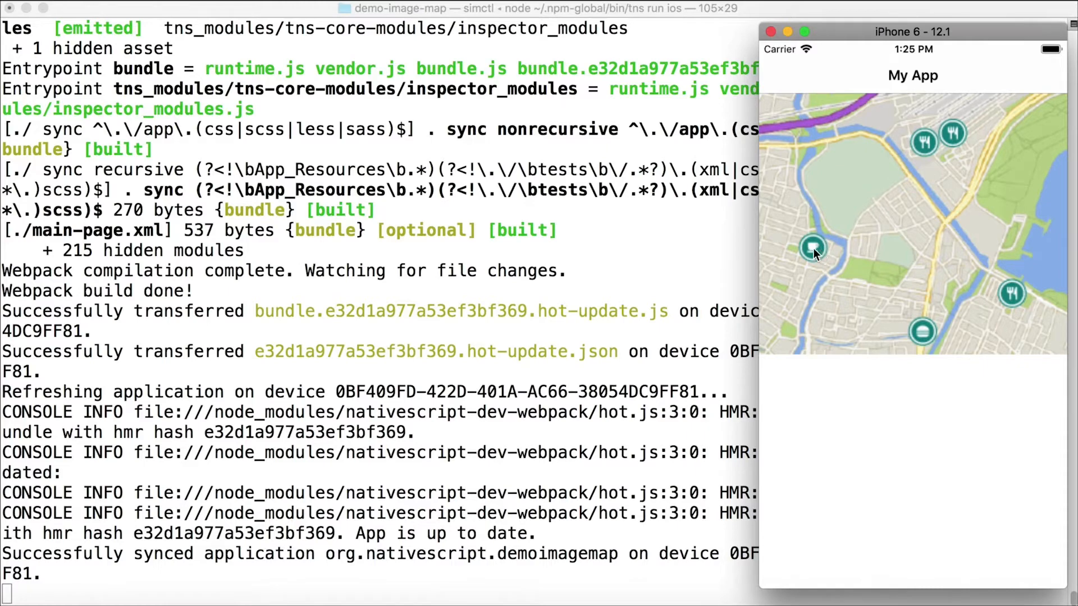
click(813, 249)
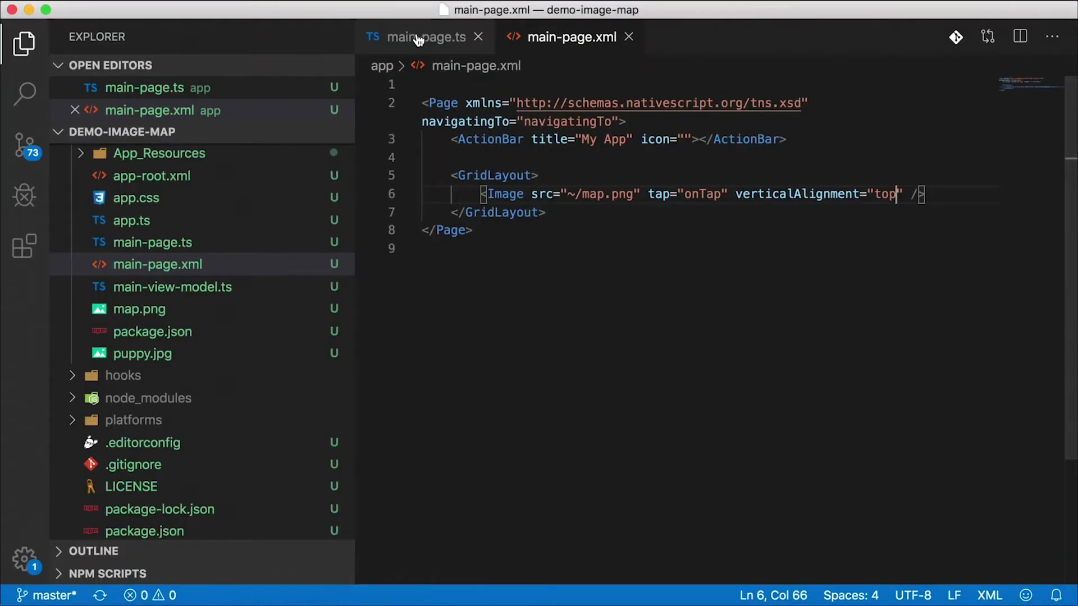
Switch to main-page.ts to view the onTap handler.
click(424, 36)
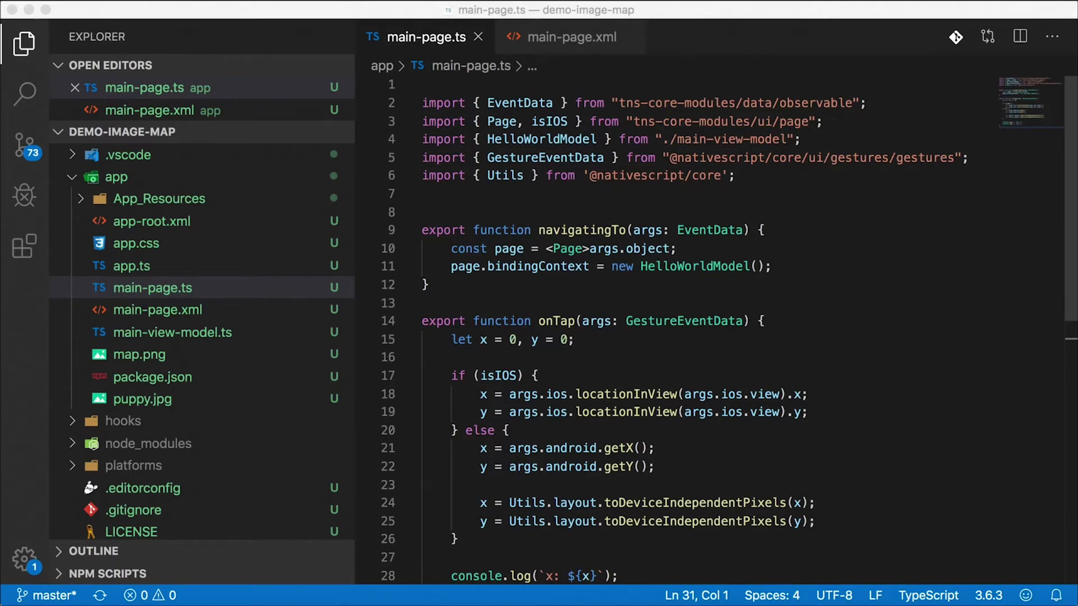
mouse_move(176, 298)
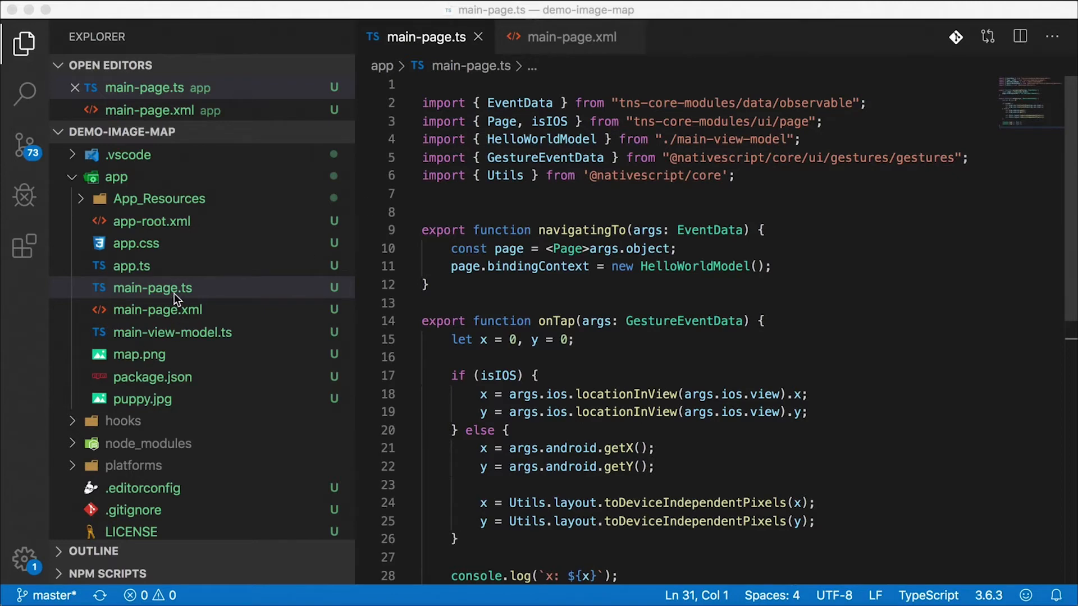
mouse_move(256, 132)
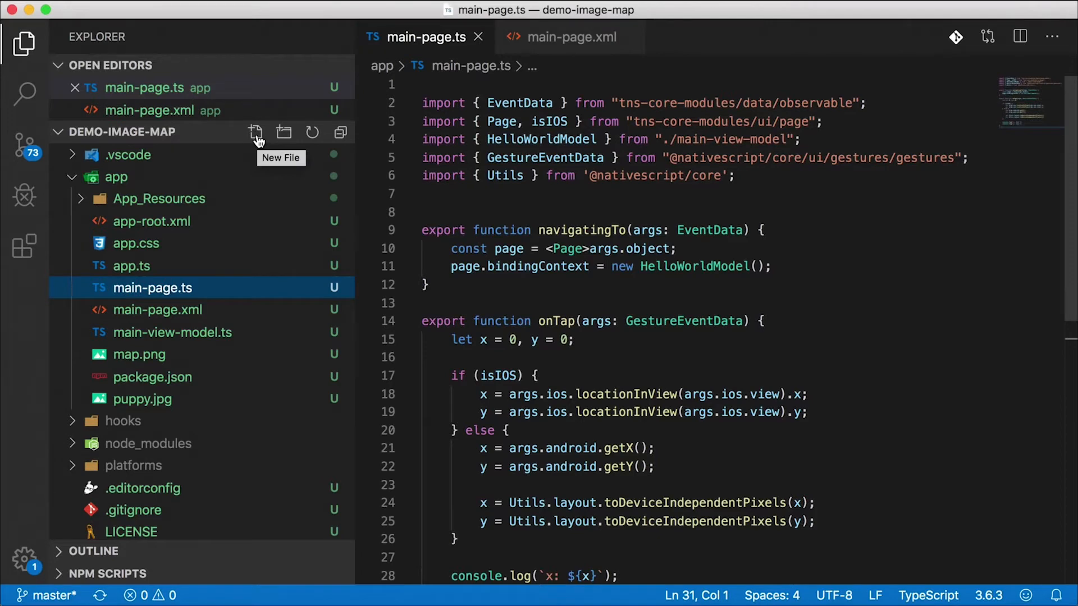
Create geometry.ts in the app folder with an exported Rect class.
click(255, 133)
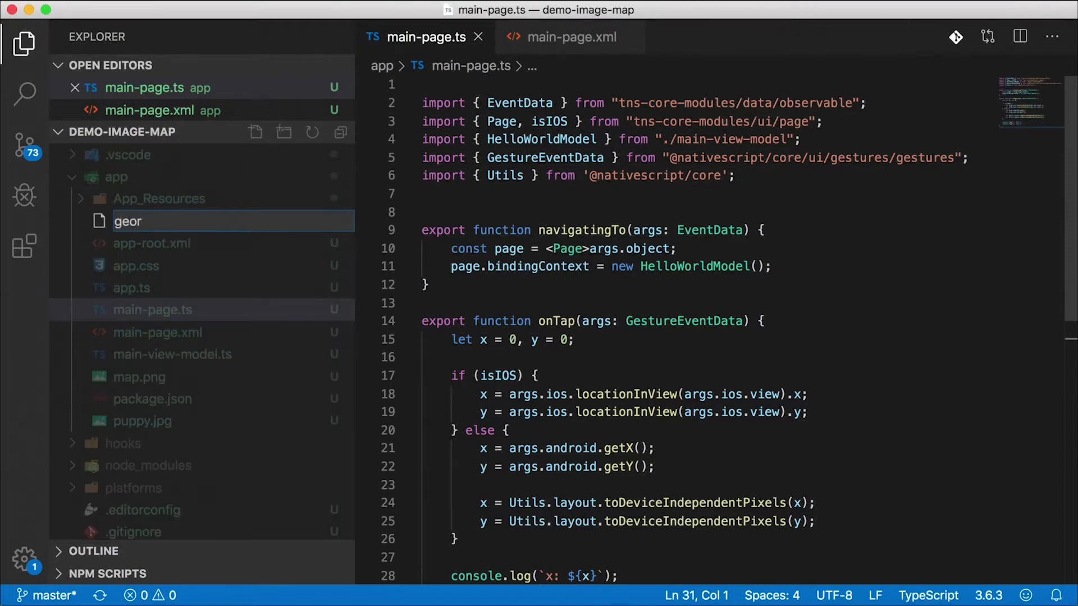
text(metry.ts)
key(Enter)
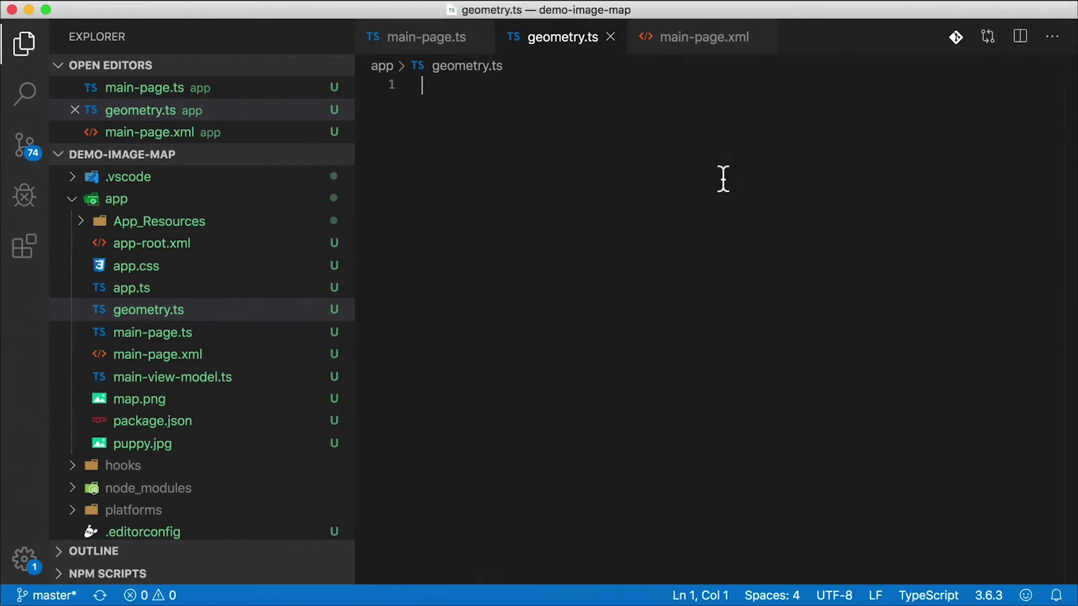
text(export)
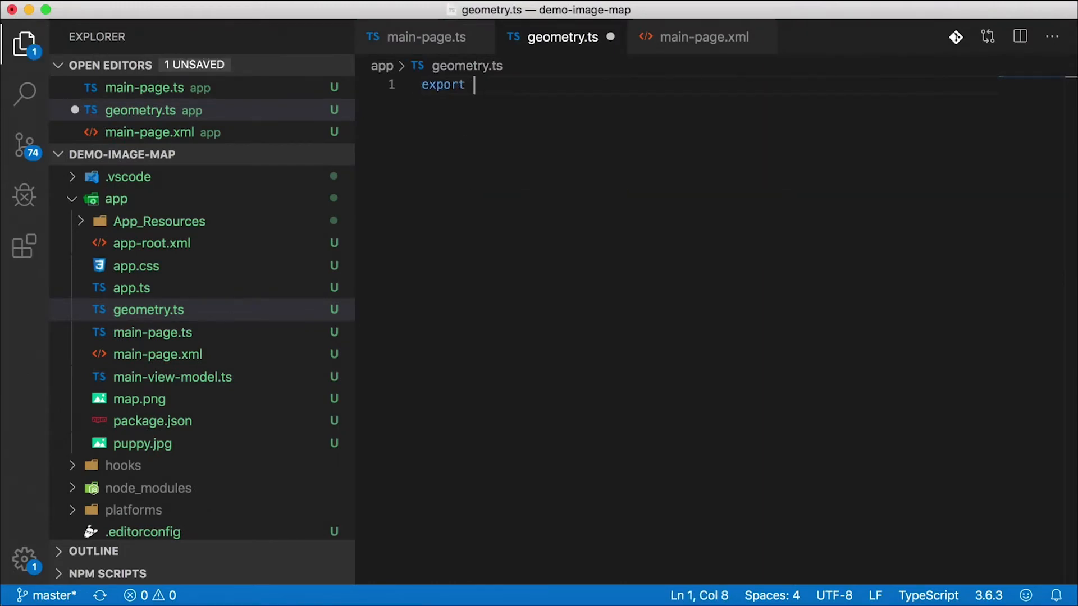
text(class Re)
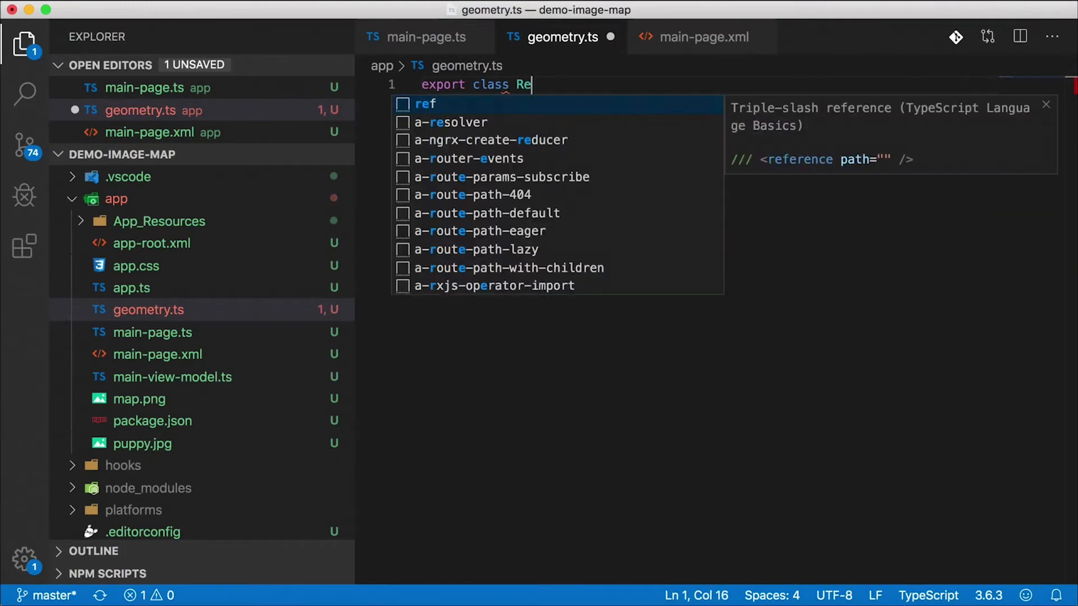
text(ct {)
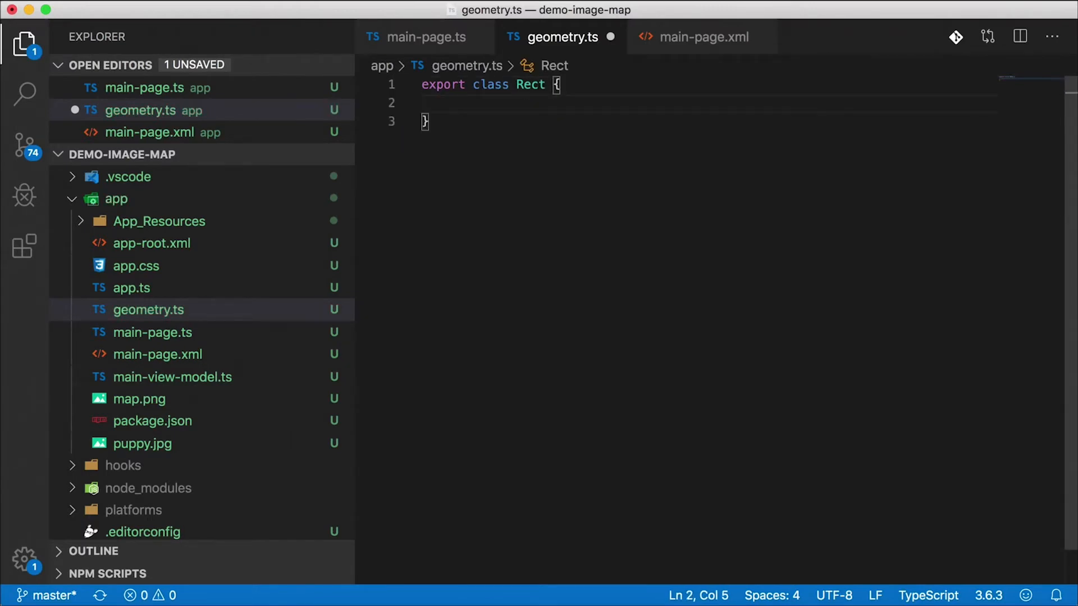
click(451, 104)
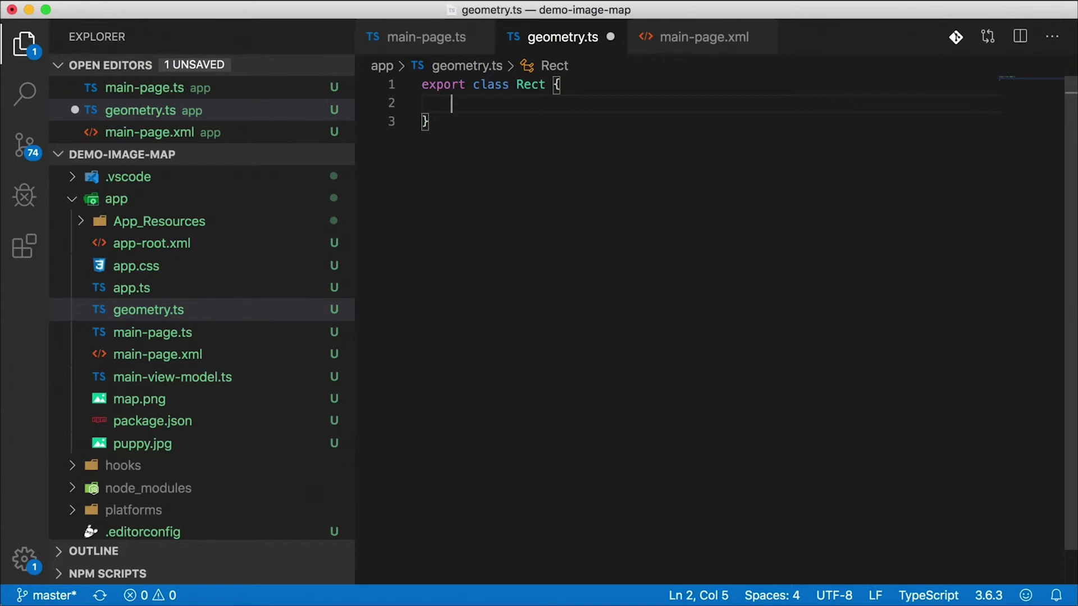
Add a public origin: Point property, importing Point from tns-core-modules/ui/core/view.
text(public)
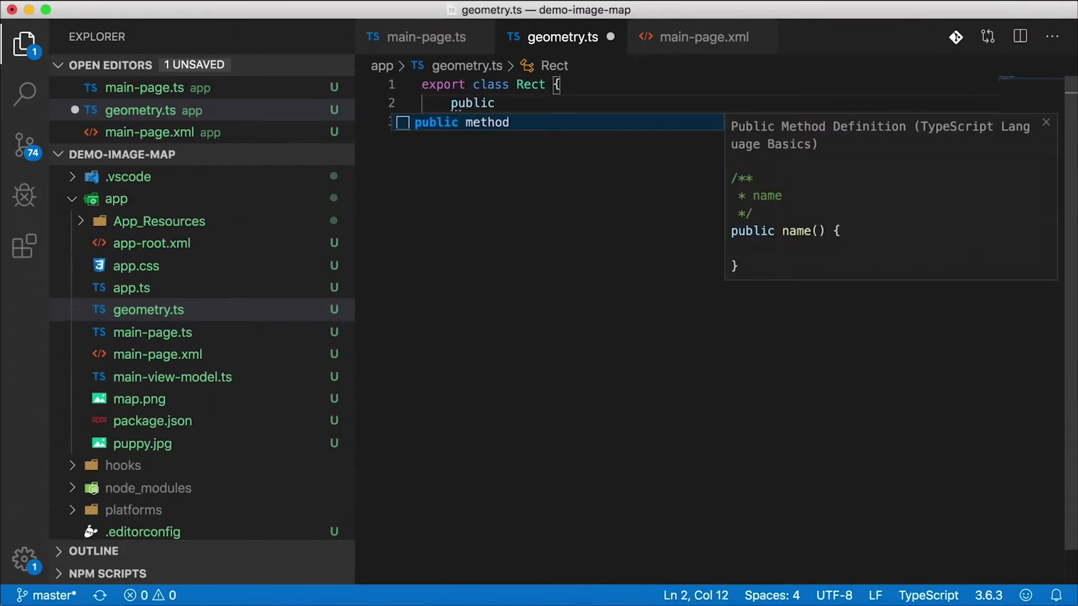
text(origin)
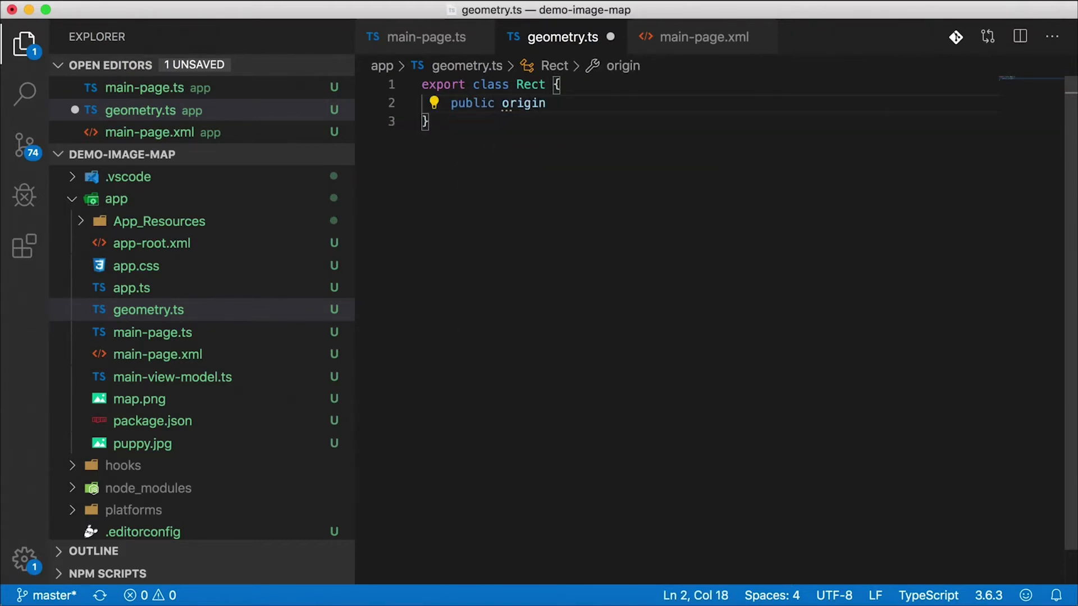
text(: Point;)
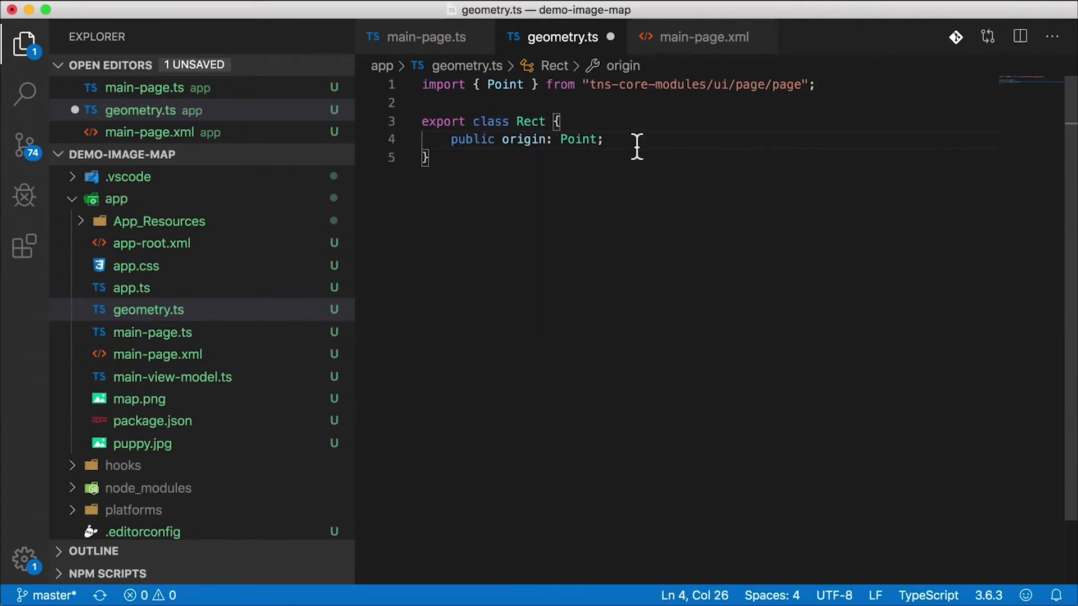
mouse_move(677, 103)
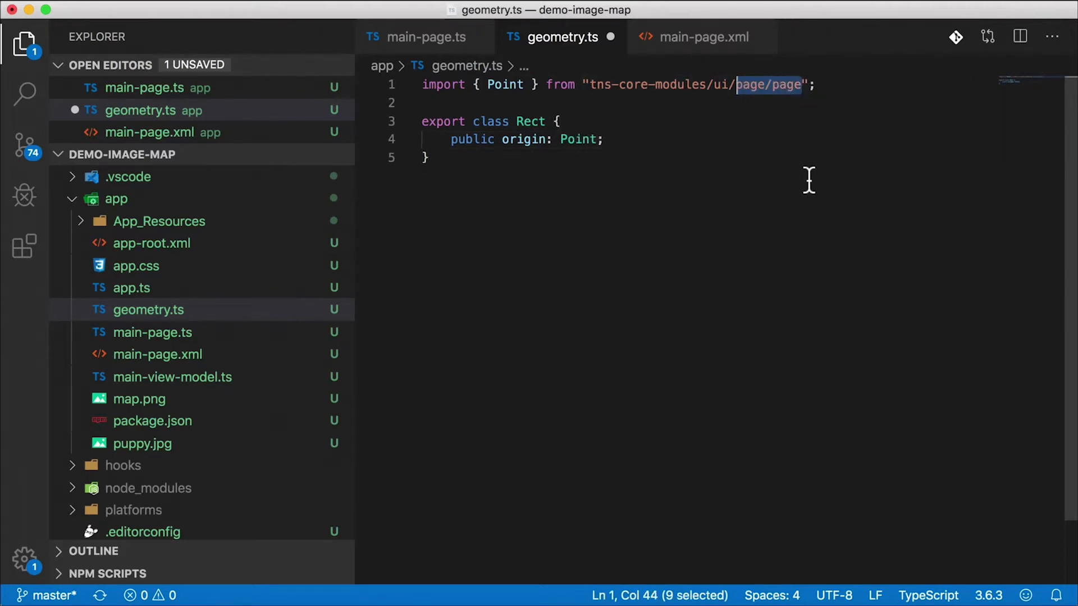
text(core/)
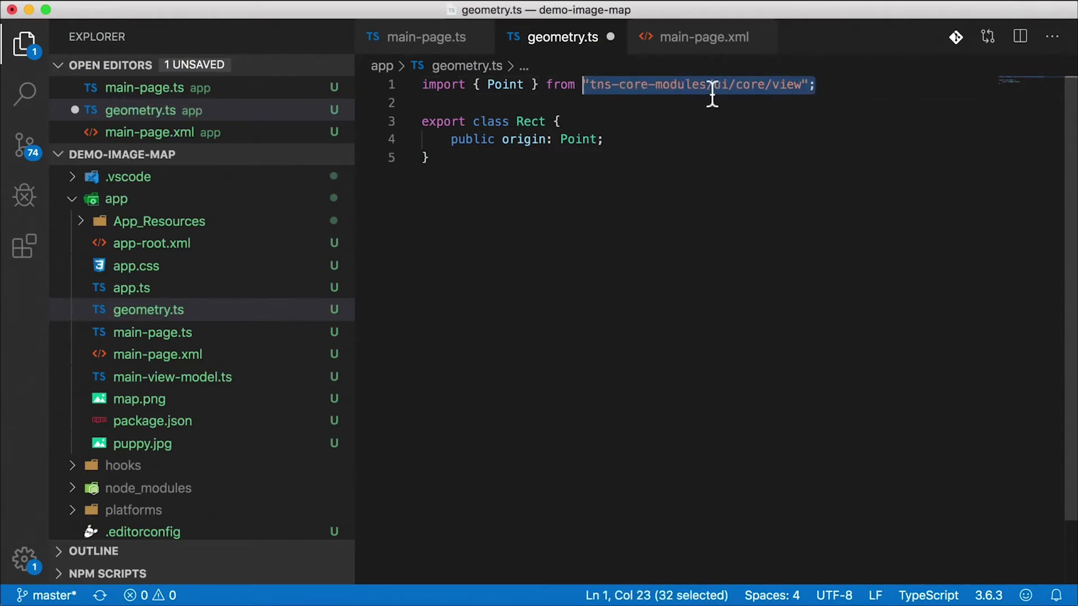
click(705, 85)
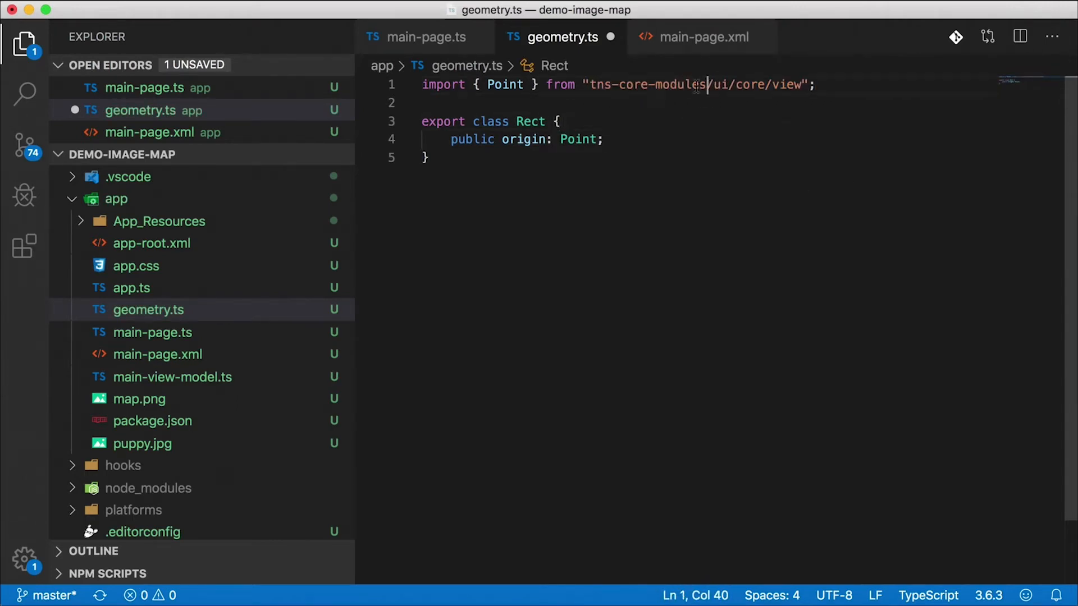
text(@)
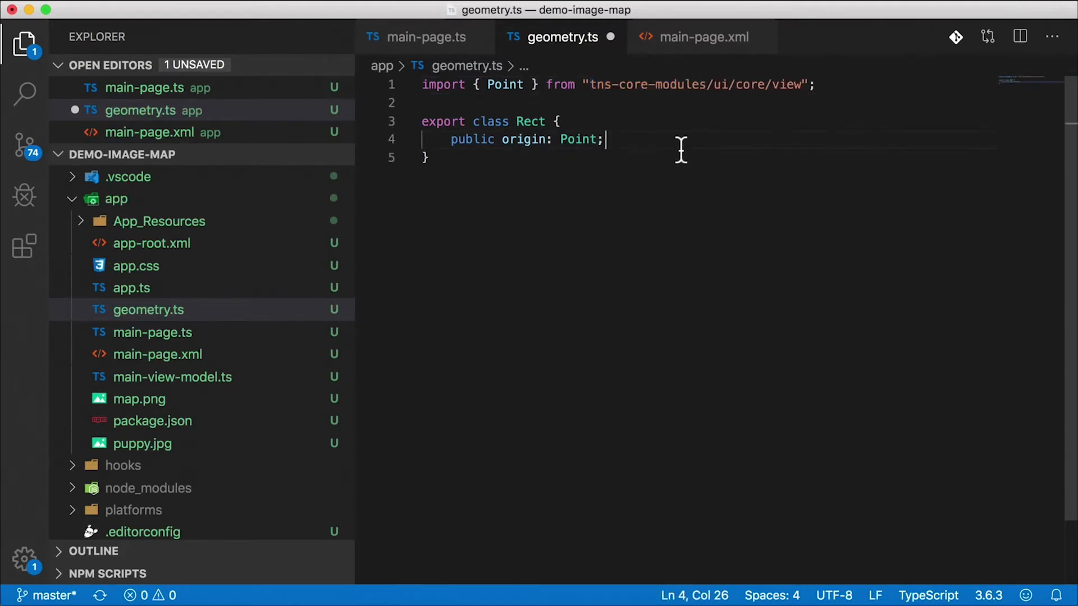
key(Enter)
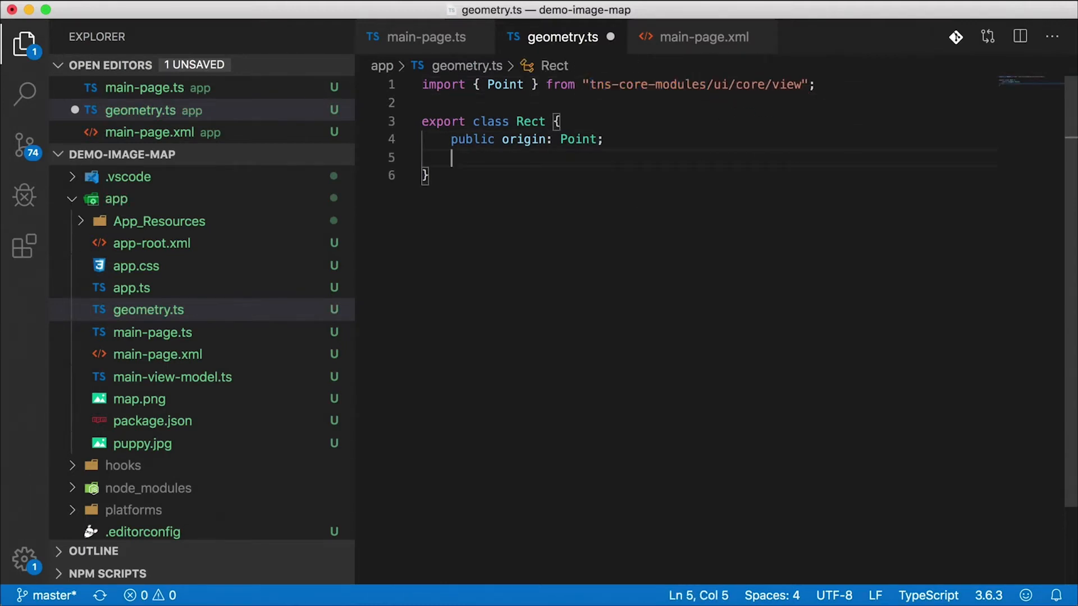
Add a public size: Size property with auto-import and peek at the Point type definition.
text(public)
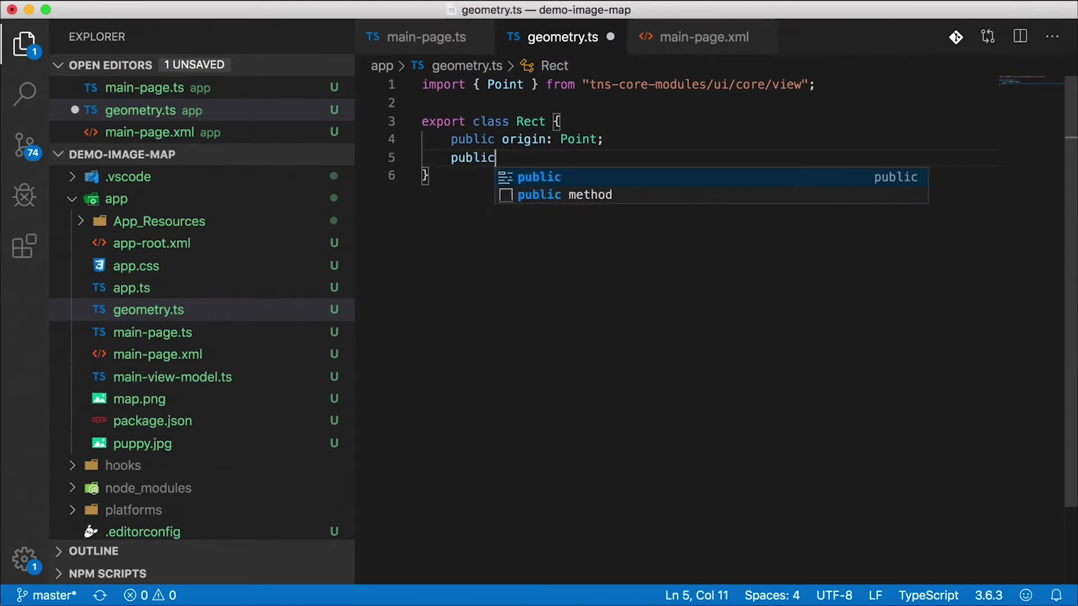
text(size: Siz)
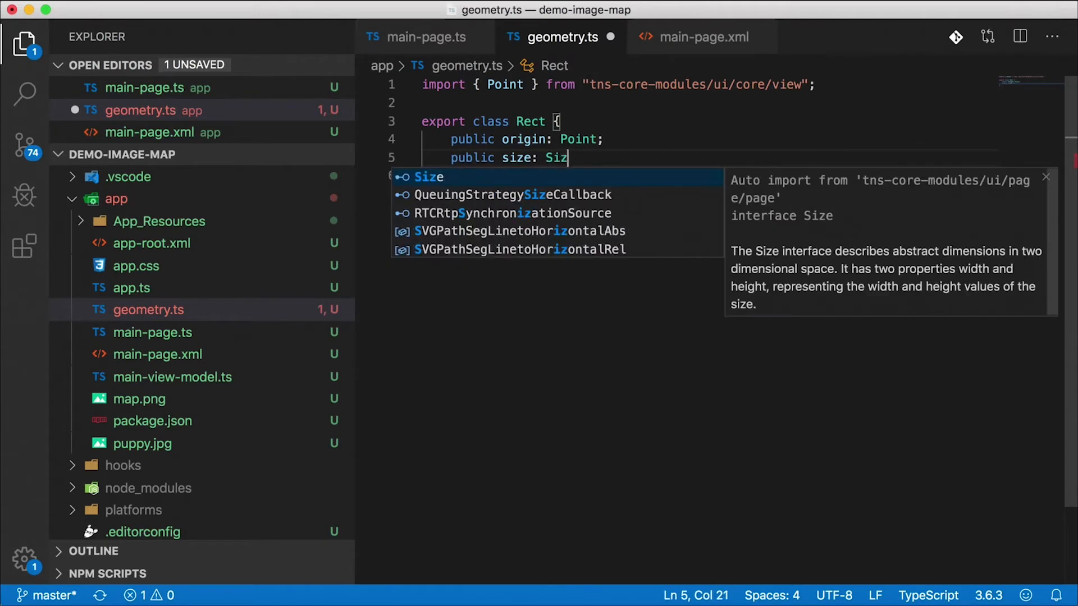
click(428, 176)
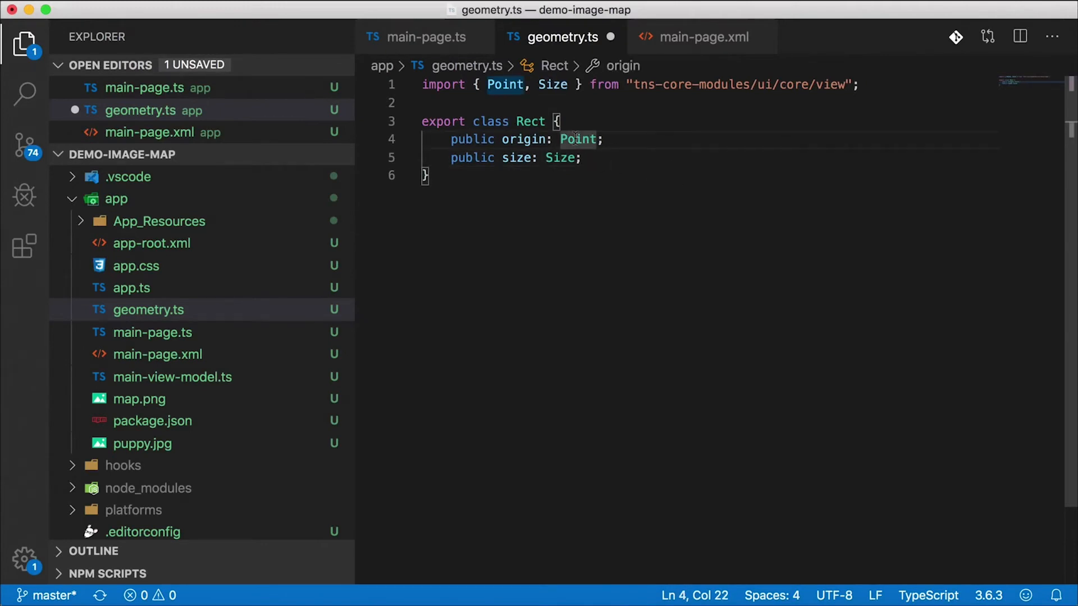
click(577, 139)
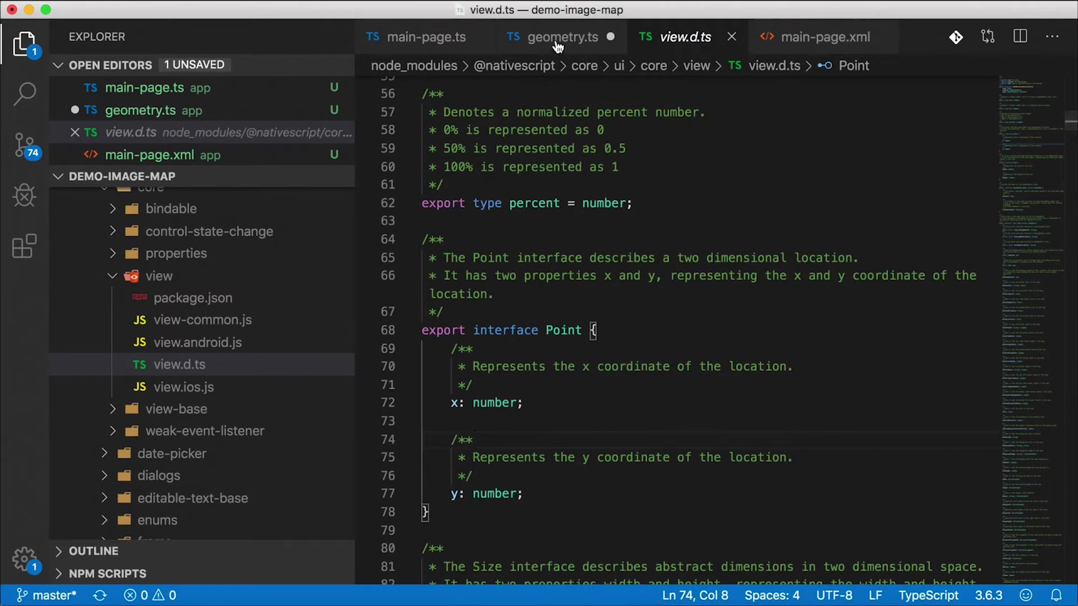
scroll(down, 3)
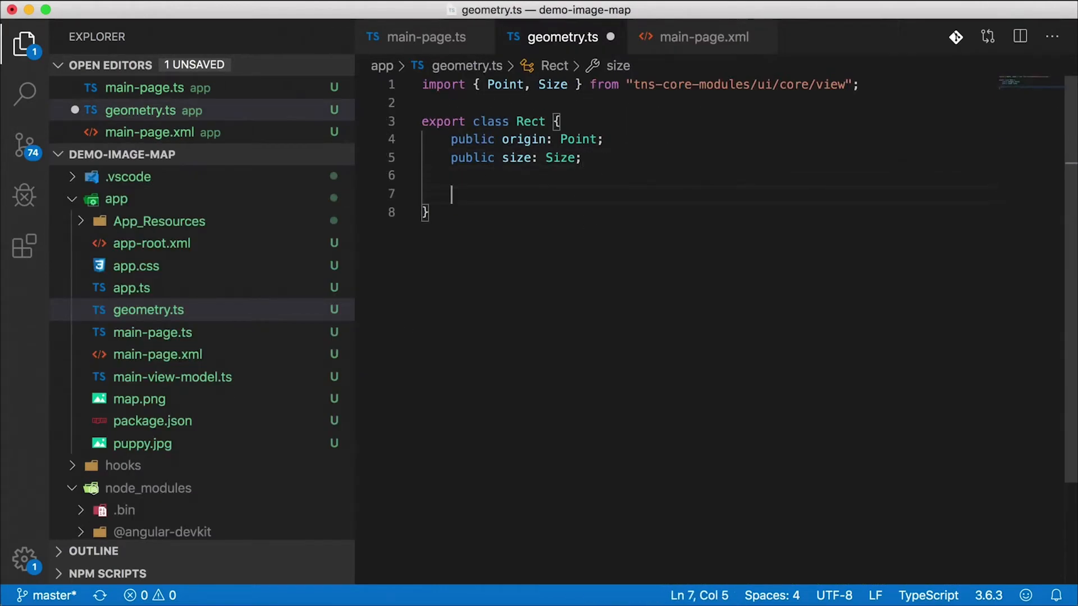
Write a constructor taking x, y, width, height numbers that sets origin and size.
text(constructor)
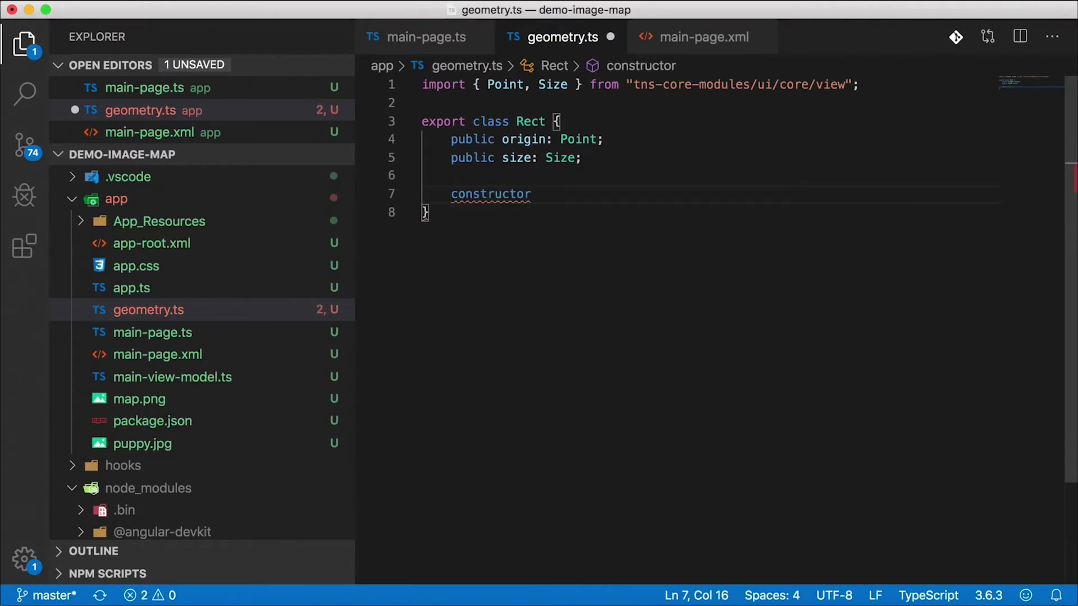
text((x: n)
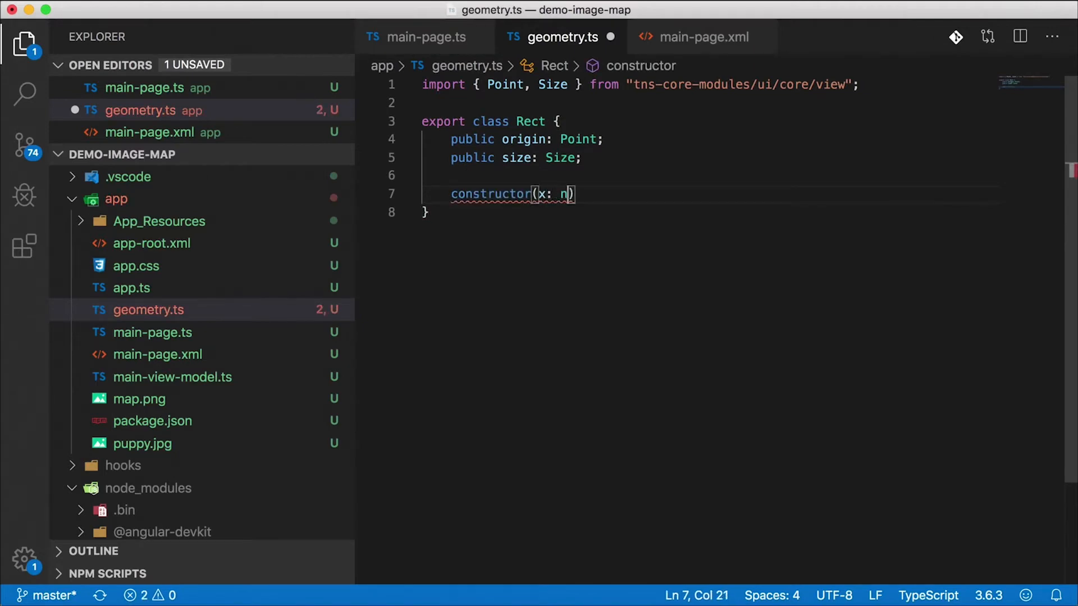
text(umber, y: n)
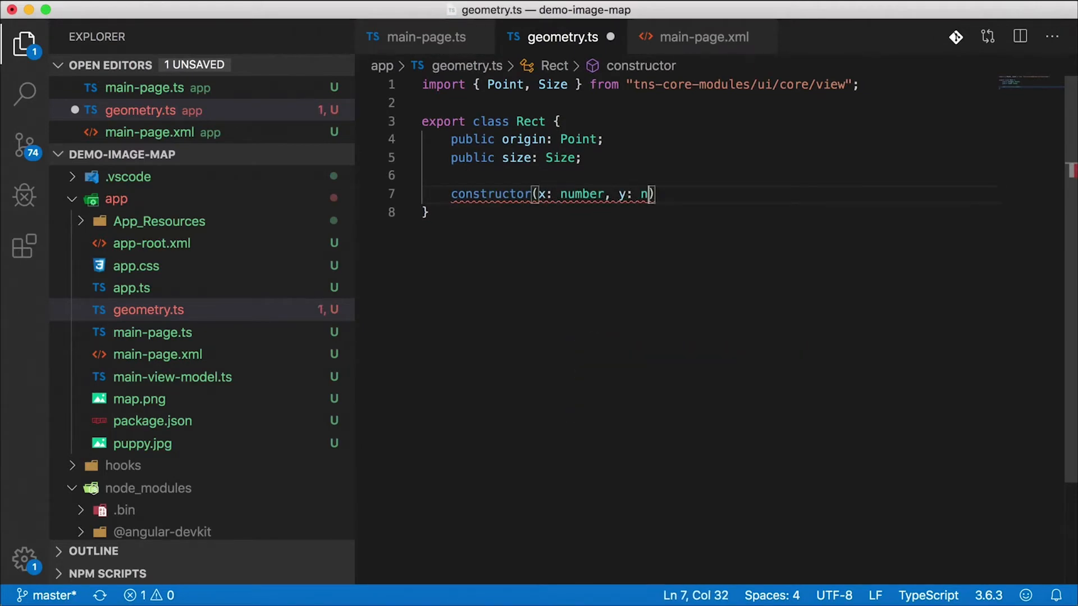
text(umber, width: number, height: number)
text(this.size =)
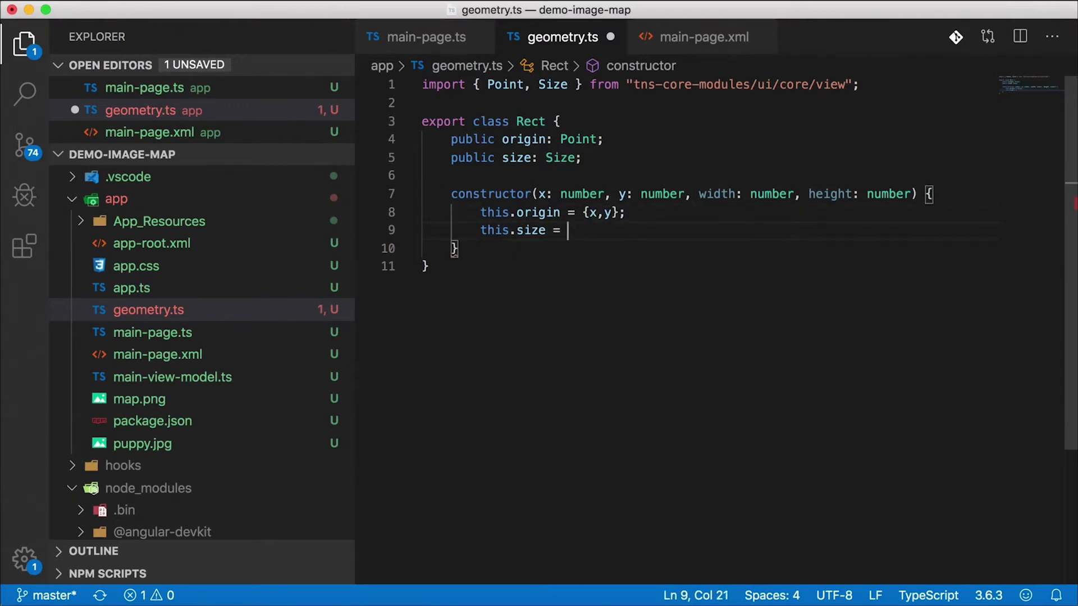
text({width, height};)
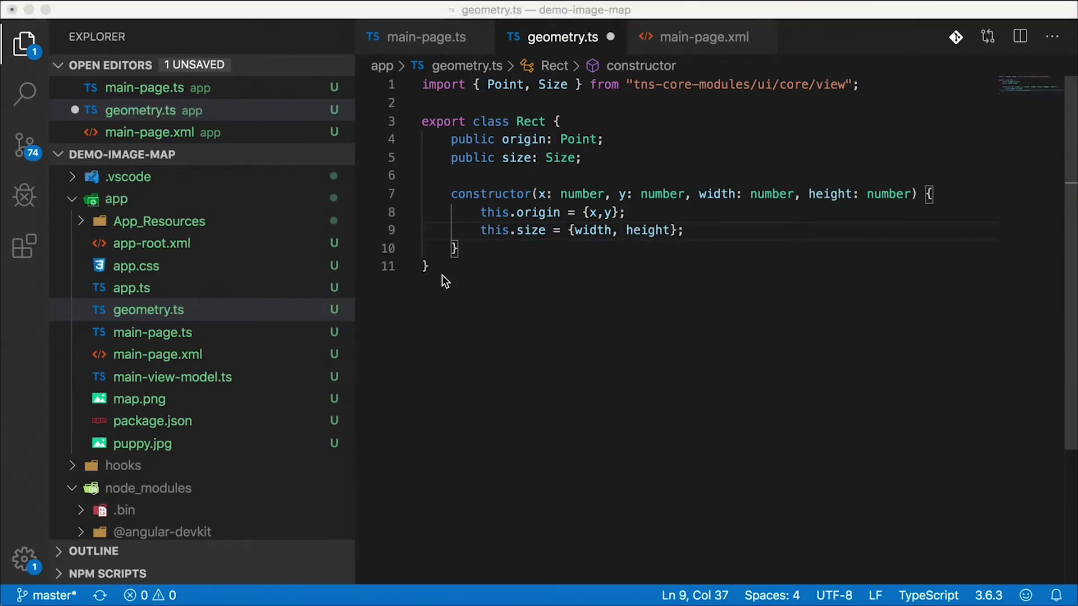
click(427, 267)
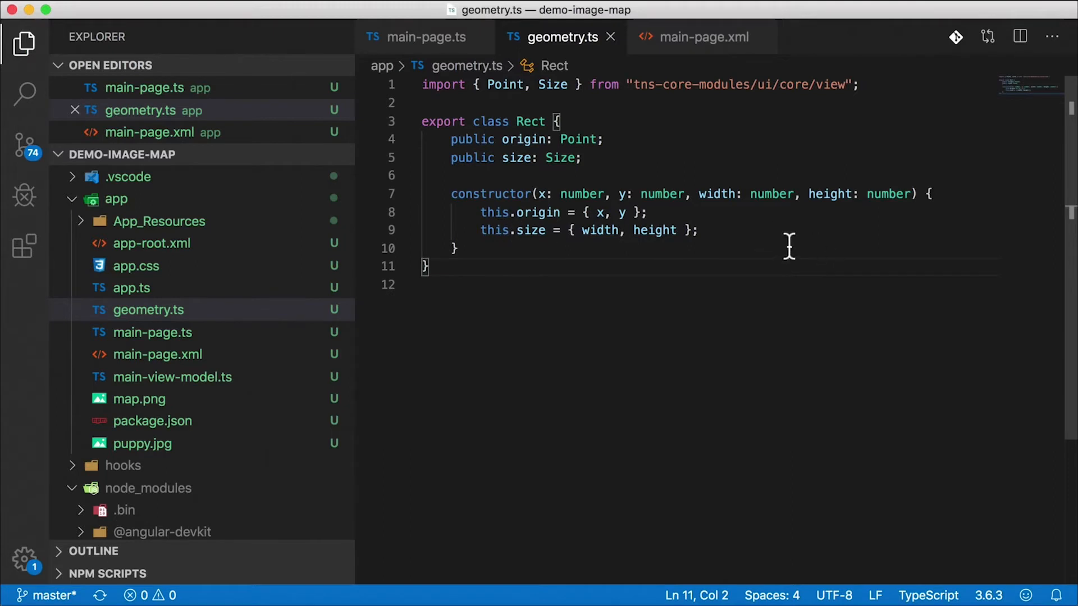
mouse_move(550, 258)
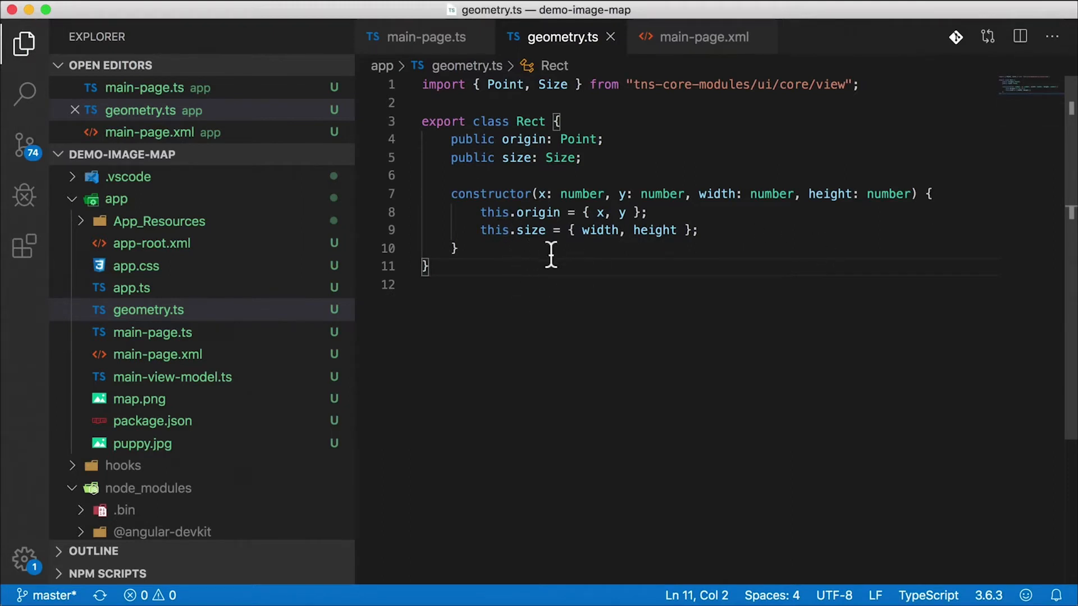
click(148, 310)
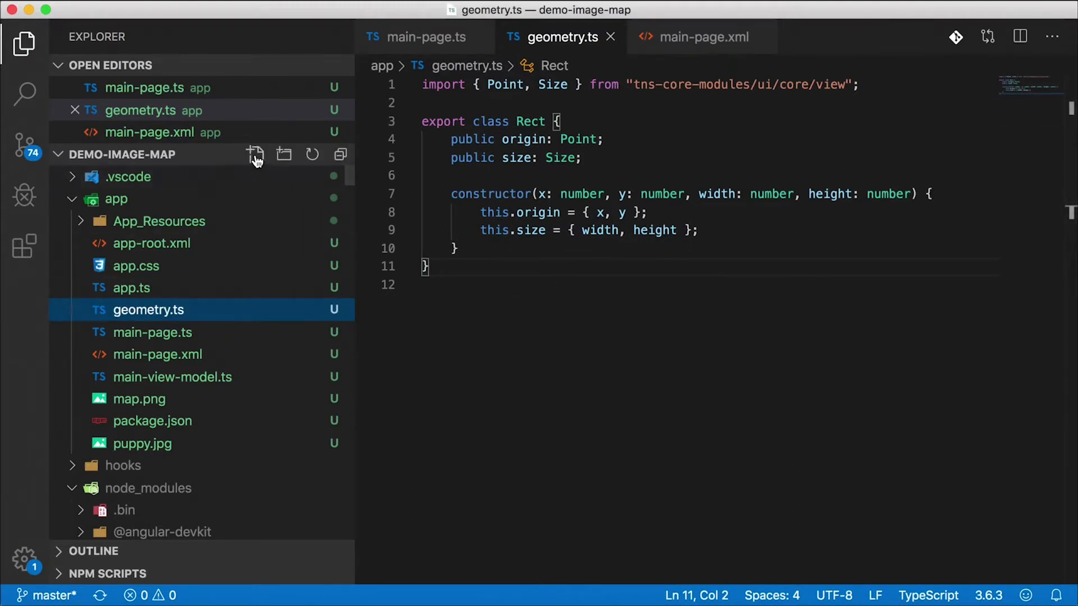
Create link.ts exporting a LinkItem interface with id: string and rect: Rect from ./geometry.
click(255, 154)
text(link.ts)
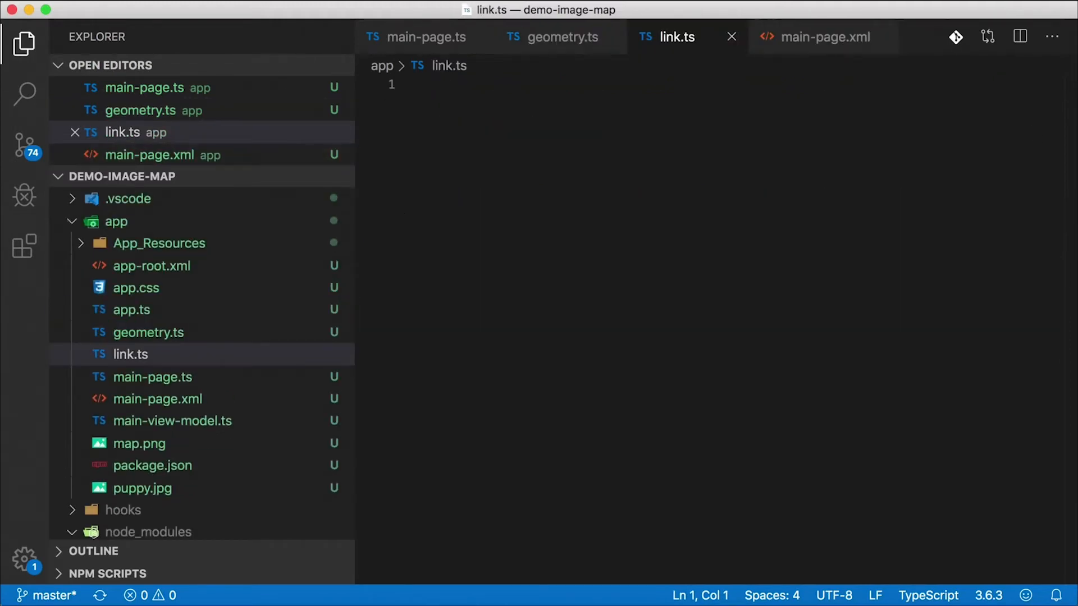
text(export)
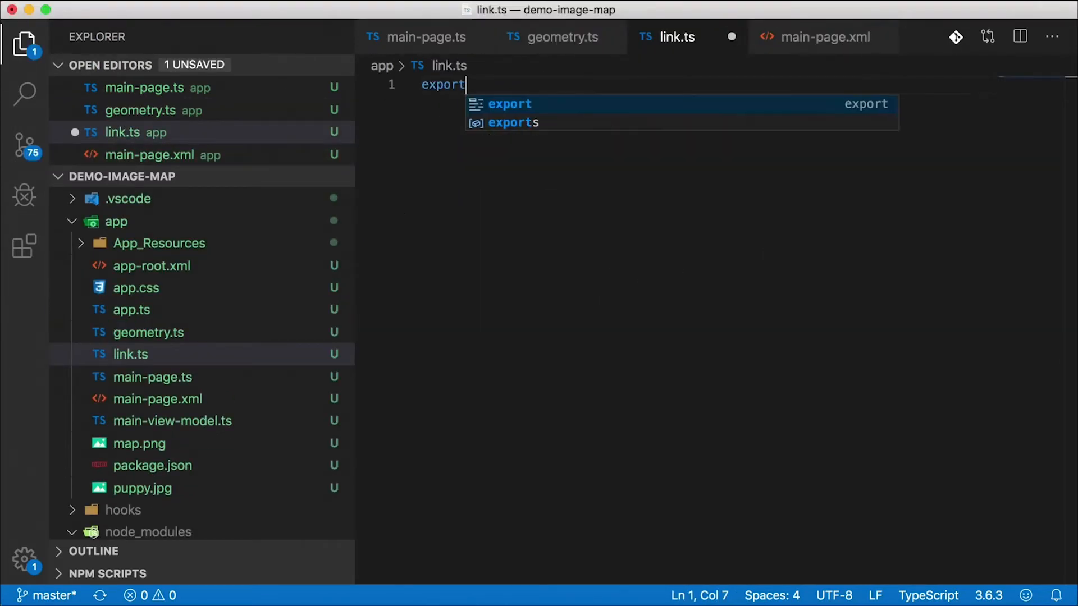
text(interface L)
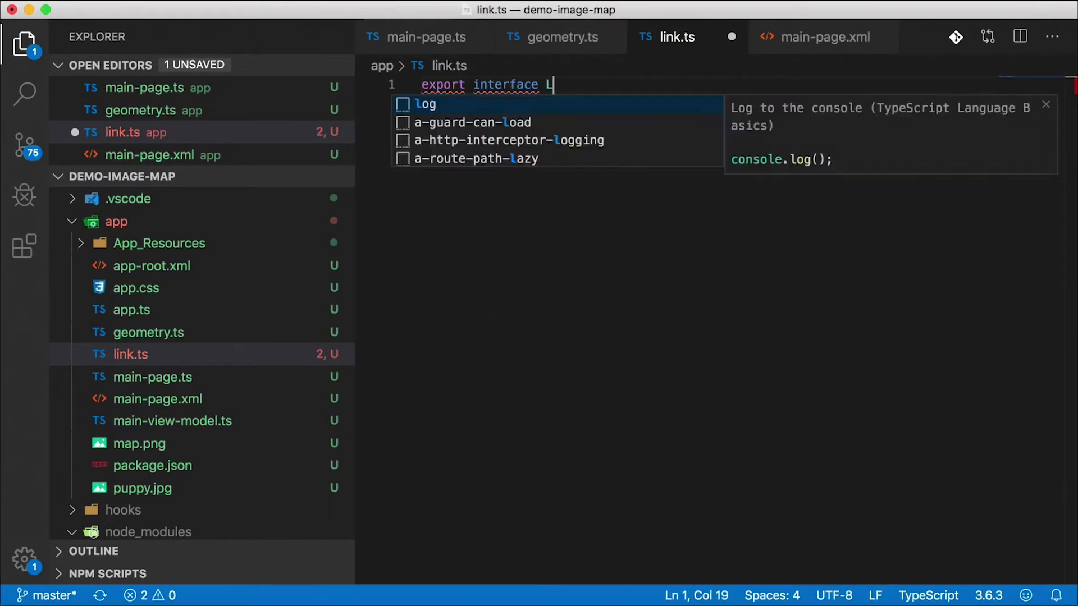
text(LinkItem {)
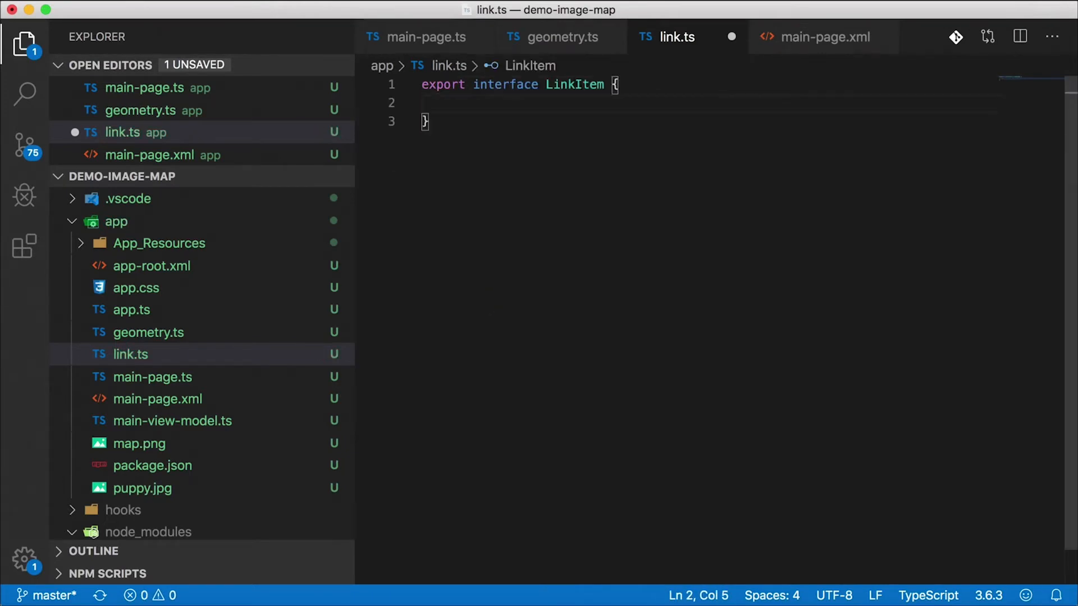
text(id: string)
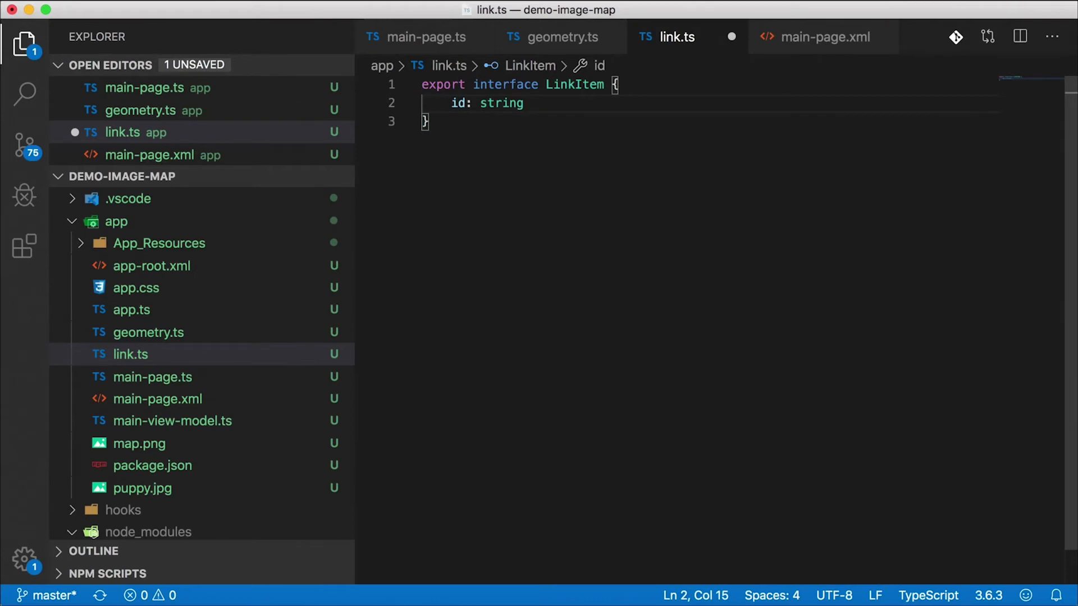
text(rect)
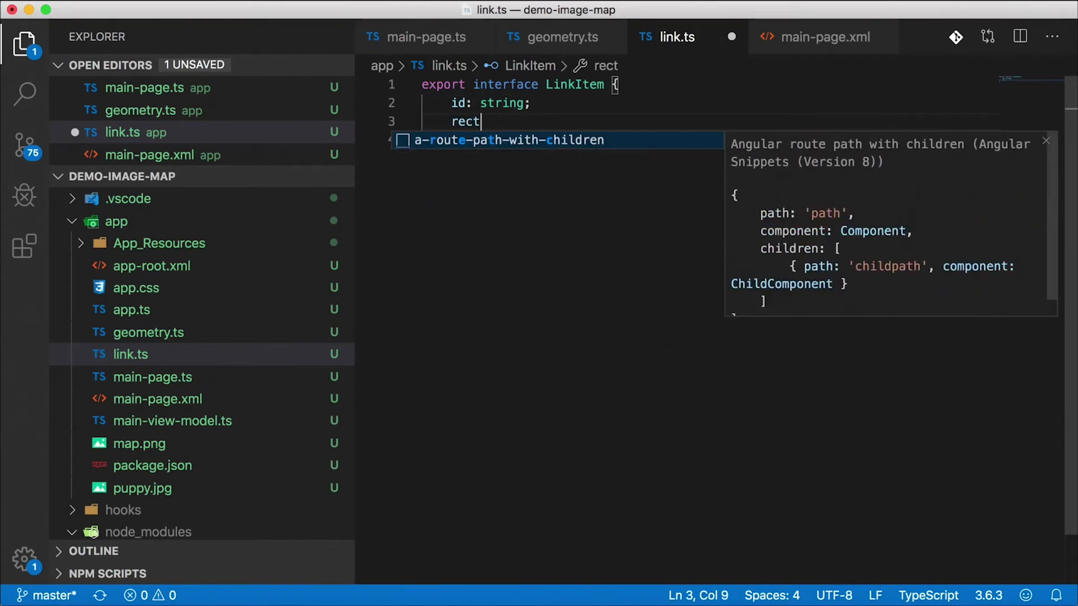
text(: Rect;)
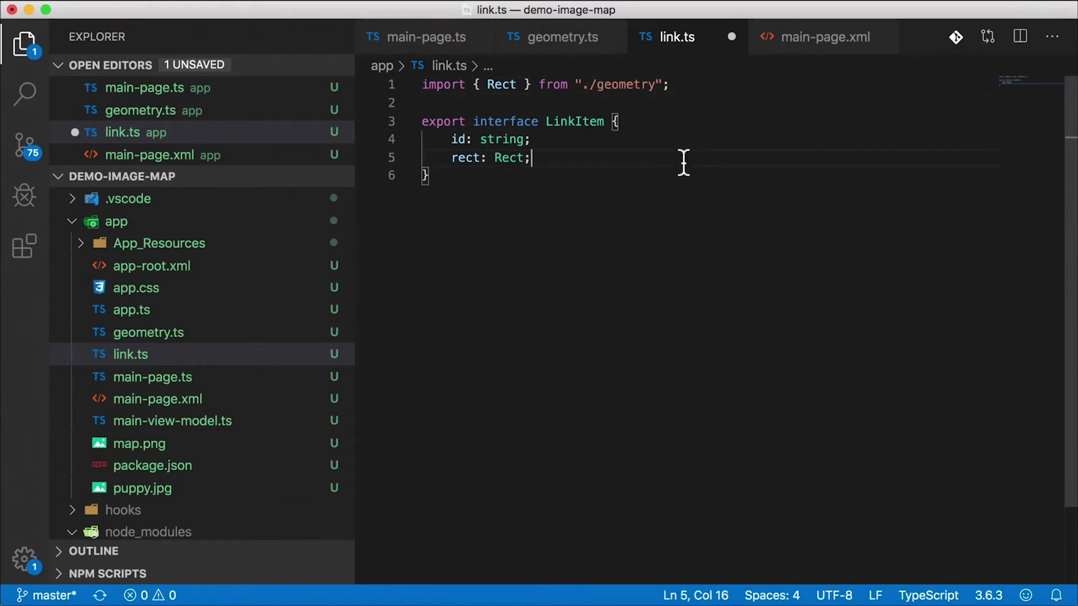
double_click(575, 121)
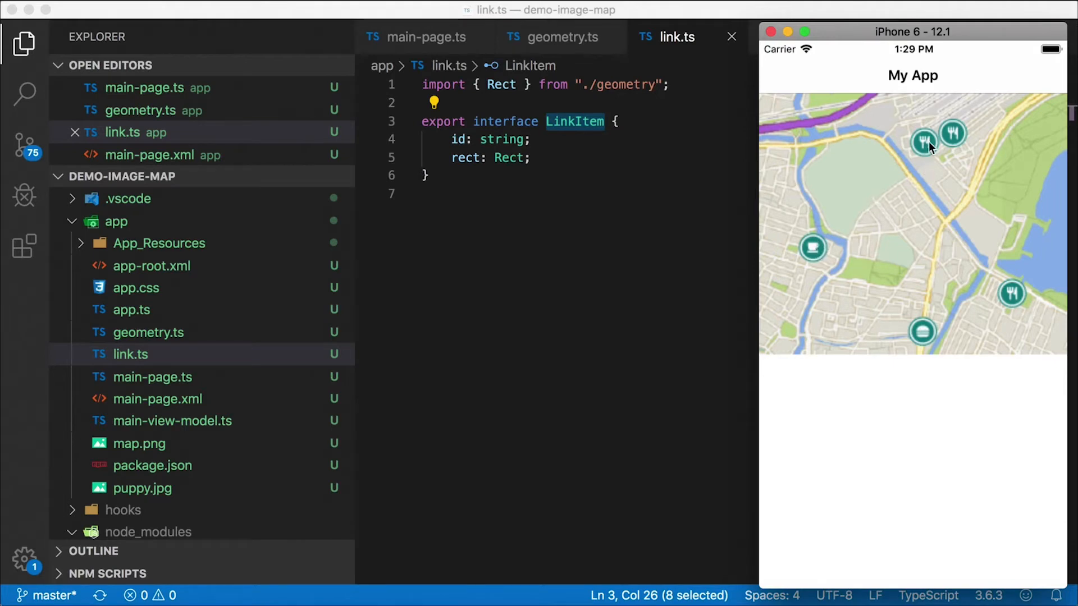
mouse_move(664, 202)
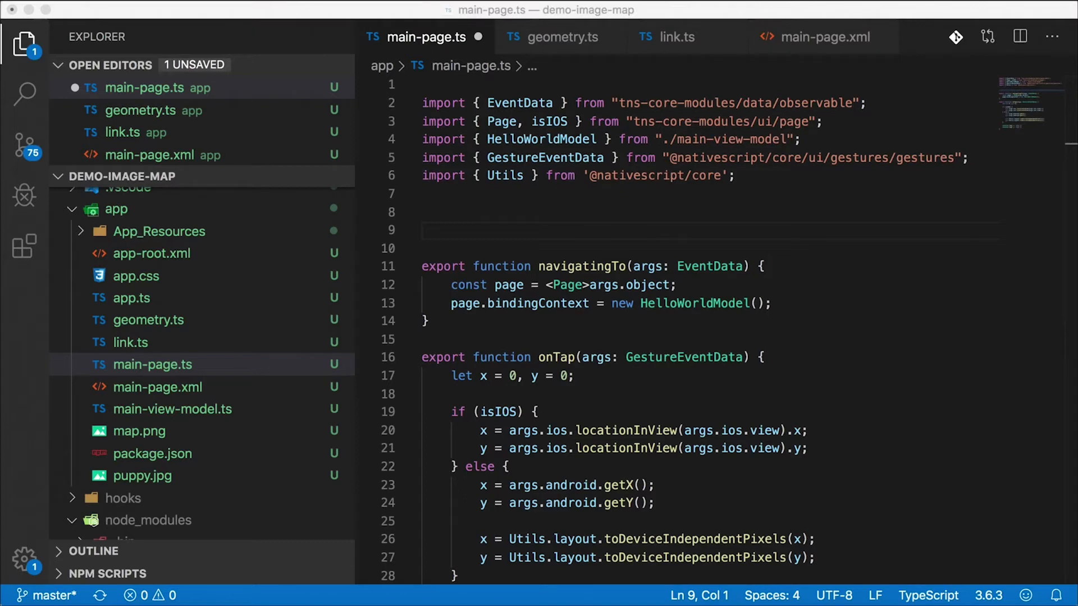
Declare const mapPoints: LinkItem[] below the imports with a first 'Cafe Ole' entry and a rect field.
click(422, 213)
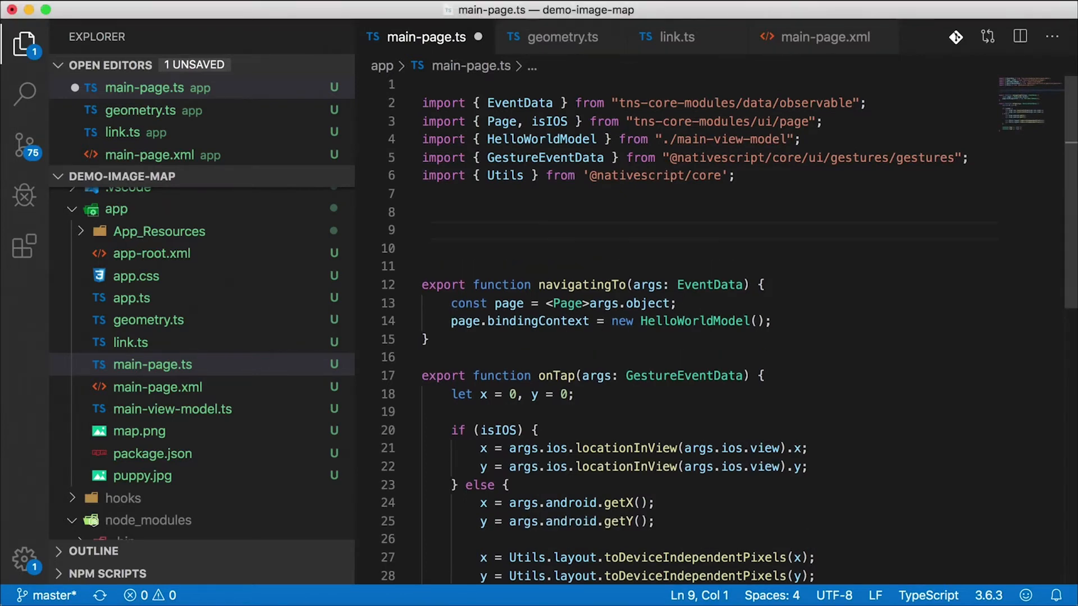
text(const map)
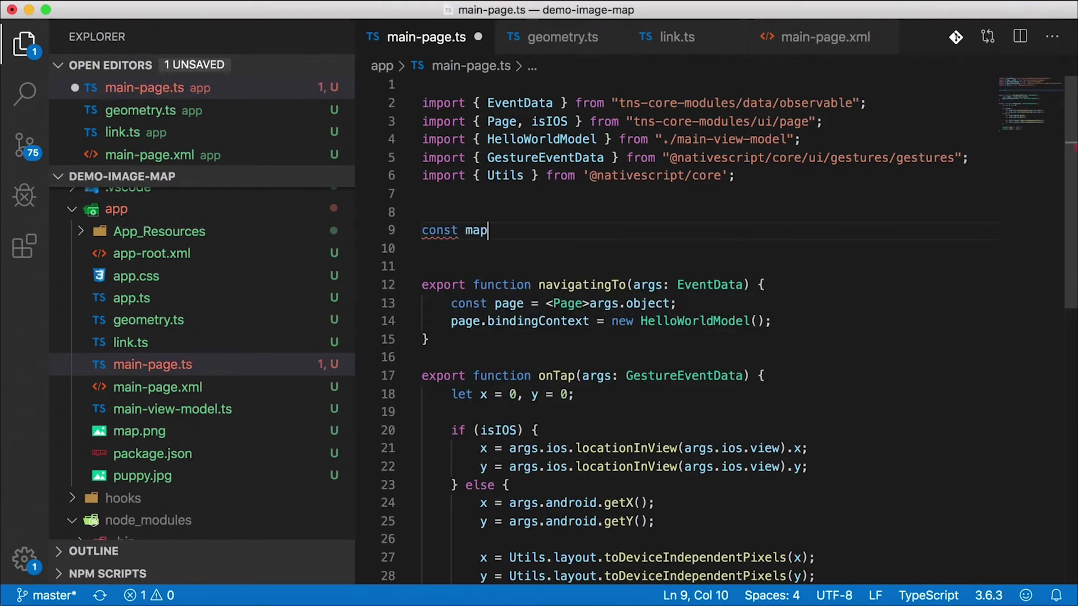
text(Points: LinkItem[] = [)
text(id: ')
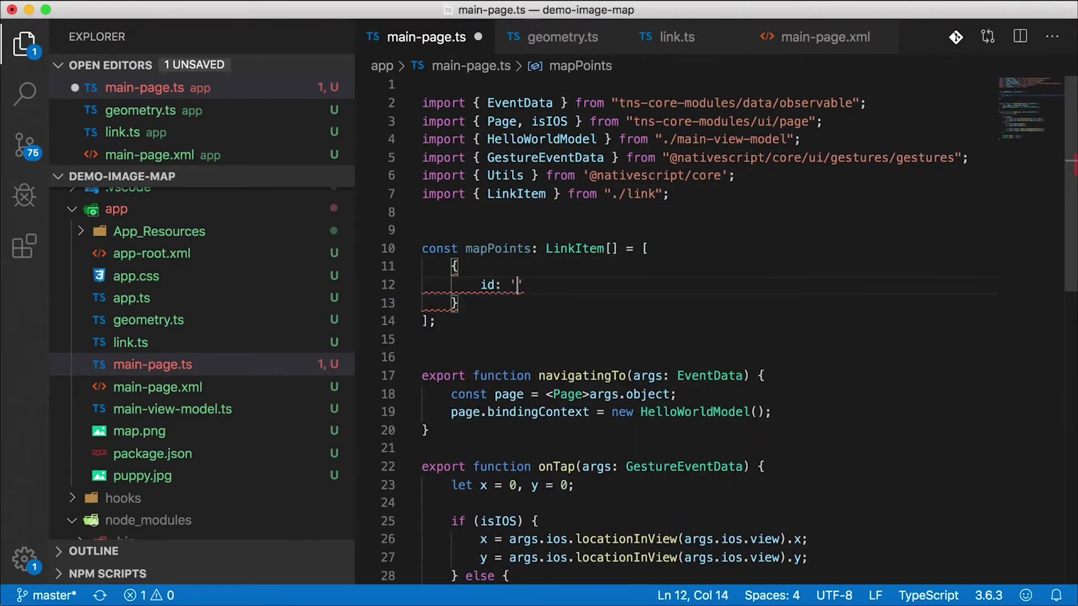
text(Cafe Ole',)
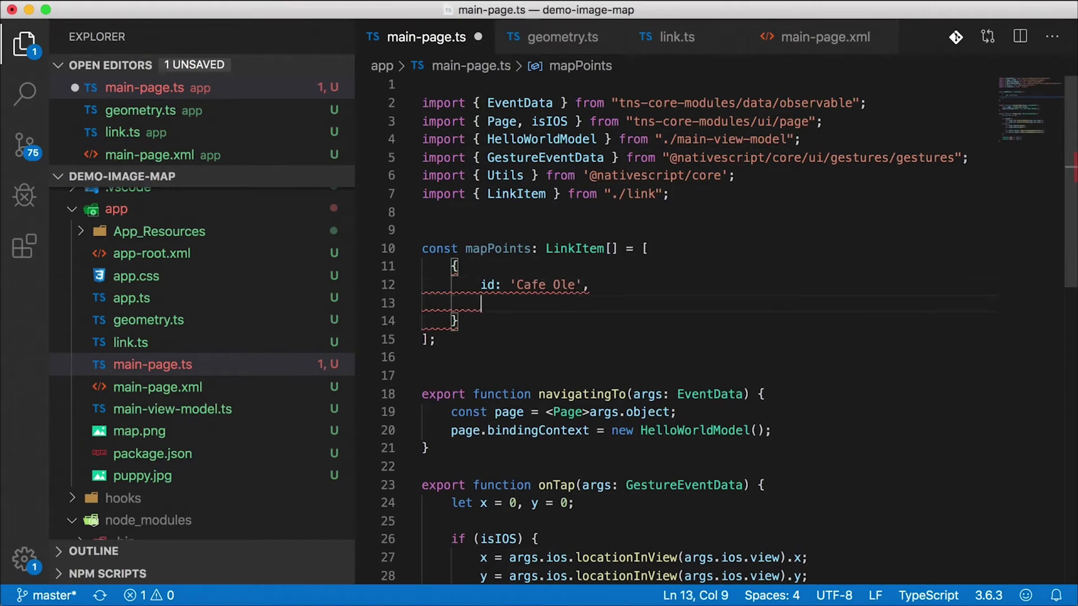
text(rect)
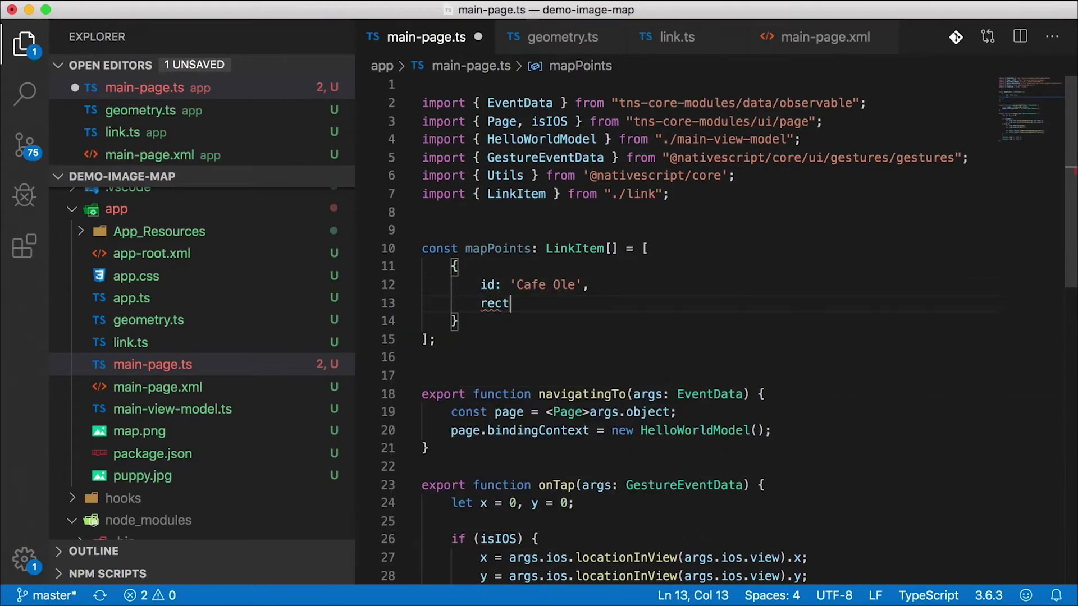
text(: new)
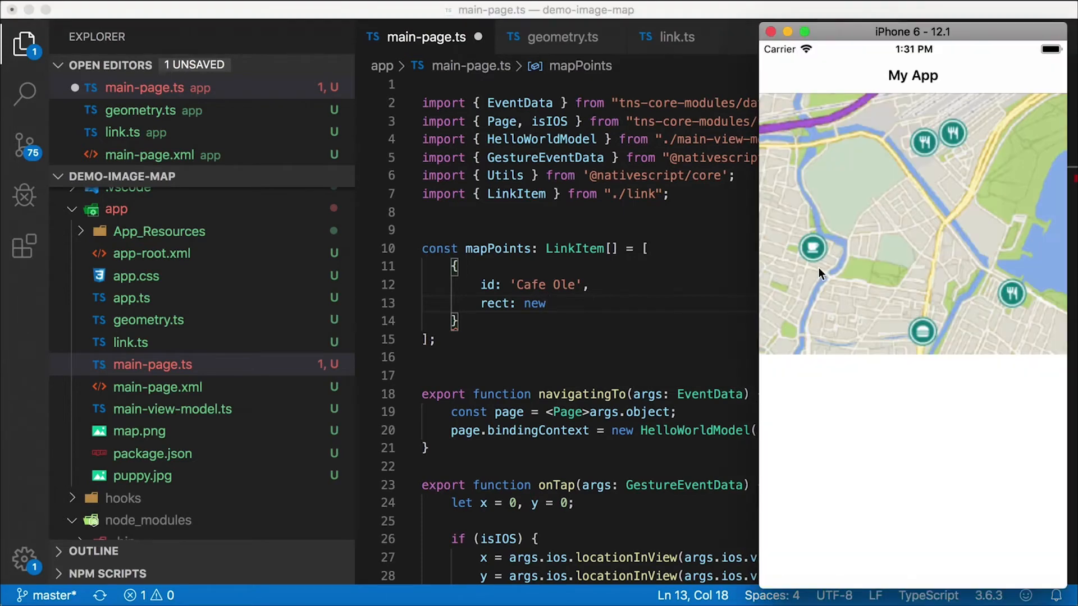
mouse_move(824, 239)
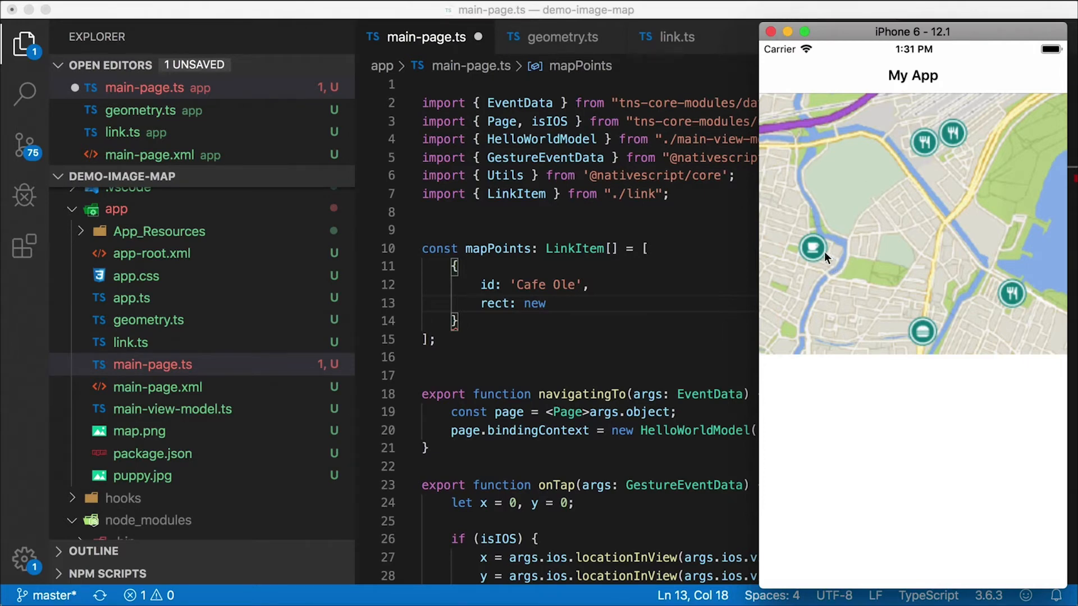
mouse_move(828, 257)
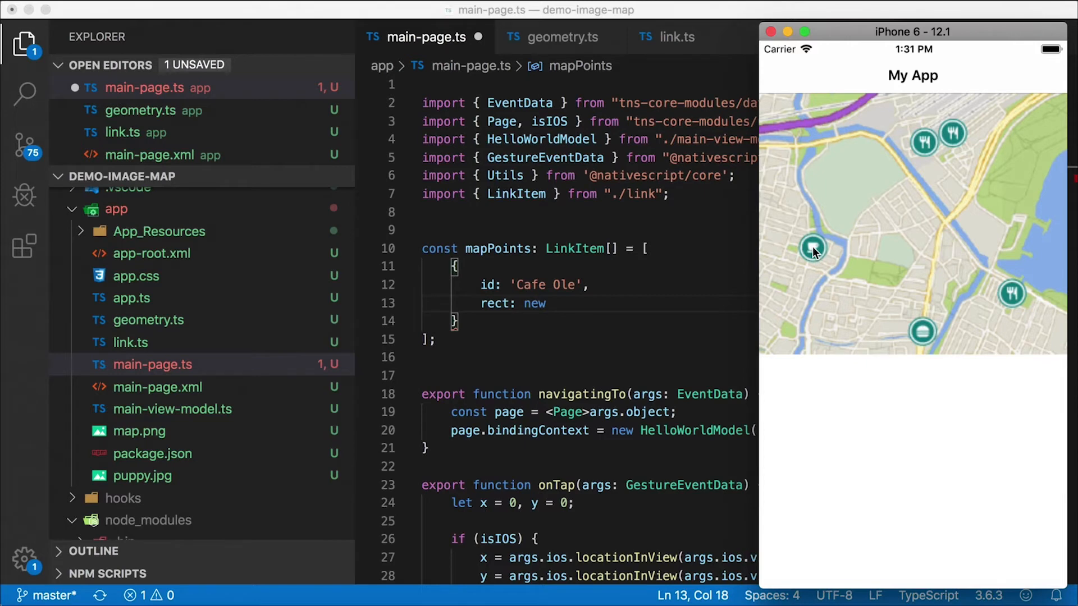
mouse_move(814, 256)
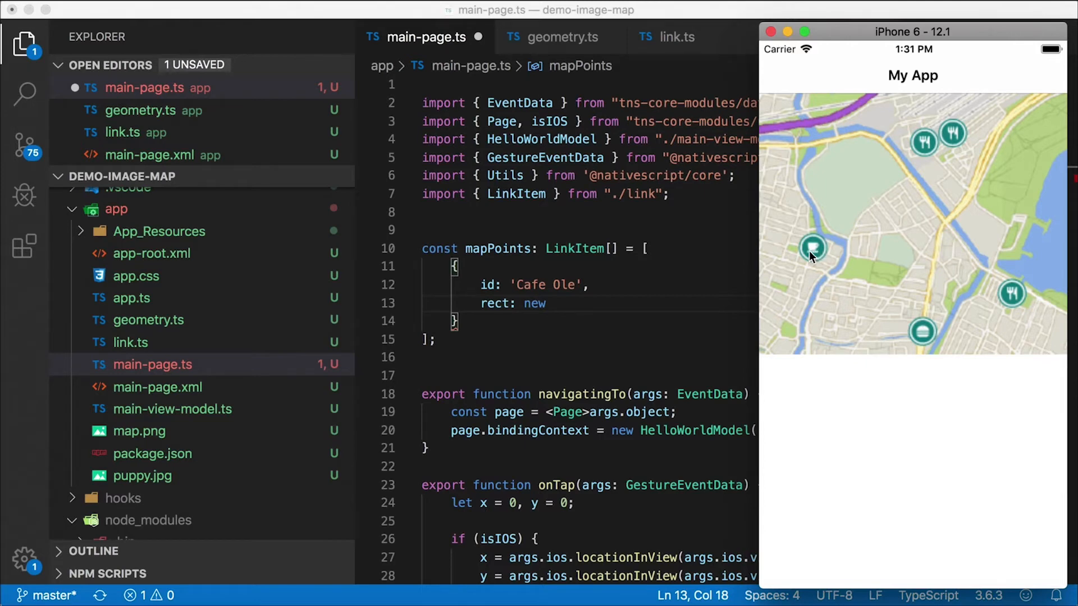
mouse_move(829, 243)
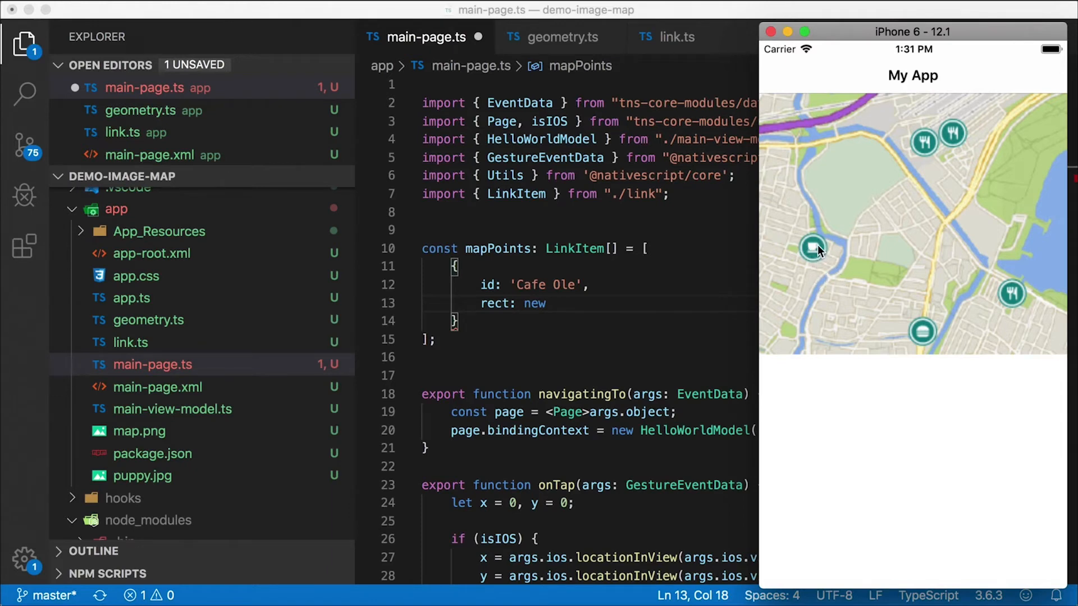
mouse_move(811, 243)
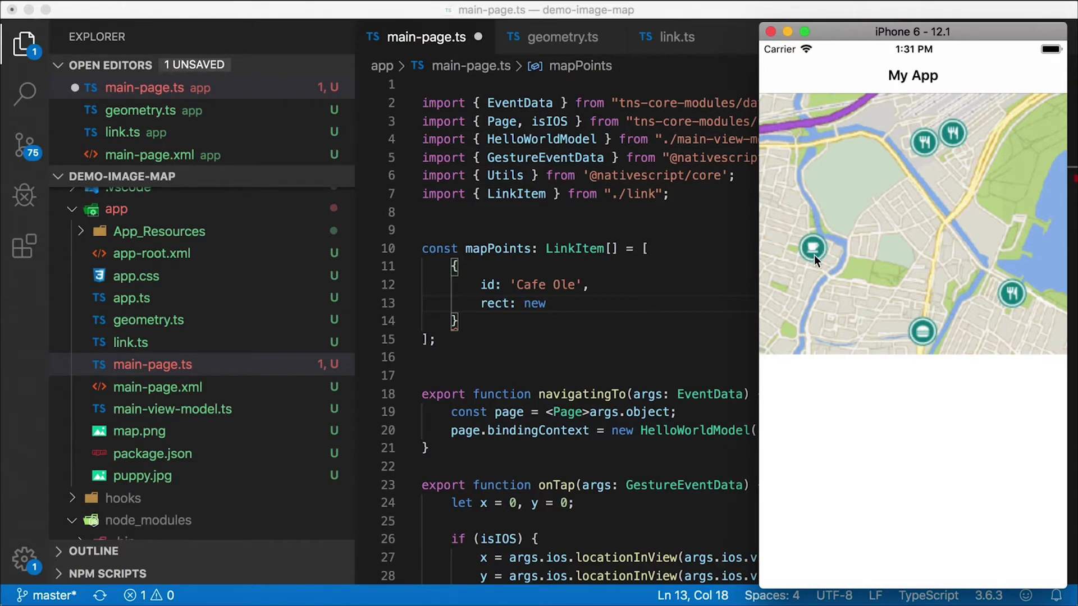
mouse_move(815, 258)
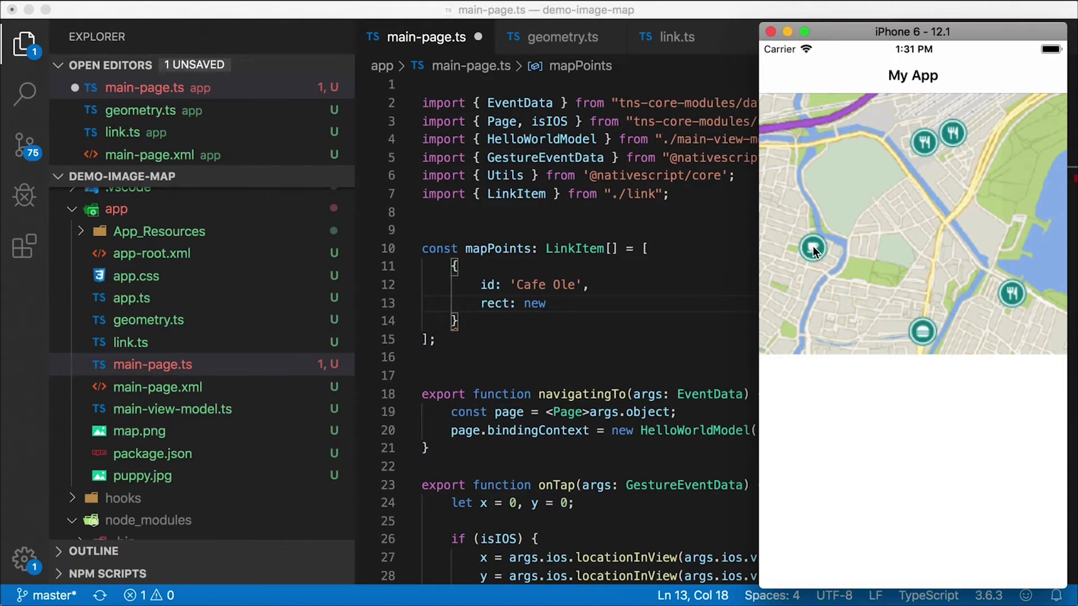
Select the unfinished 'new' in the Cafe Ole rect value to replace it.
double_click(534, 303)
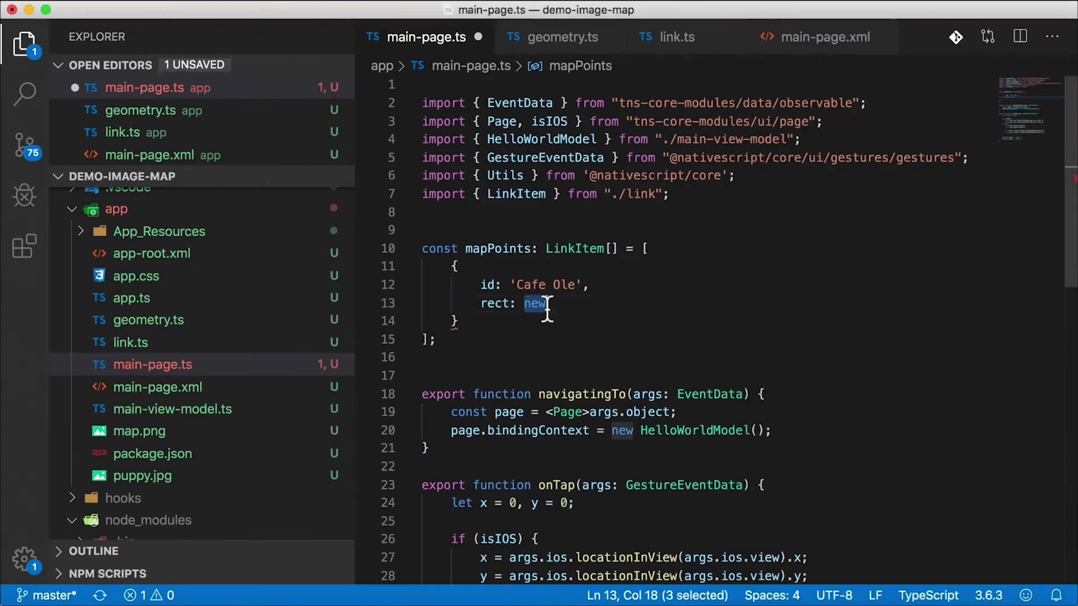
In geometry.ts, declare static fromPoint(x, y, side: number): Rect below the constructor.
key(Backspace)
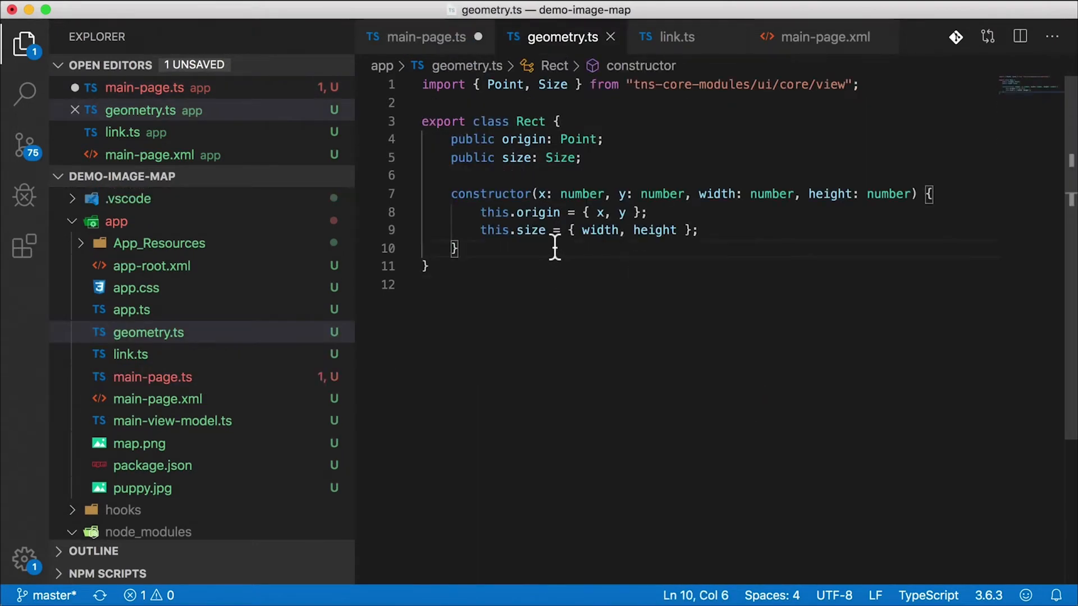
key(enter)
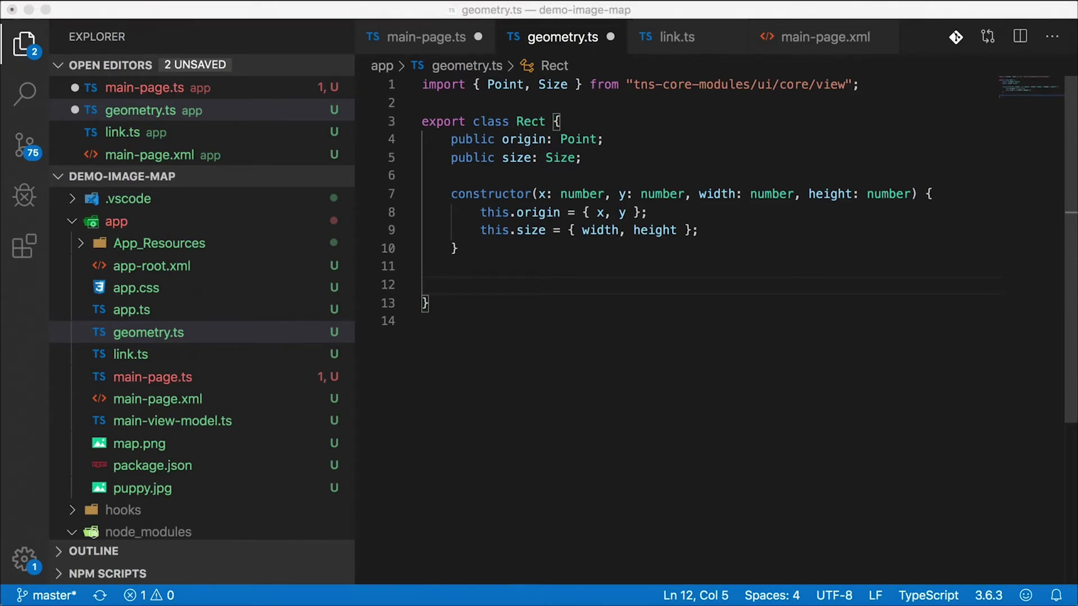
text(static from)
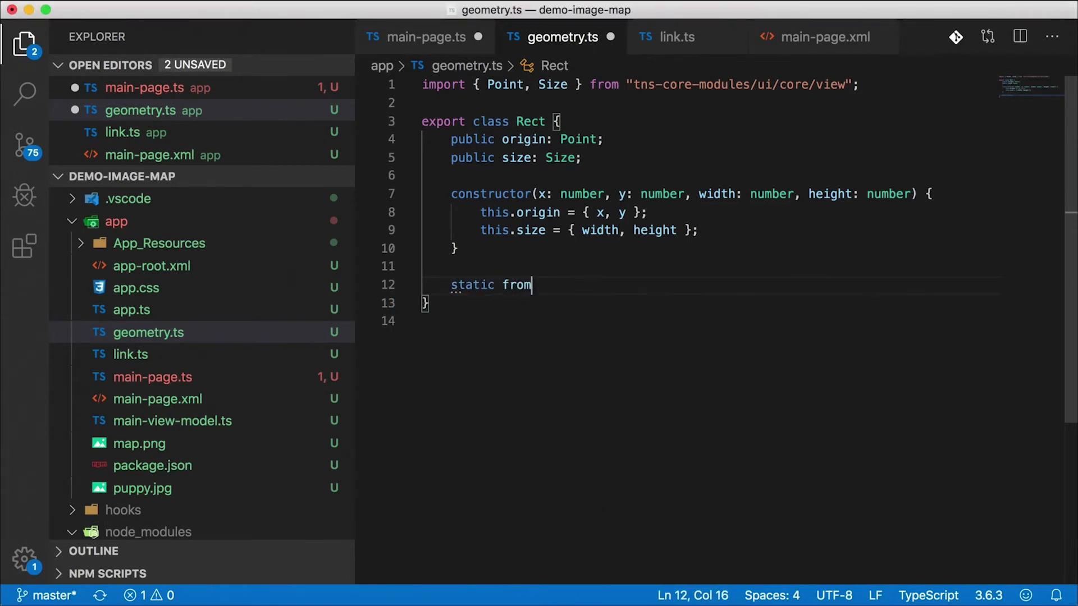
text(Point())
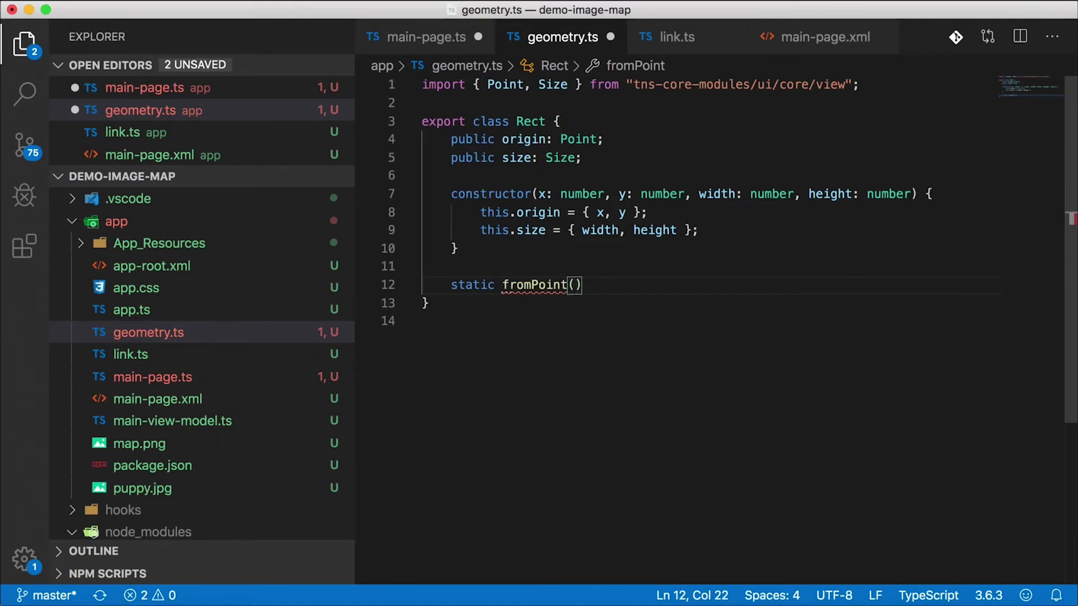
text(point)
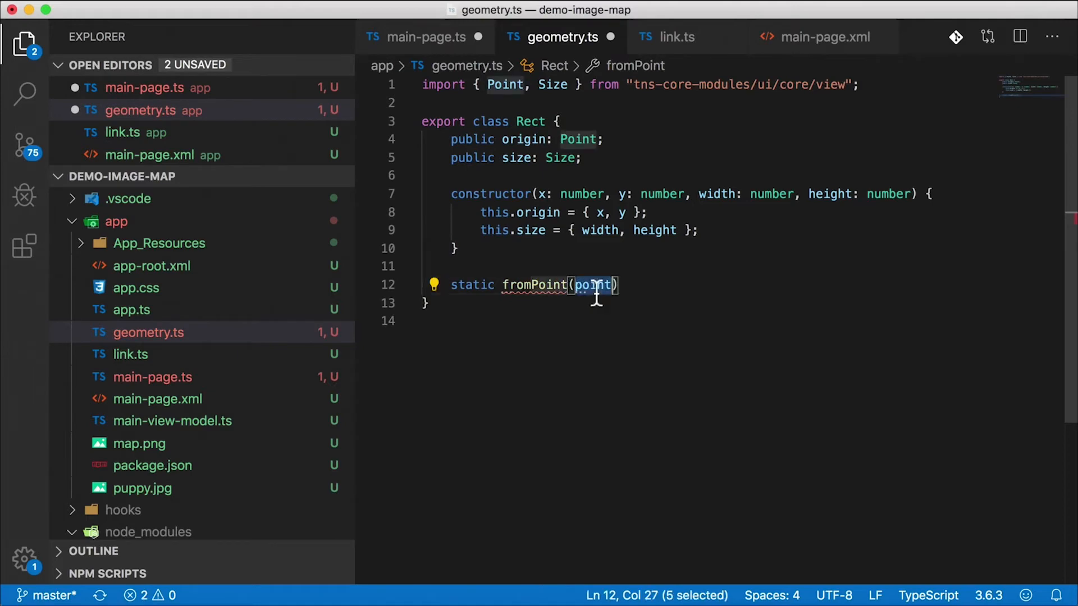
text(x: number,)
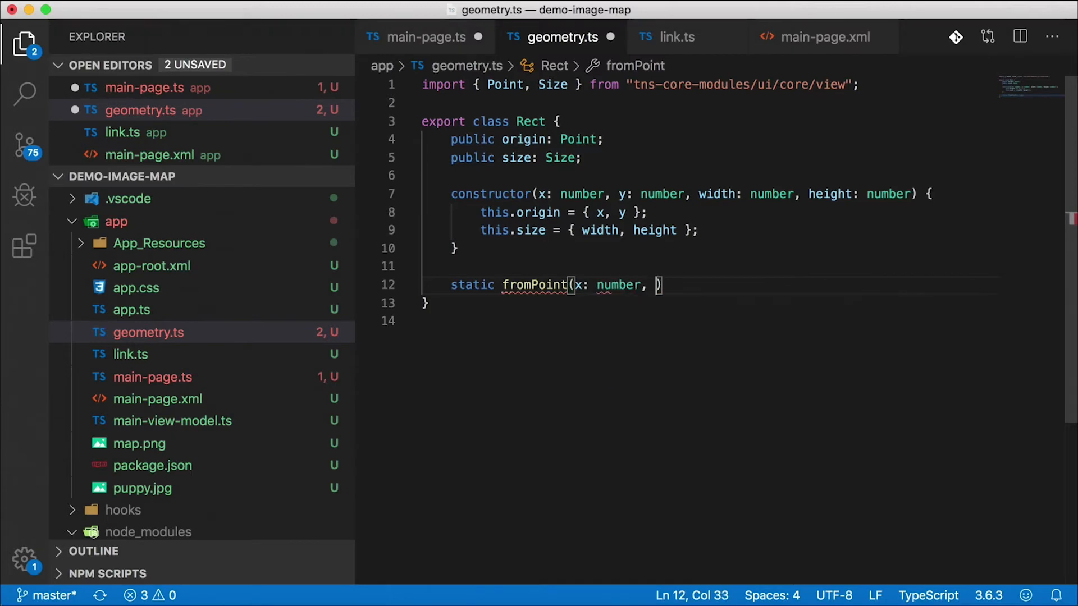
text(y:)
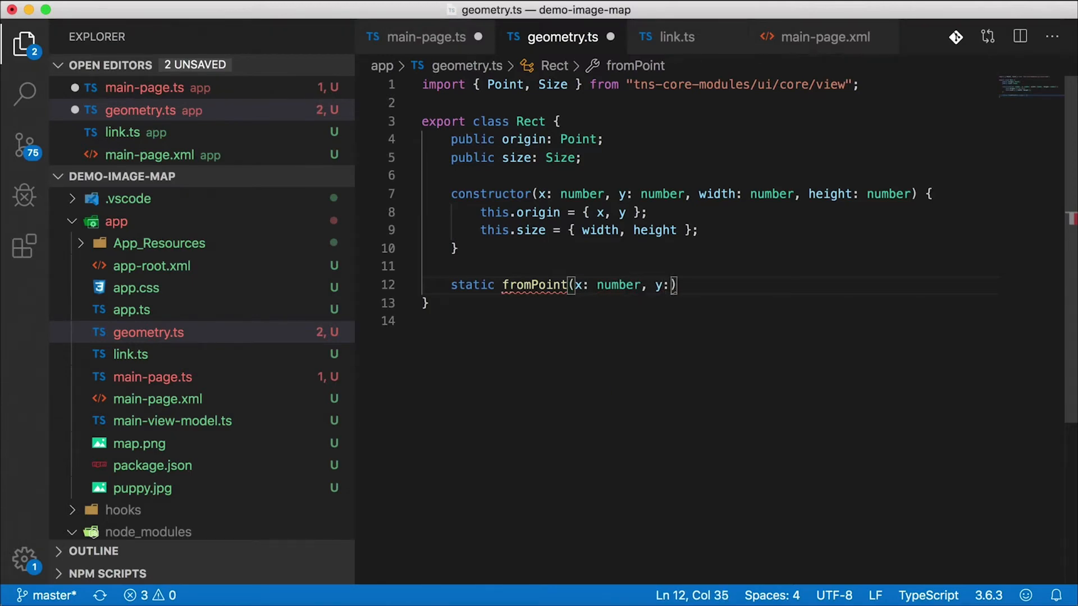
text(number)
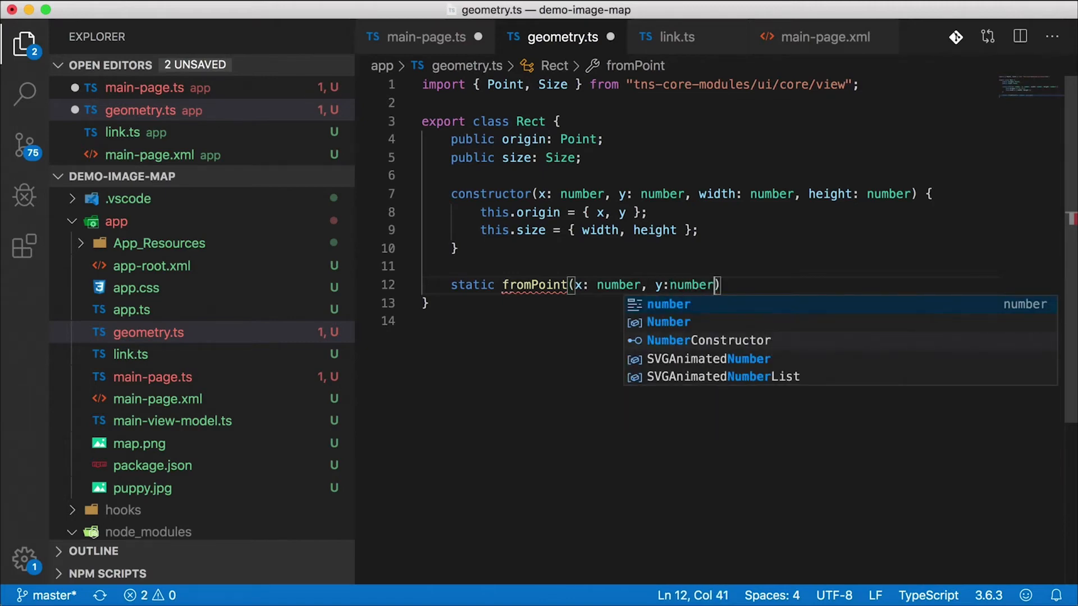
text(,)
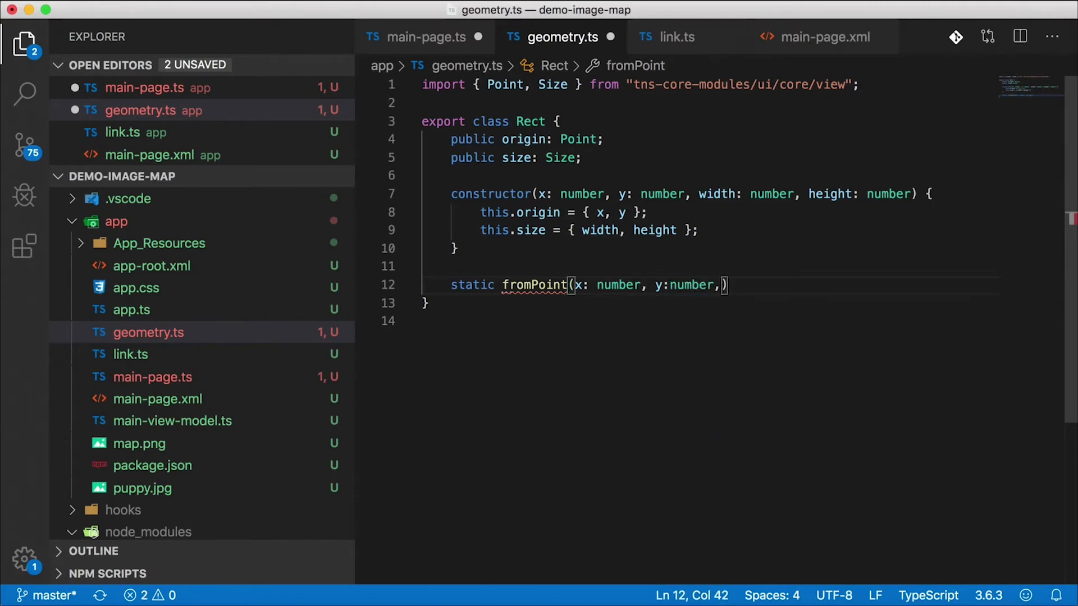
text(side:)
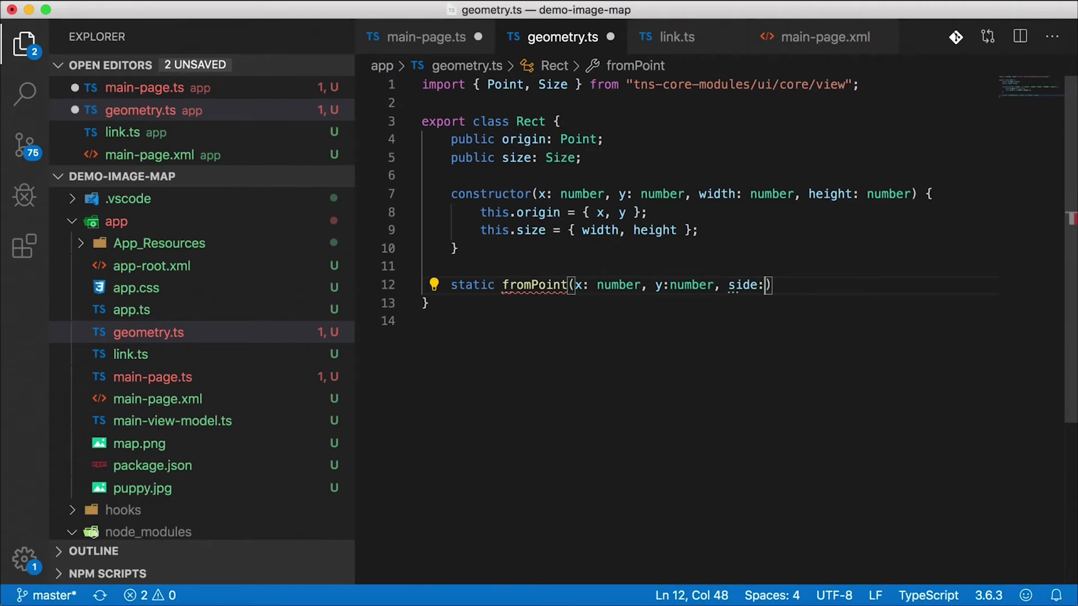
text(number)
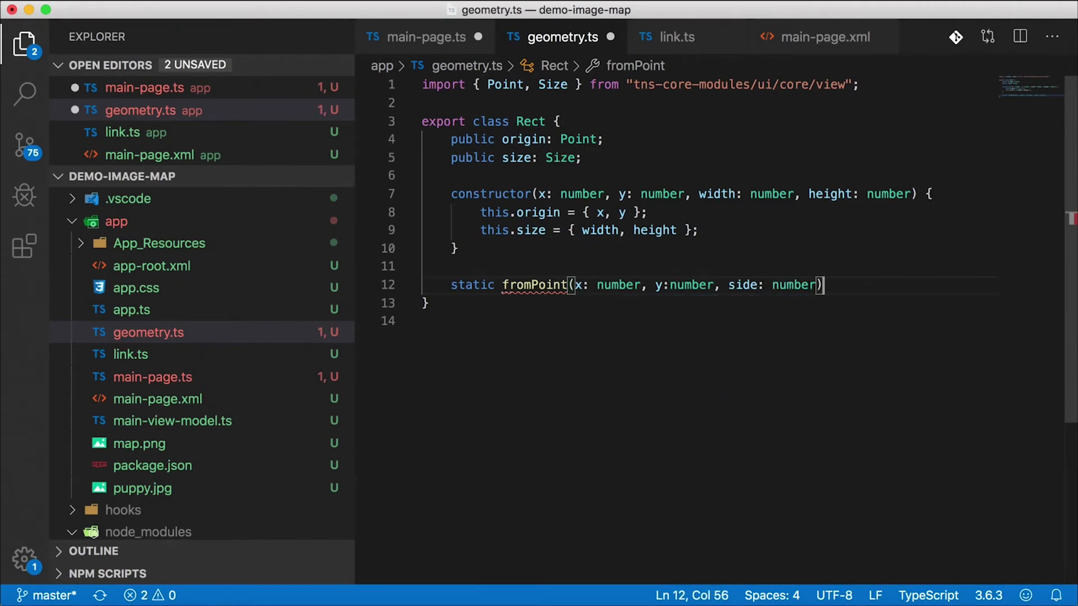
text(: Rect {)
text(con)
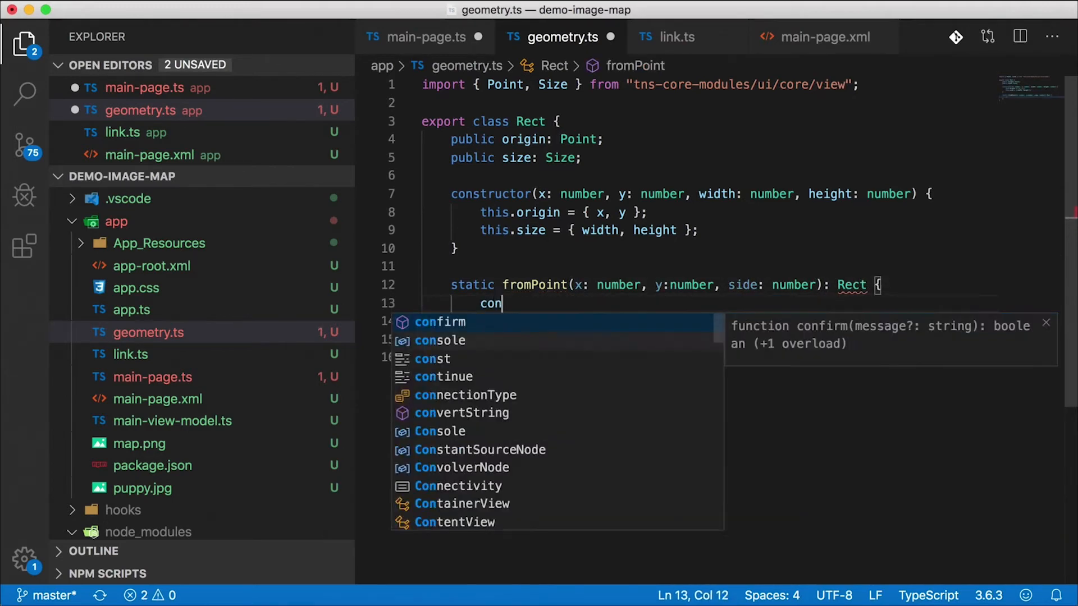
Have fromPoint return new Rect(x - side/2, y - side/2, side, side).
text(st new Rex)
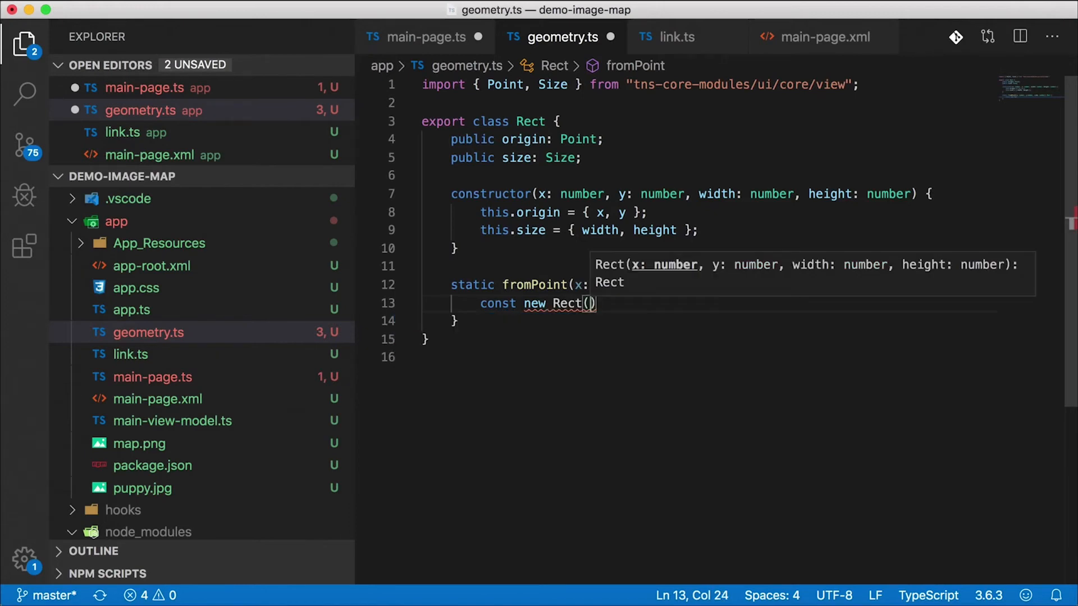
text(x)
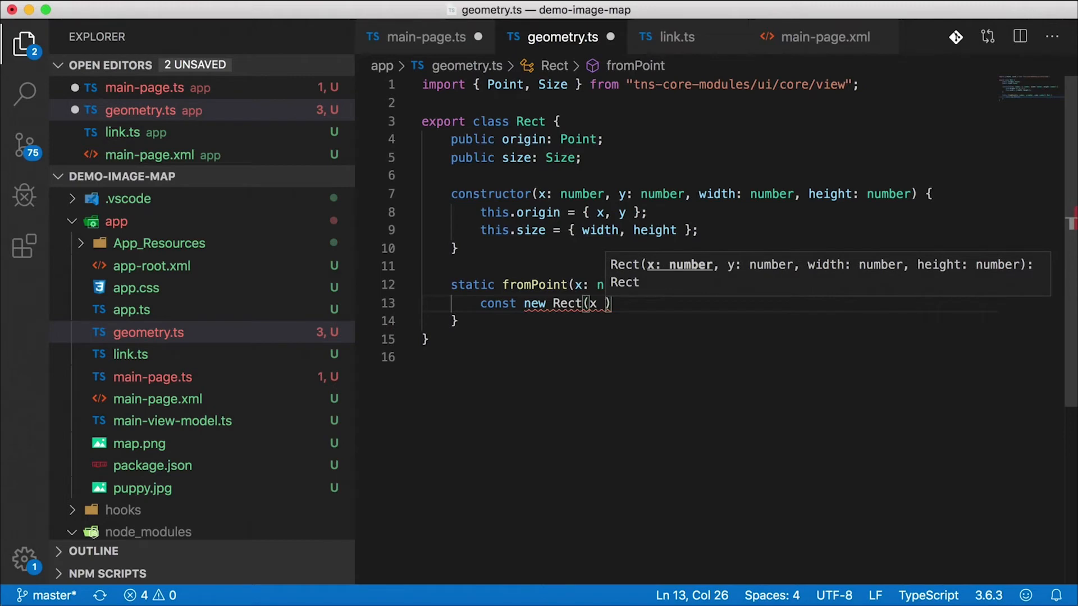
text(- side/2)
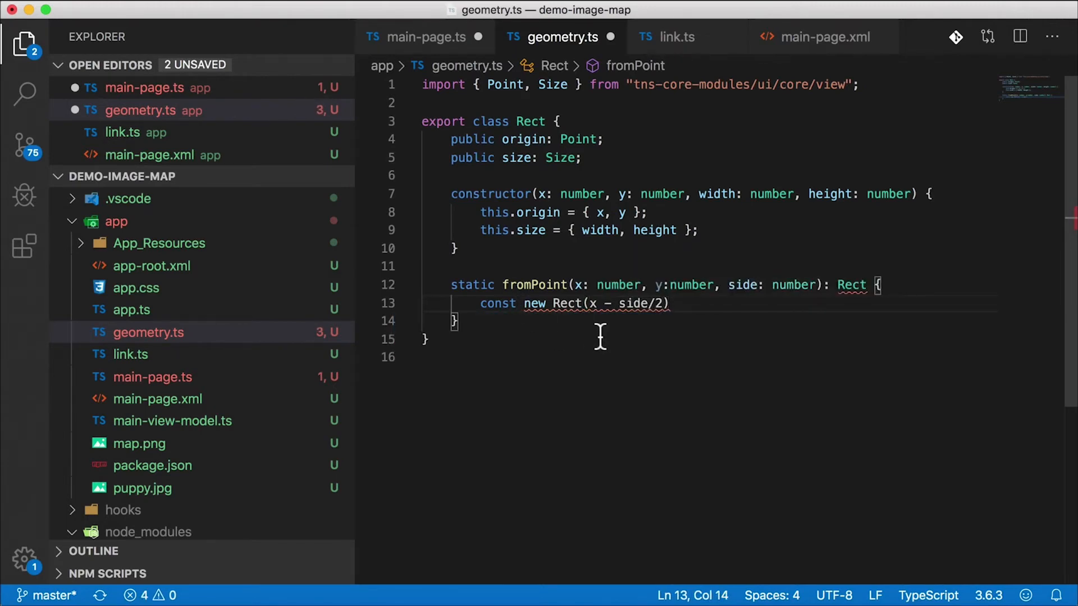
text(rect =)
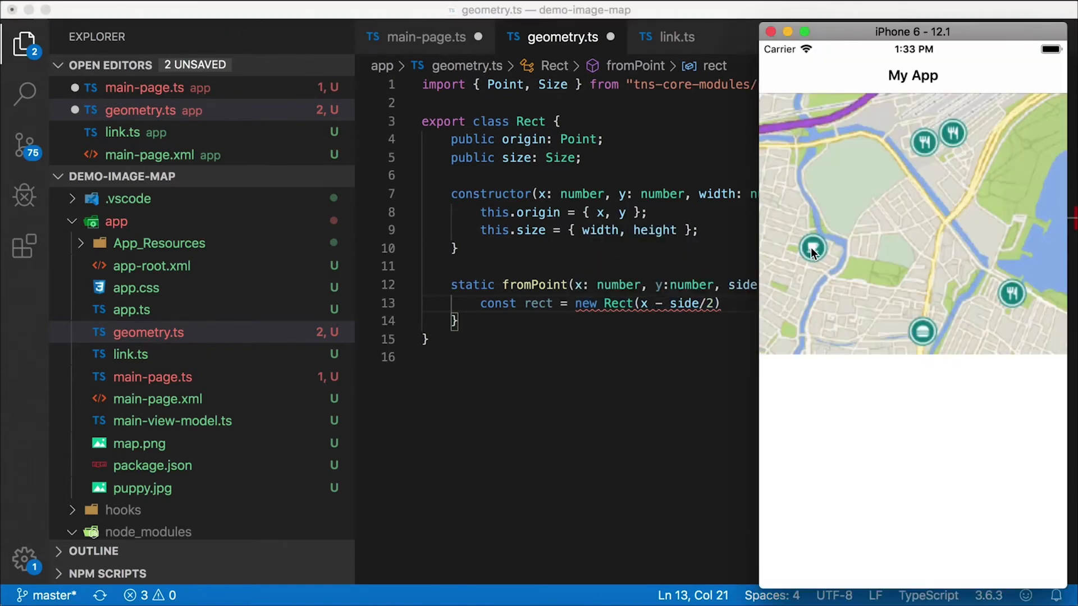
mouse_move(806, 250)
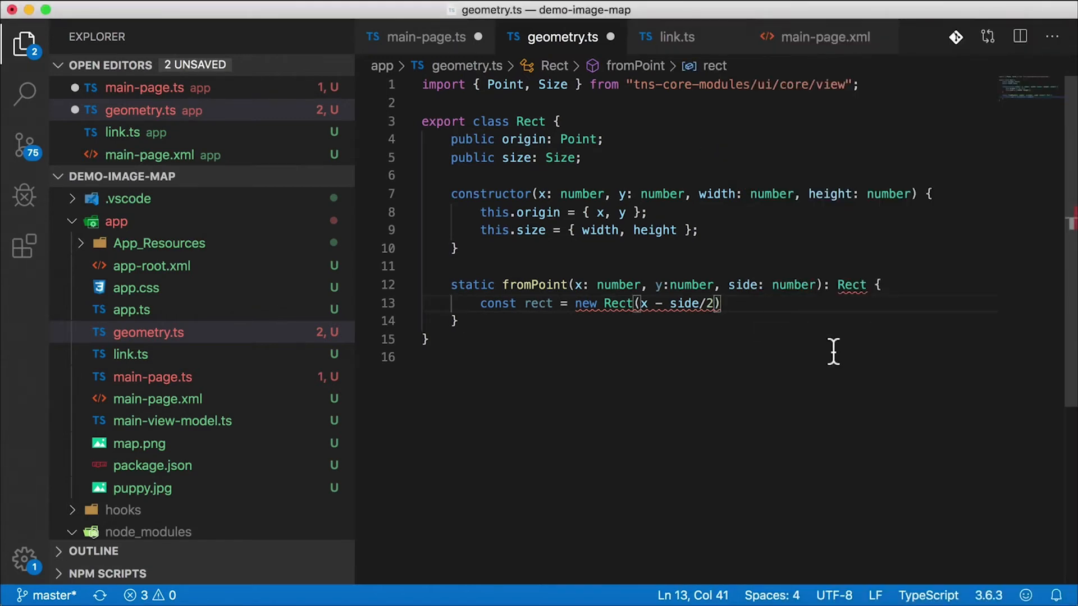
text(, y - side/)
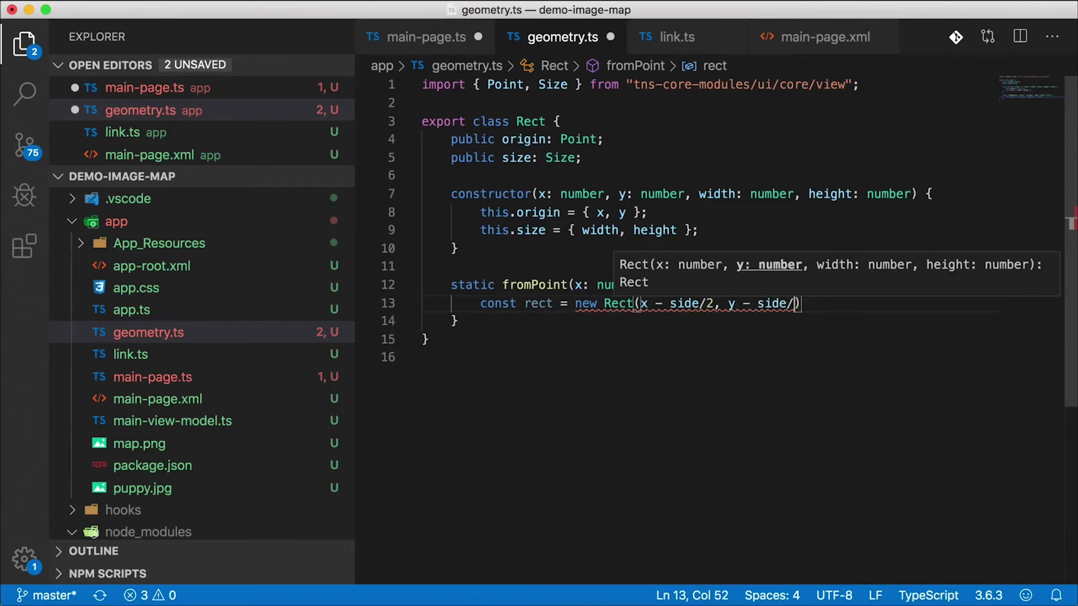
text(, siz)
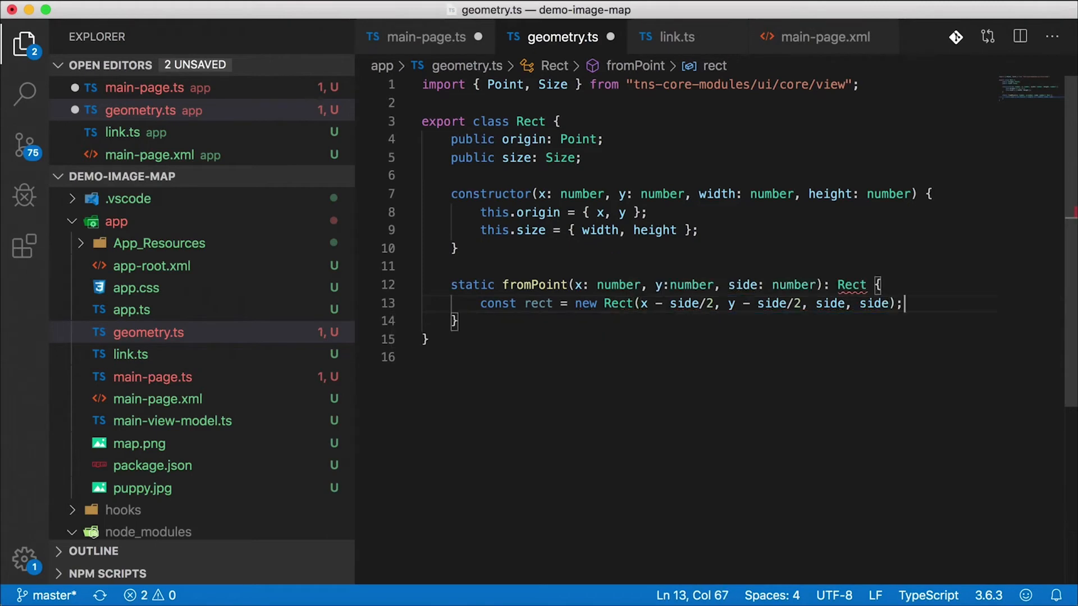
text(return)
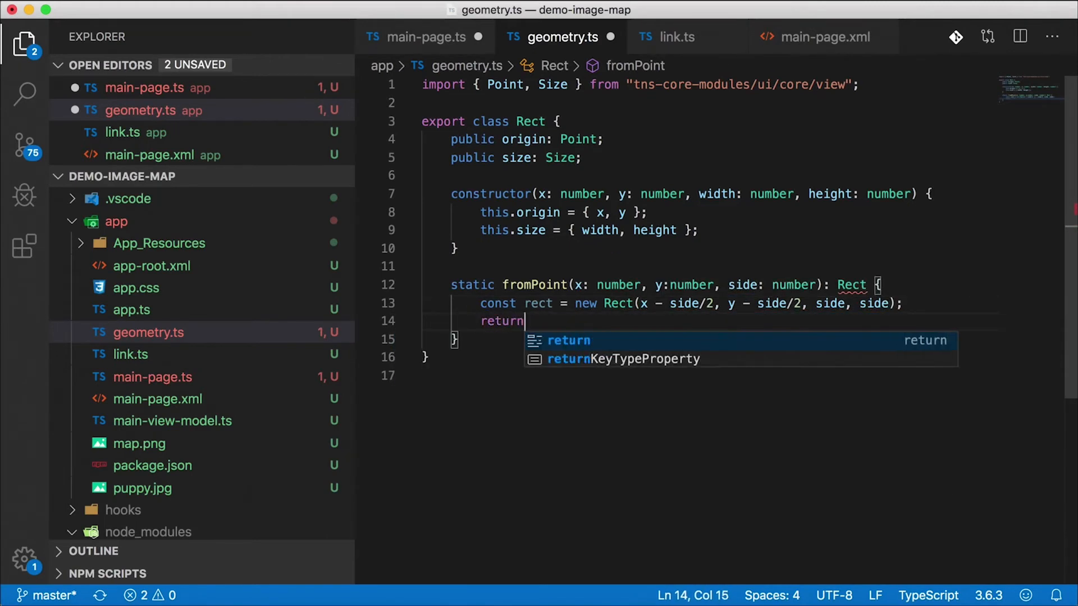
Set the Cafe Ole rect to Rect.fromPoint(66, 189, 40) in main-page.ts, importing Rect.
click(426, 36)
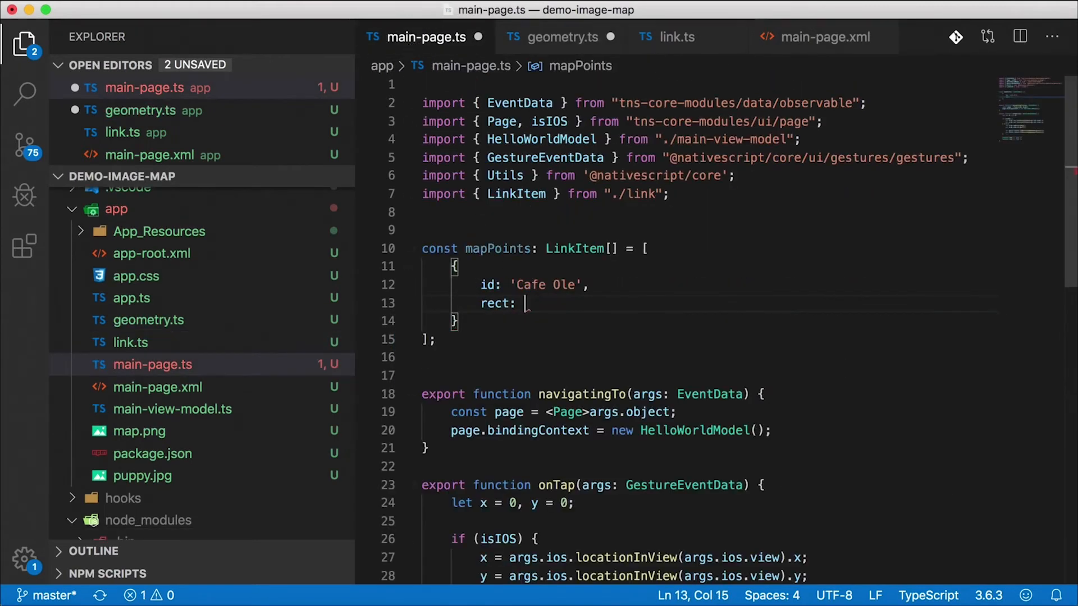
text(Rect.fromPoint()
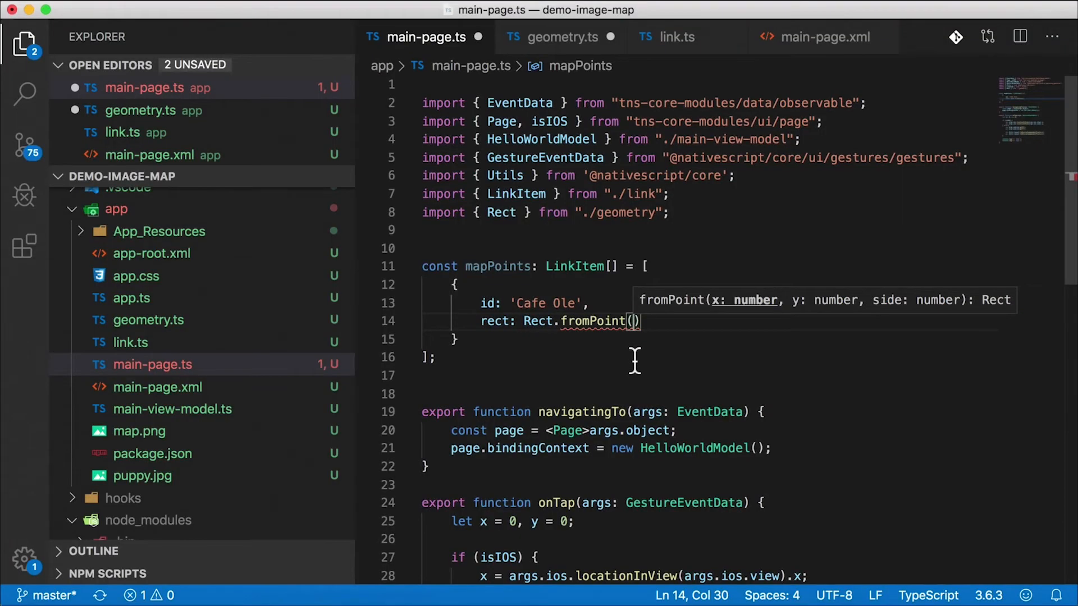
text(66,189)
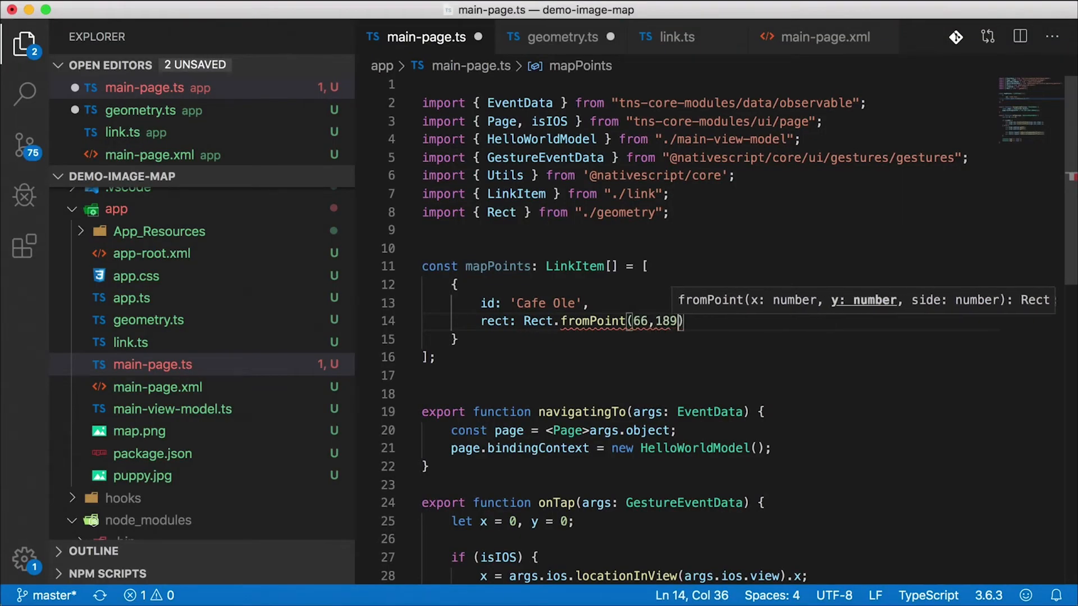
text(, 4)
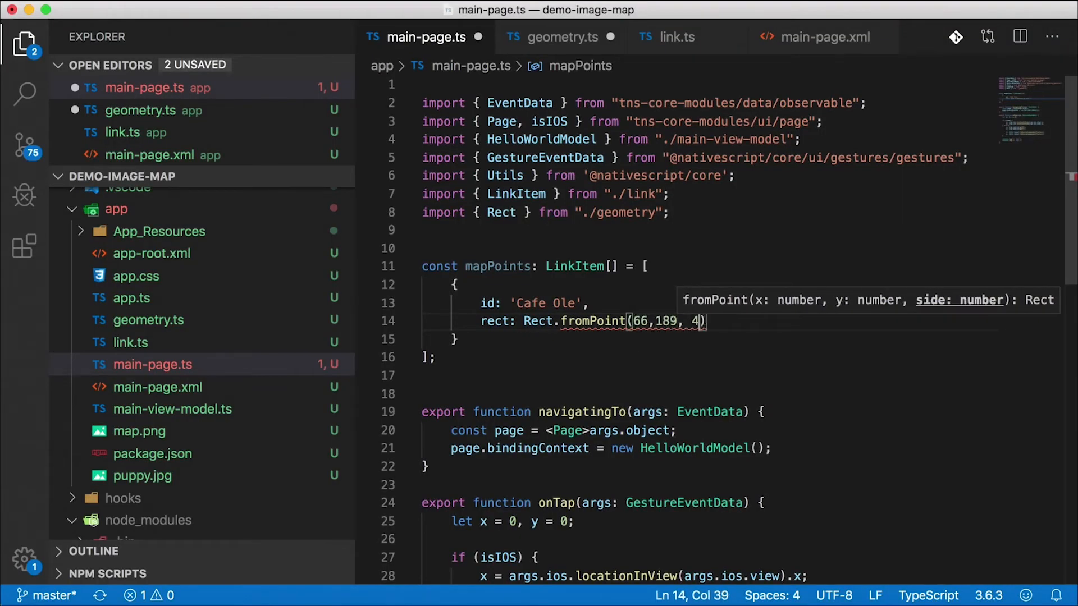
text(0)
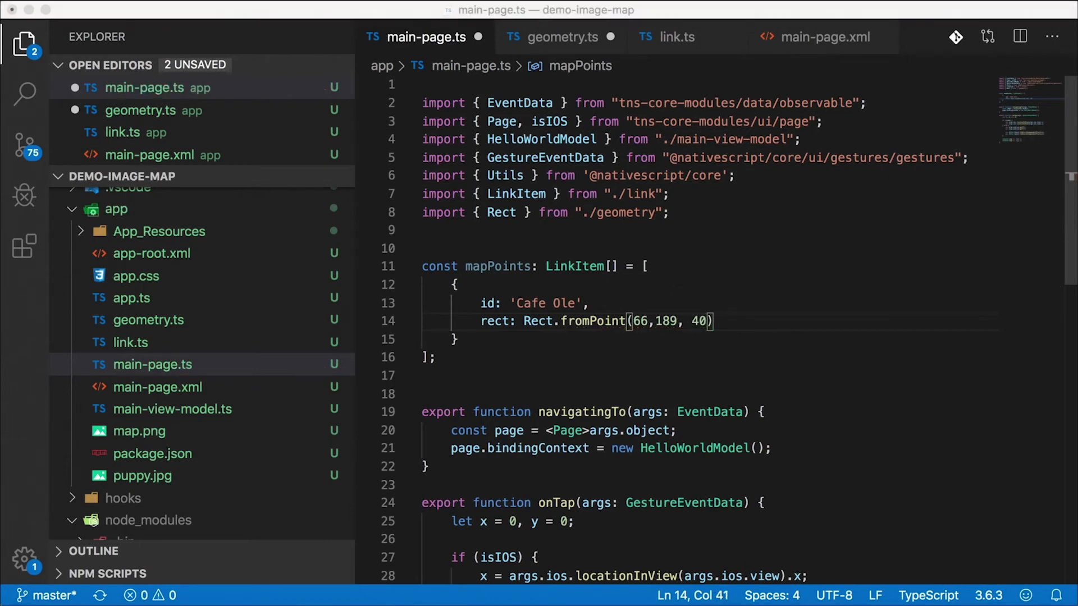
mouse_move(441, 350)
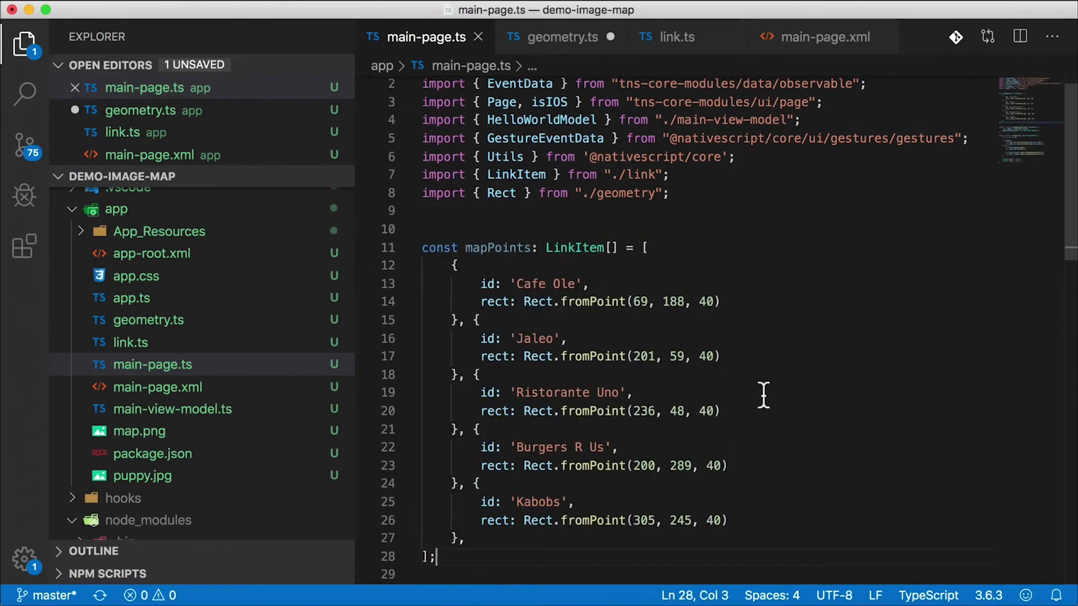
mouse_move(540, 323)
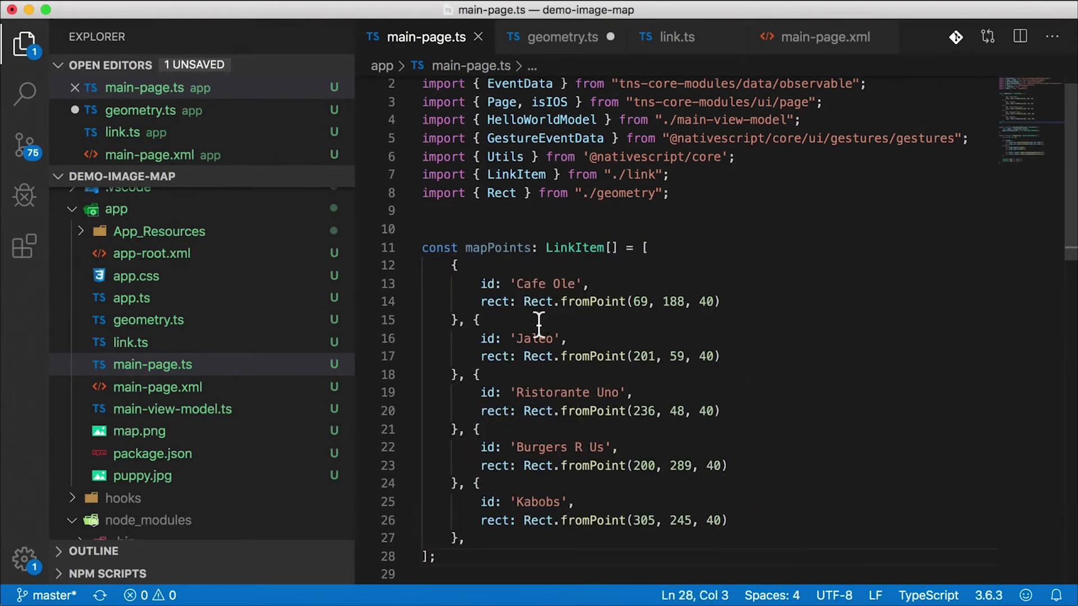
mouse_move(540, 375)
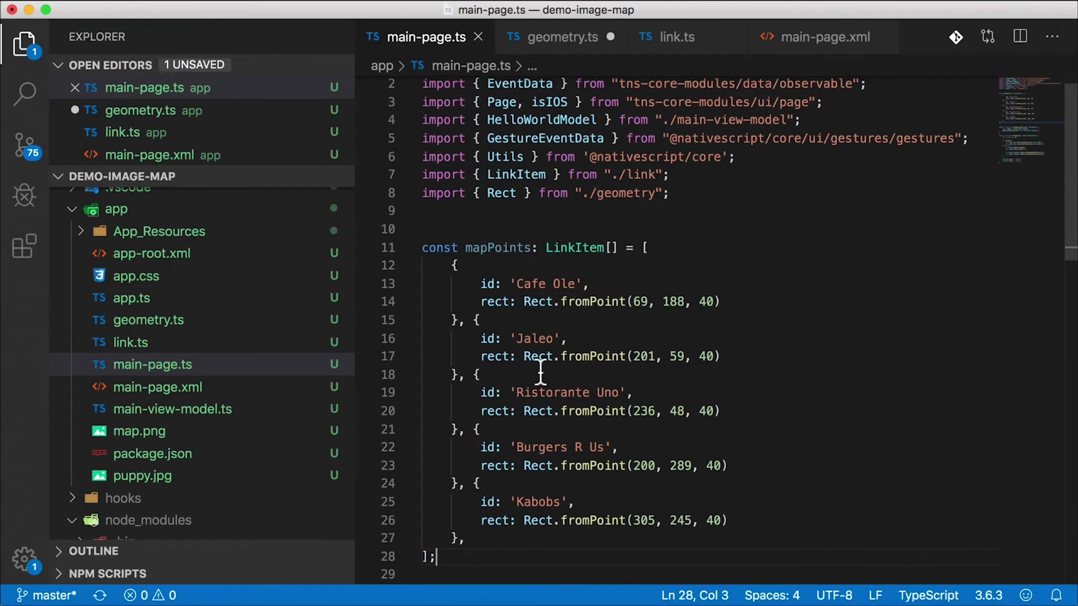
mouse_move(574, 479)
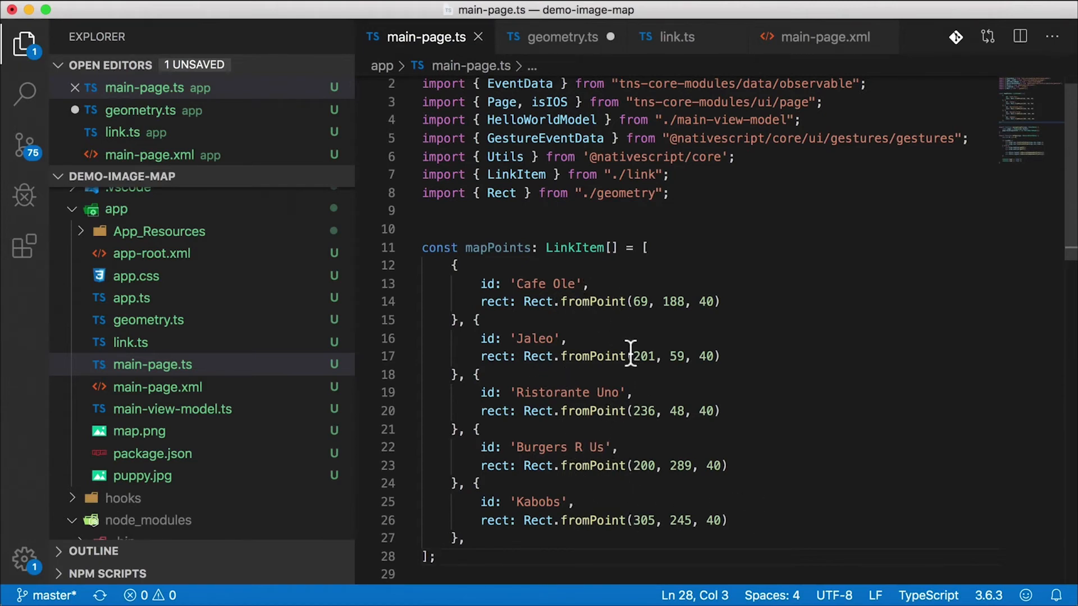
In onTap, declare const point = {x,y} from the tap coordinates.
scroll(down, 3)
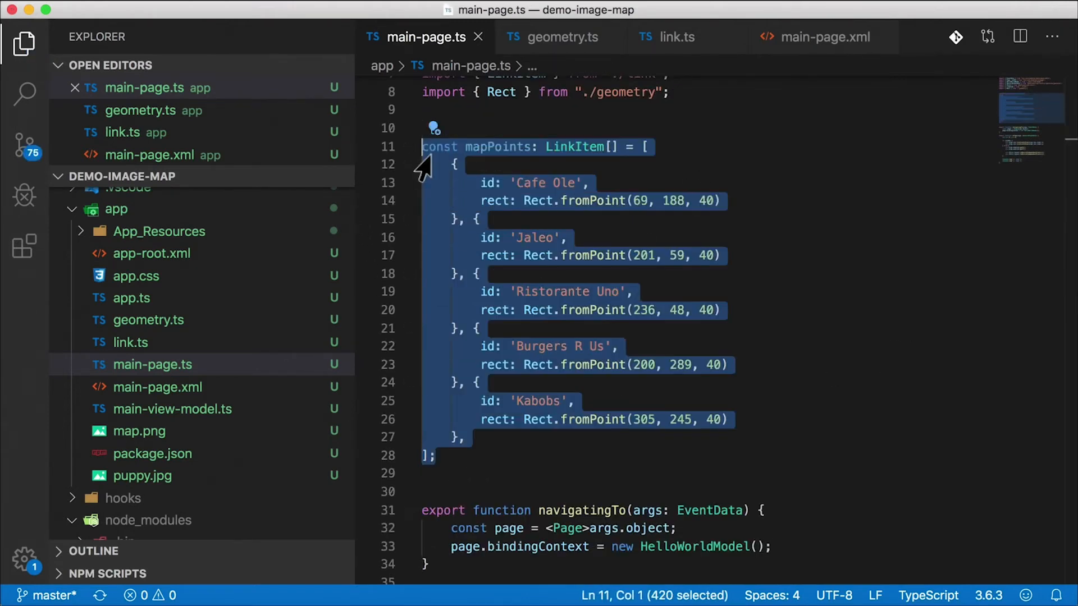
scroll(down, 3)
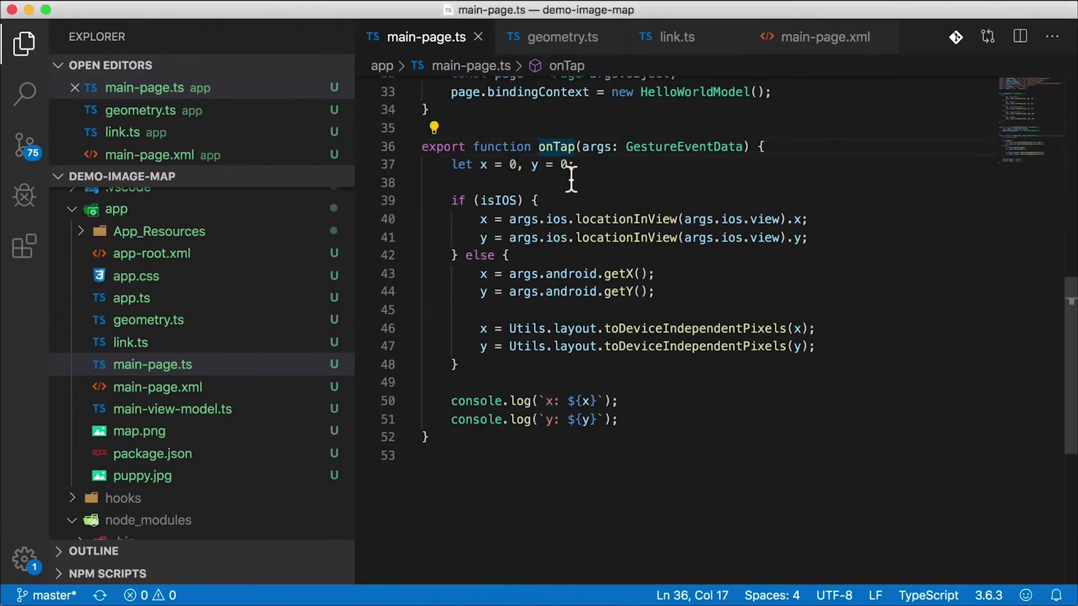
mouse_move(571, 182)
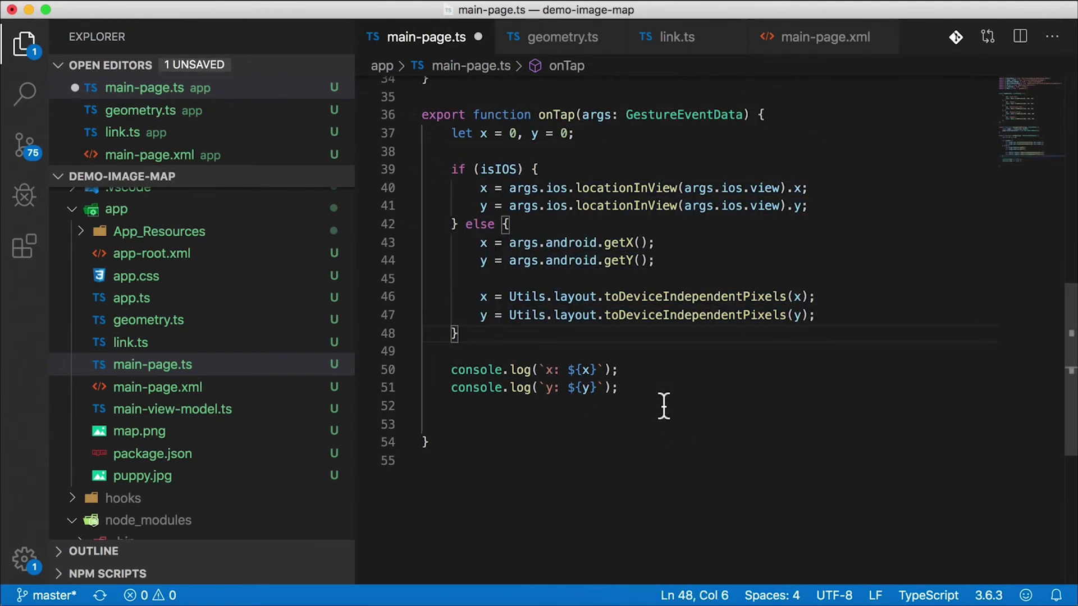
text(const)
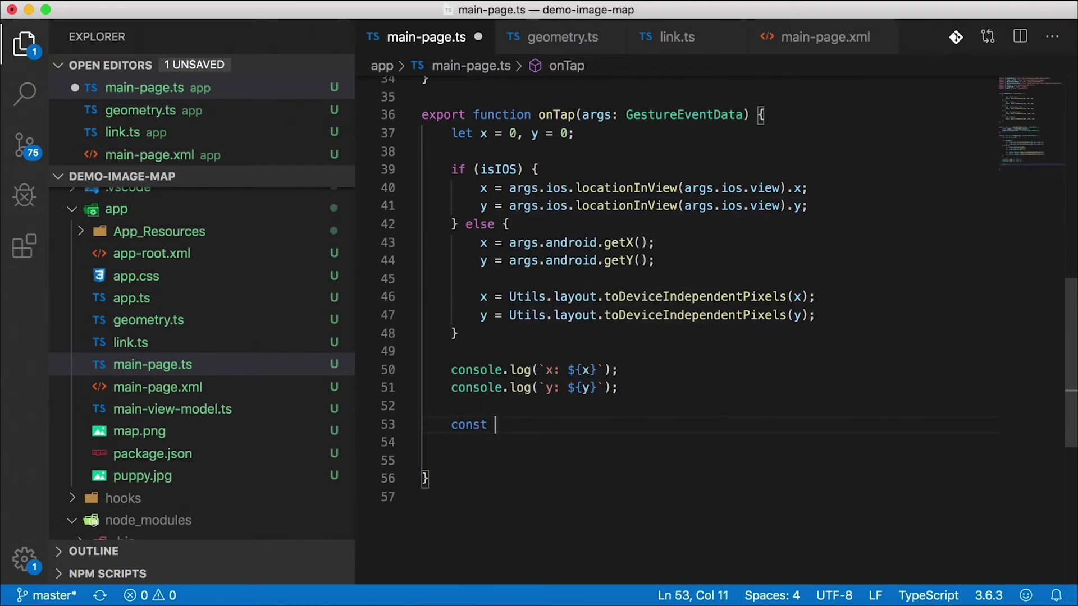
text(point)
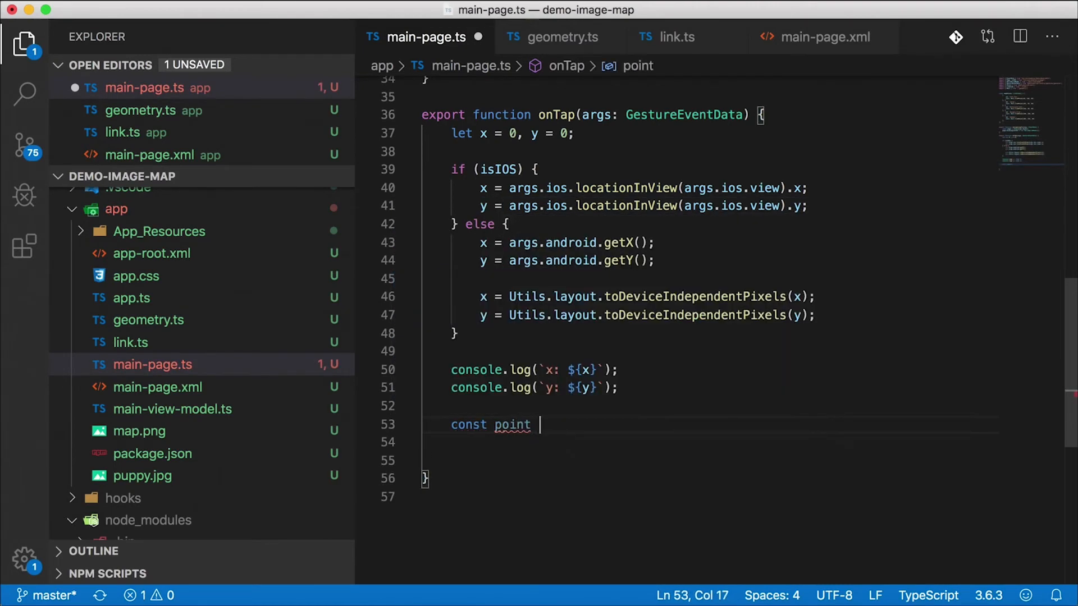
text(= {x,y};)
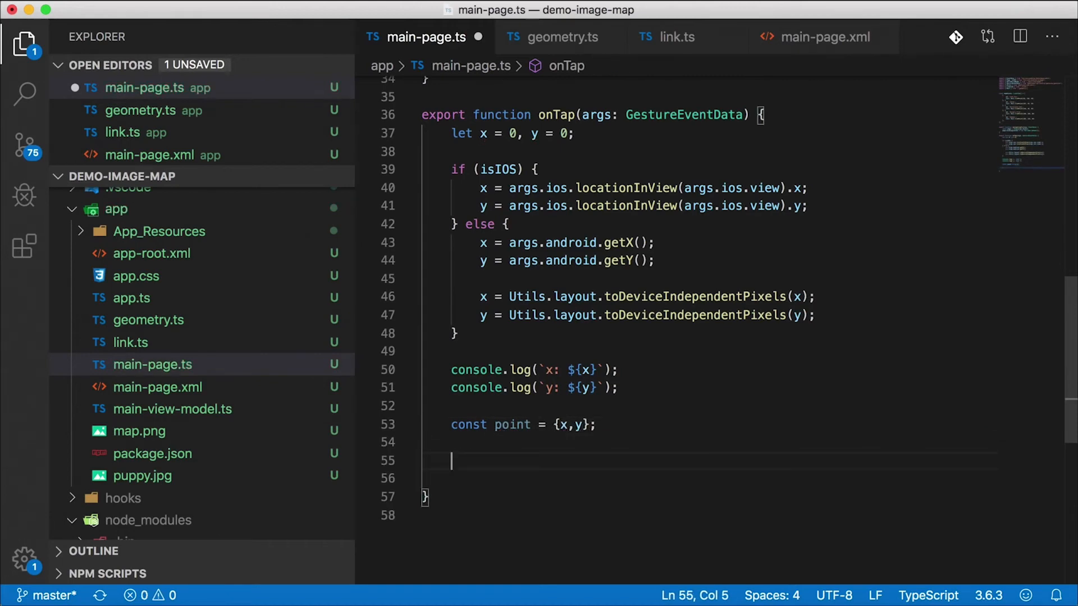
Add a for loop over mapPoints.length taking each entry as const li = mapPoints[i].
text(for (let i =)
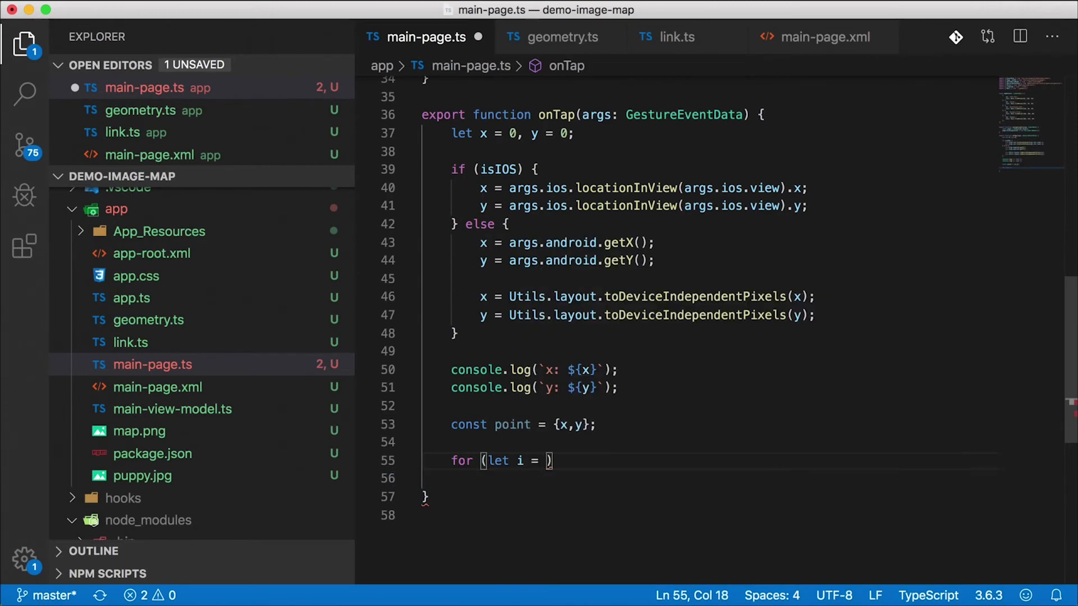
text(0; i)
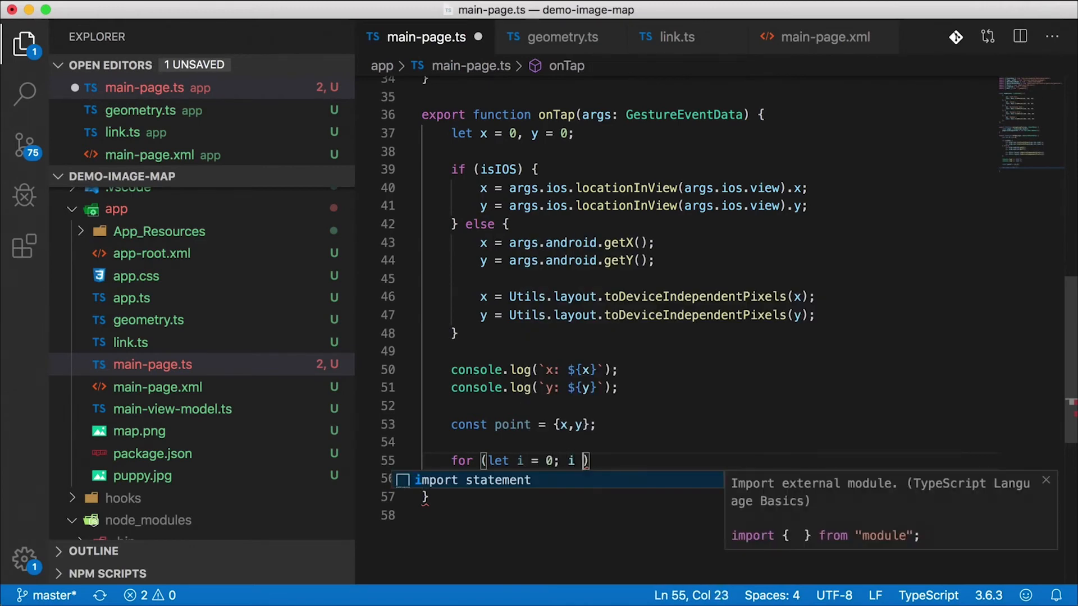
text(< lin)
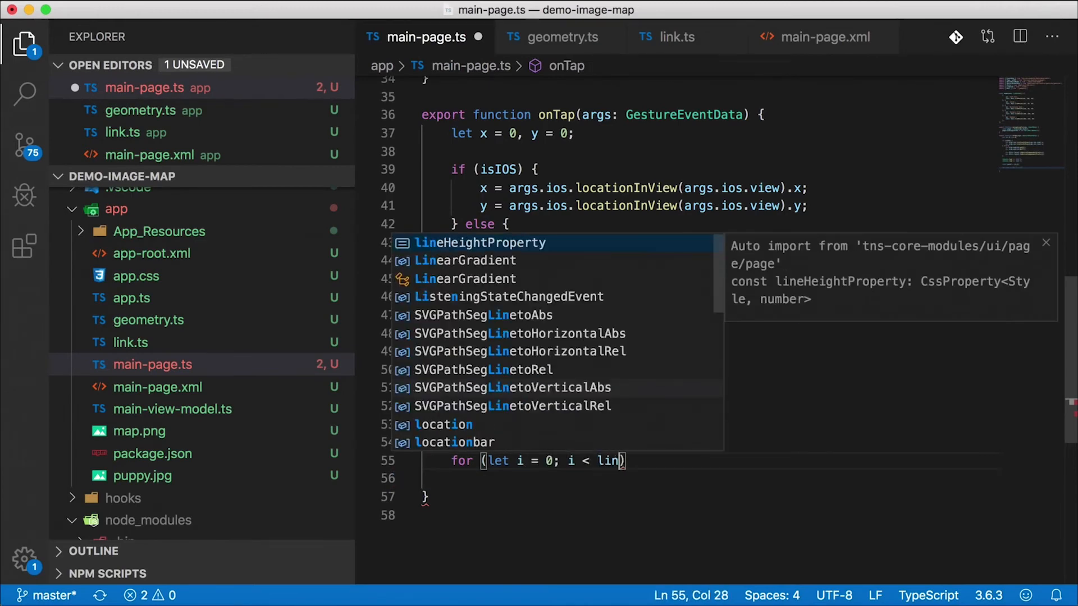
text(map)
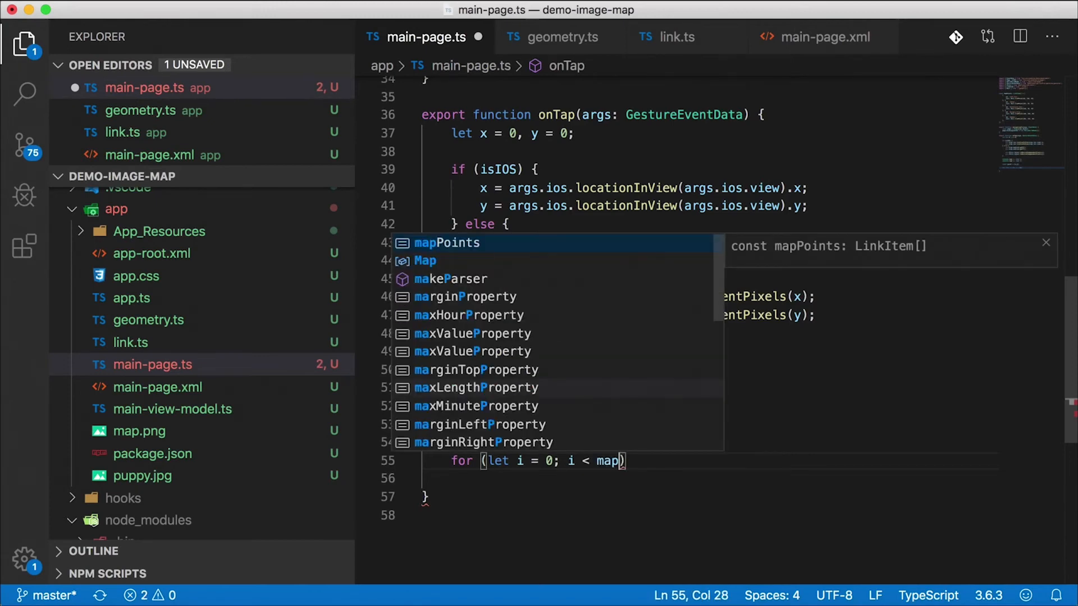
text(Points.length; ++i)
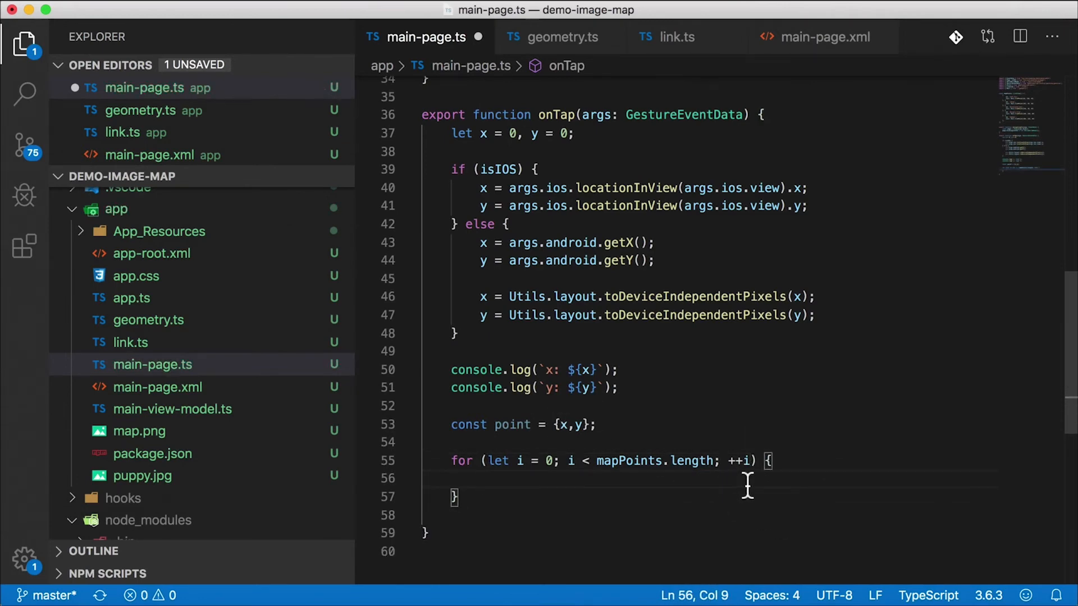
text(const li)
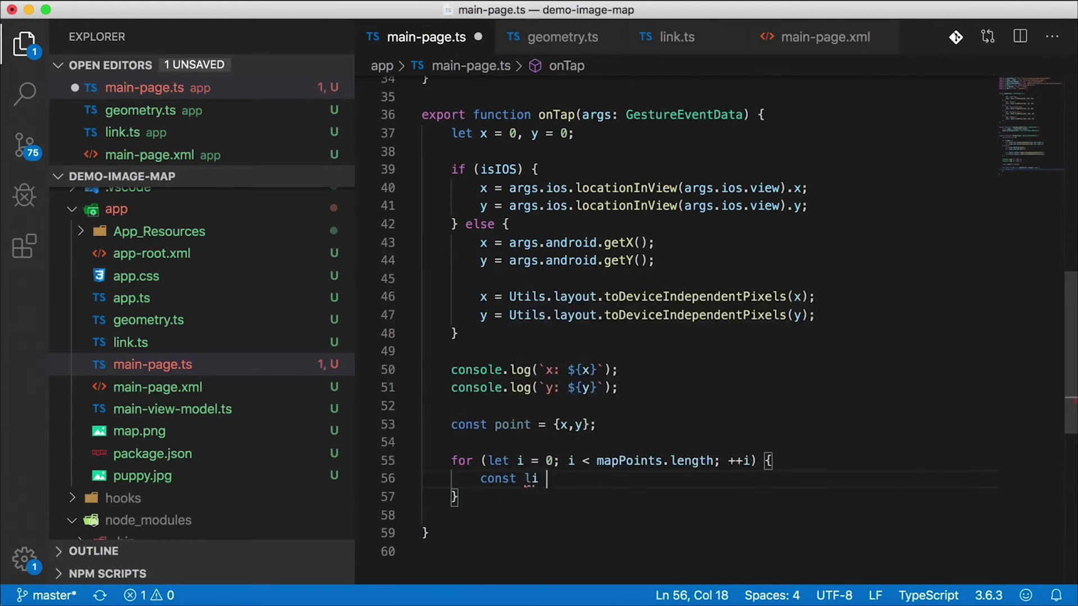
text(= m)
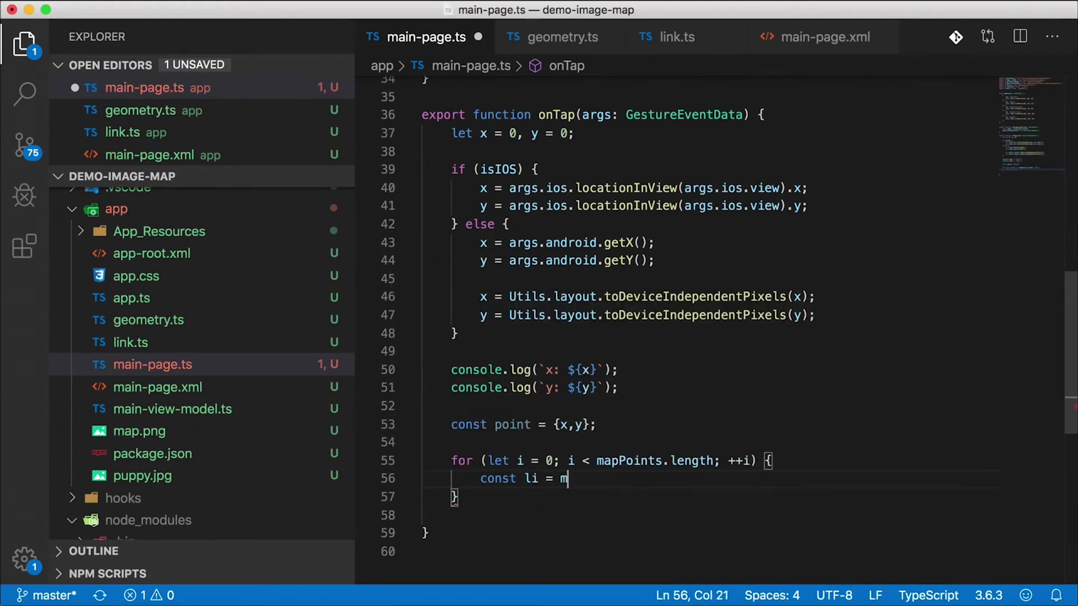
text(apPoints)
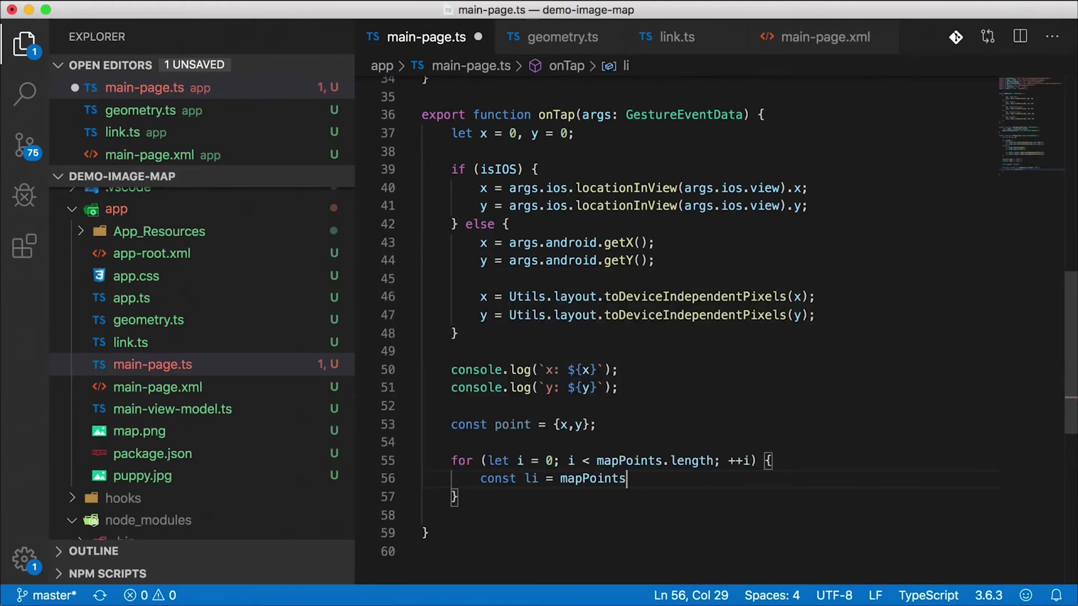
text([i];)
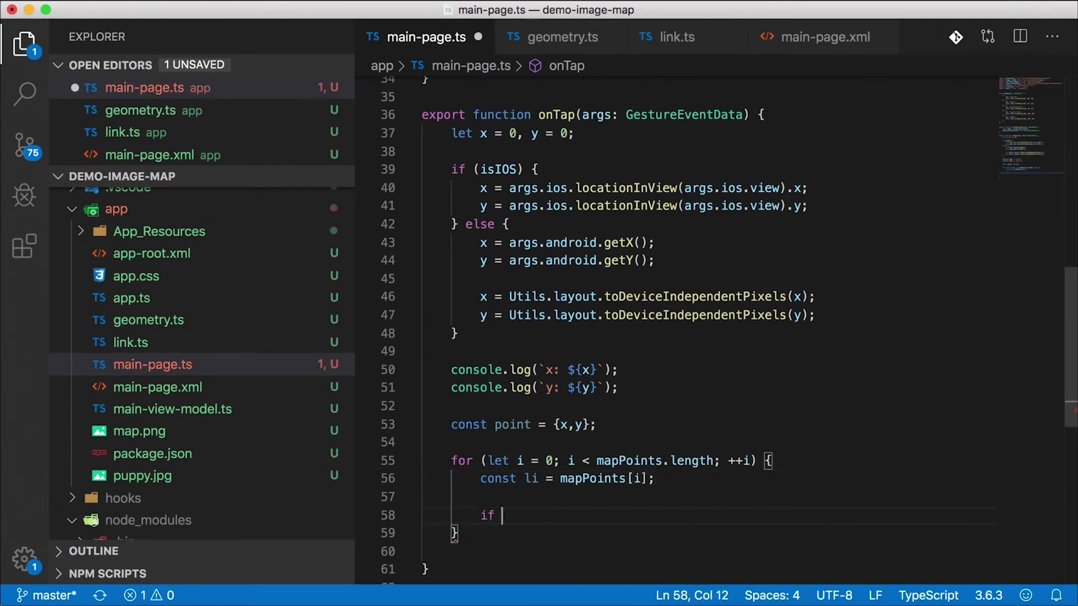
Review the li variable in the loop and move to geometry.ts for a helper.
scroll(down, 3)
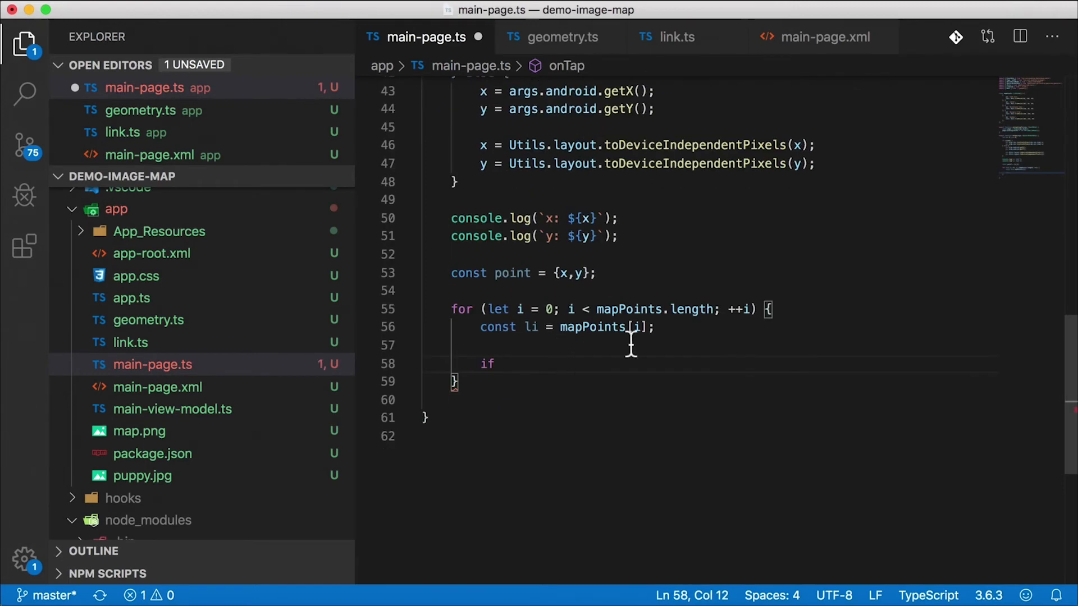
double_click(529, 327)
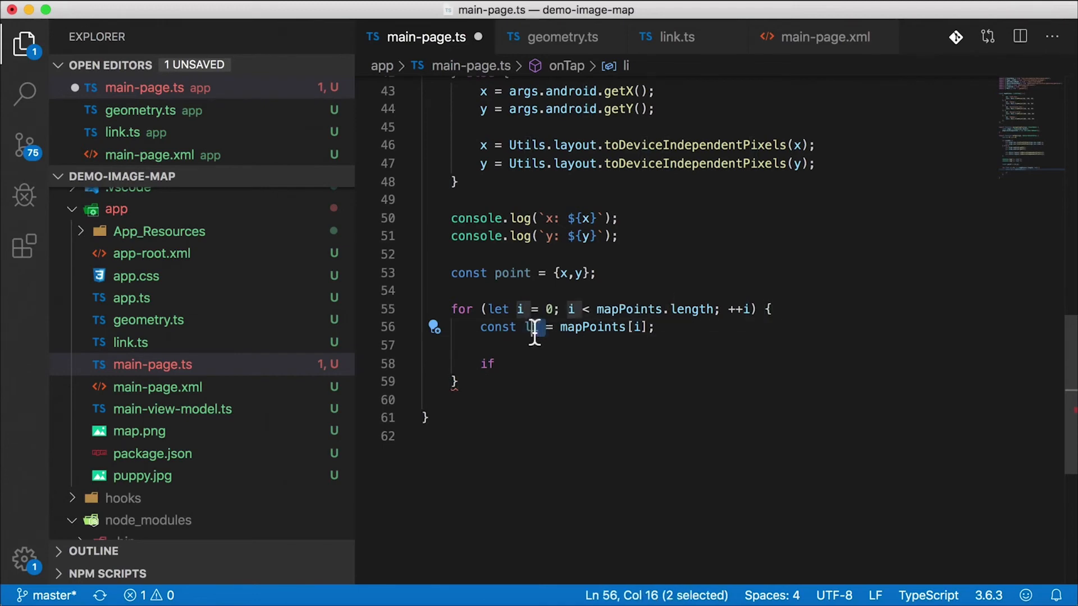
click(547, 363)
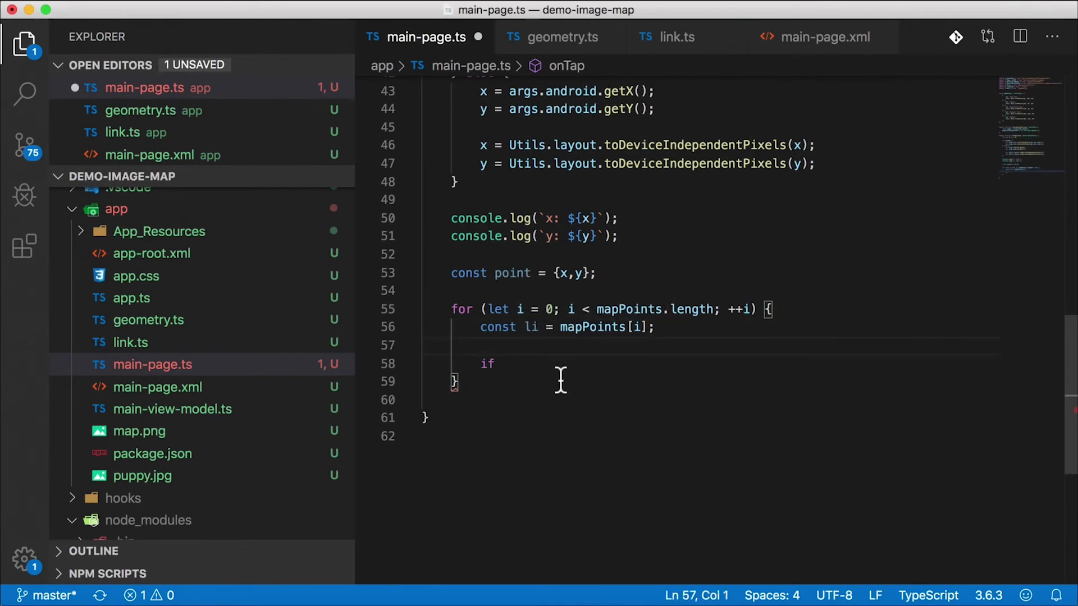
click(560, 36)
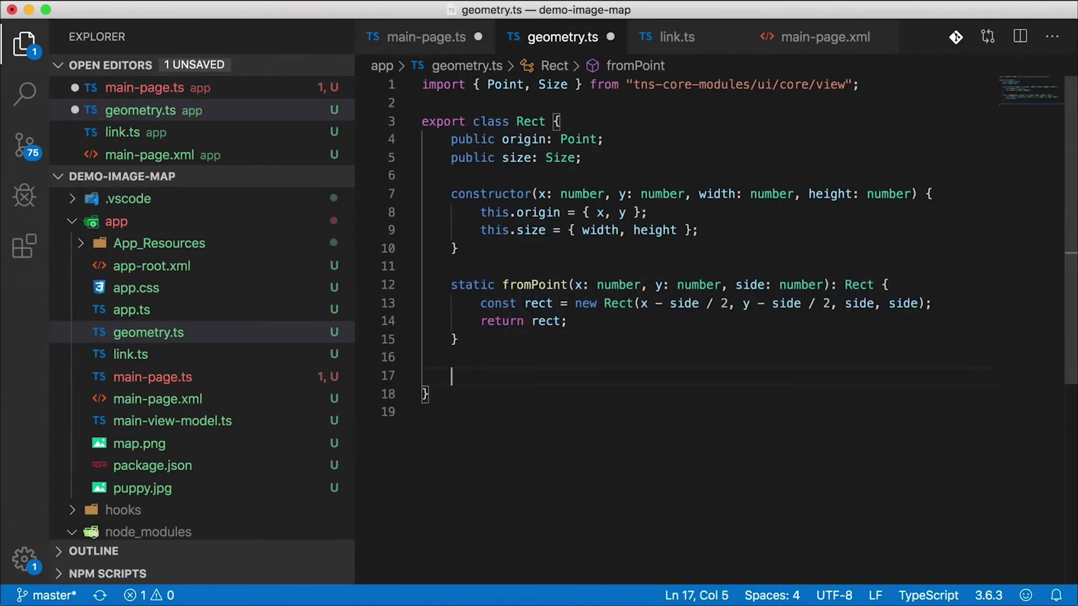
Add static isPointInsideRect(point, rect) to the Rect class.
text(static)
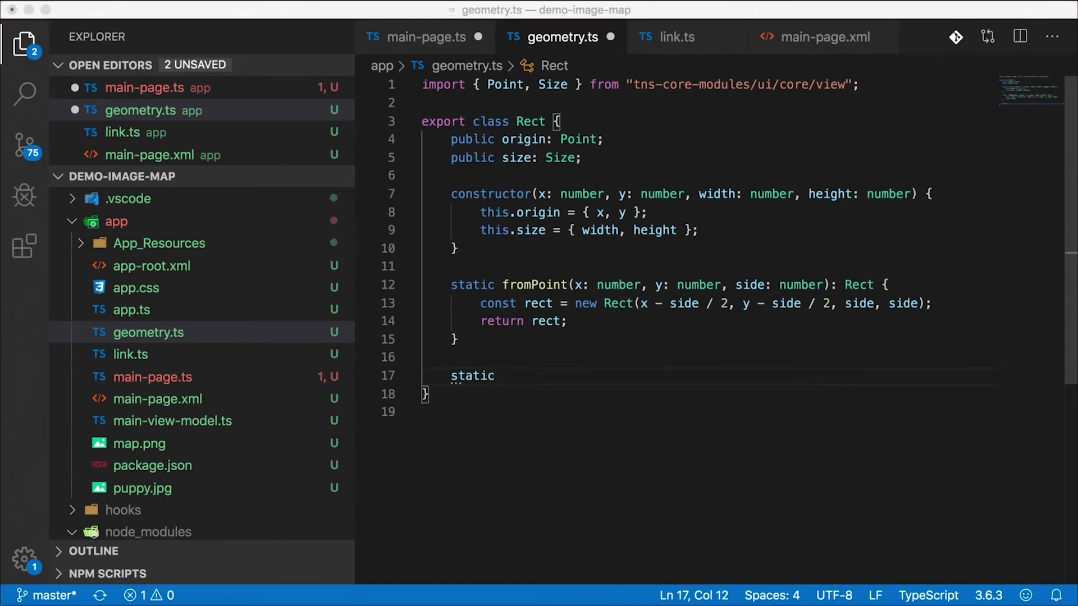
double_click(473, 376)
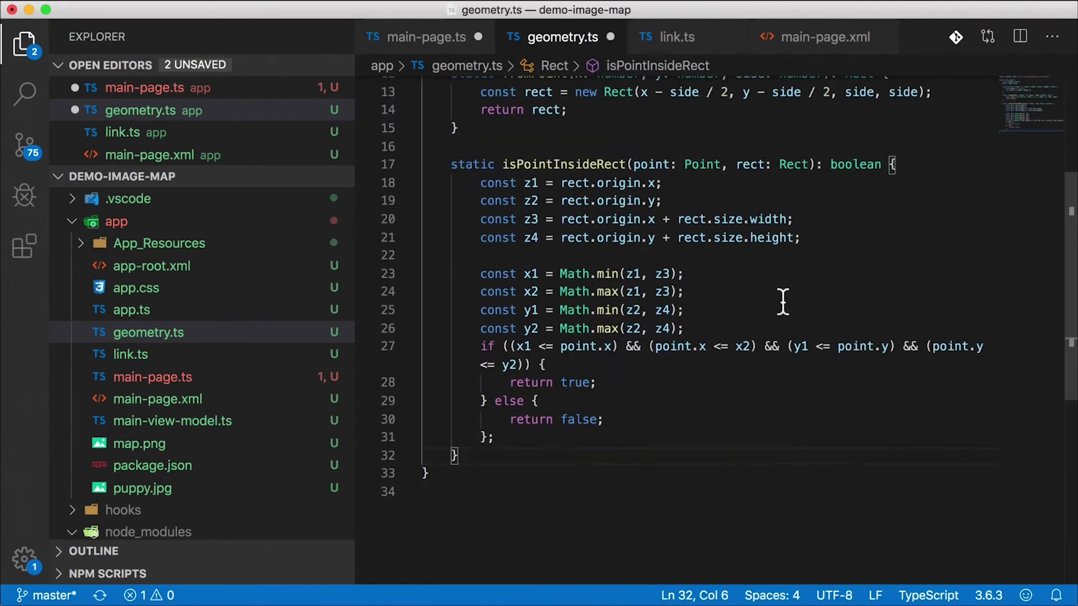
mouse_move(508, 172)
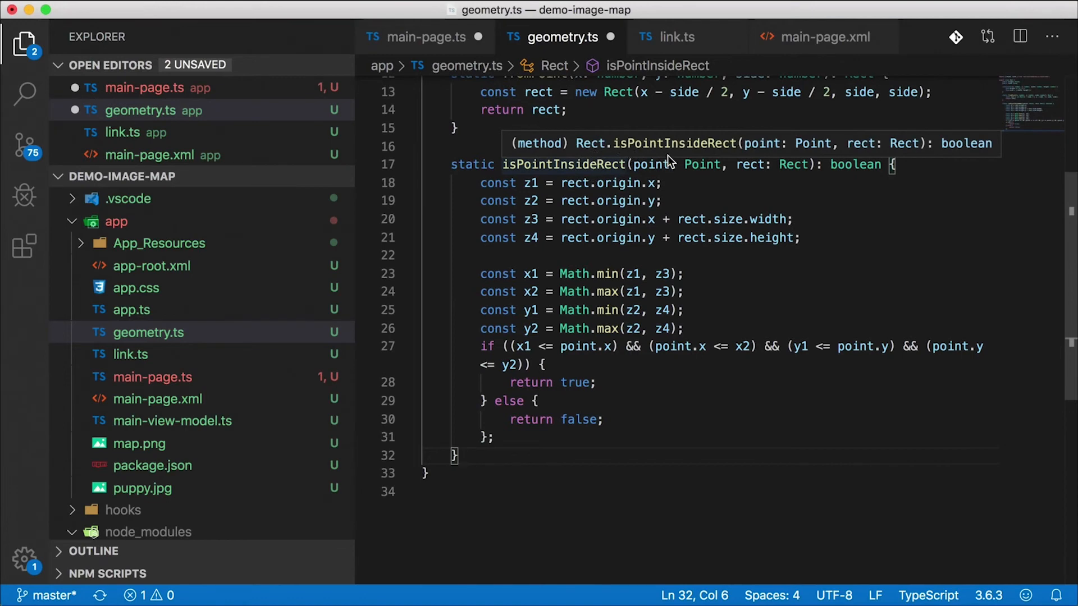
double_click(748, 164)
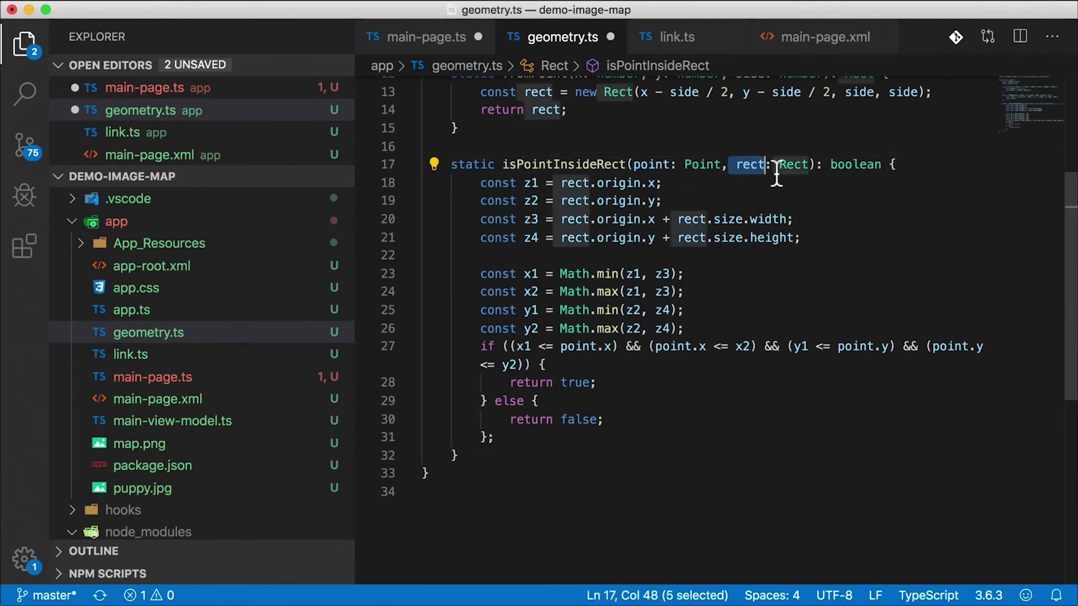
Review the corner coordinates, min/max lines and bounds check returning true, then return to main-page.ts.
click(887, 164)
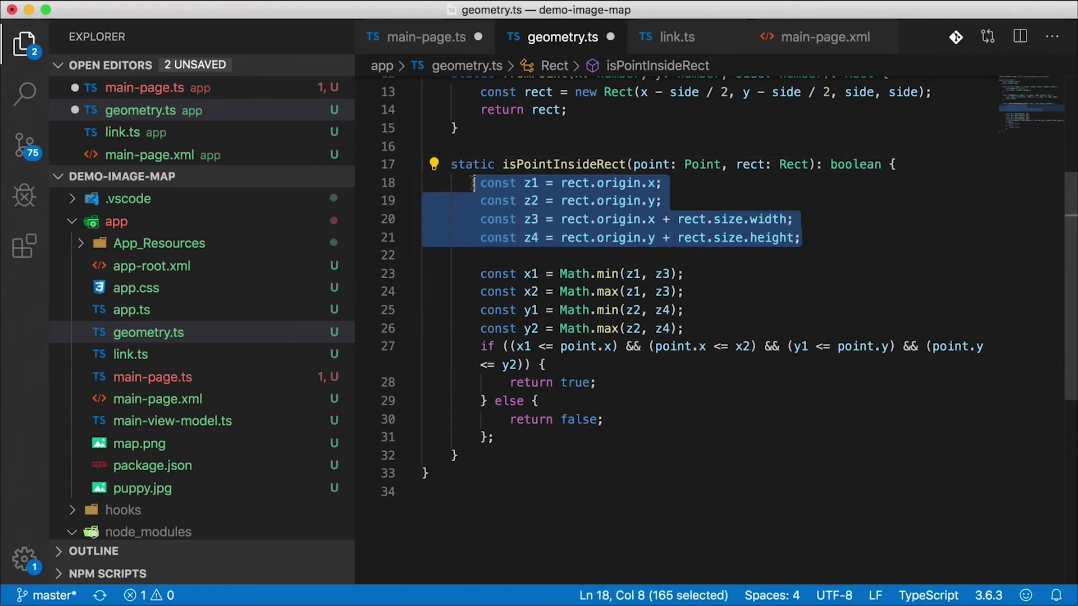
click(486, 201)
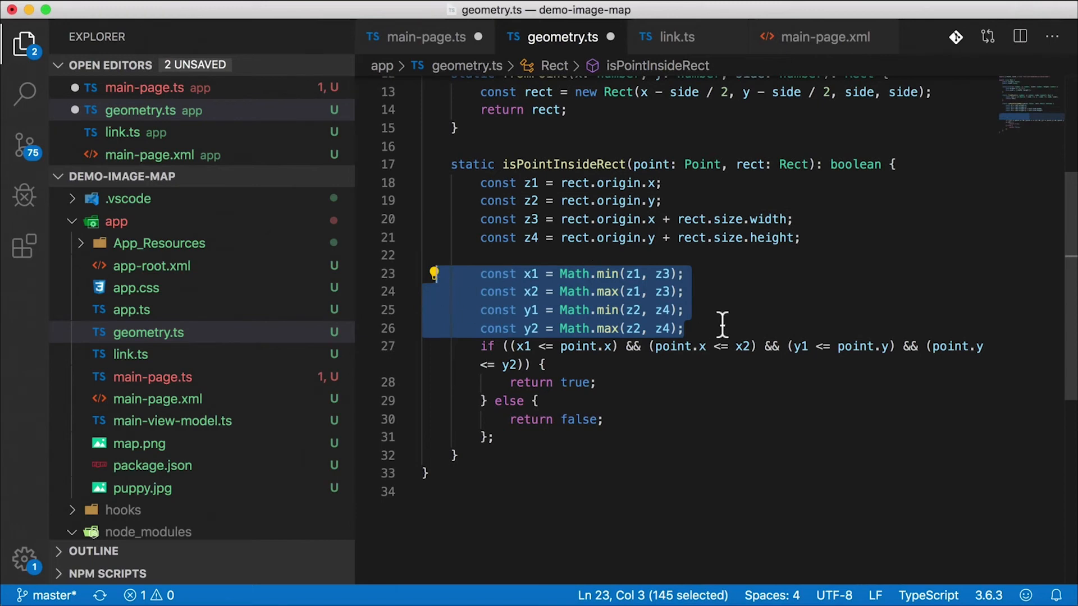
click(656, 310)
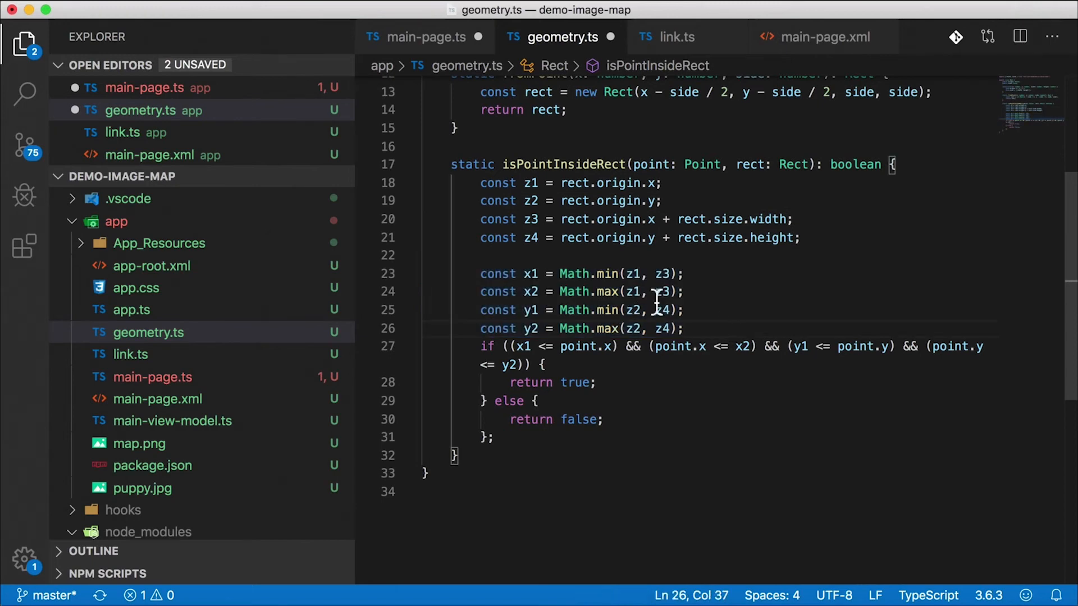
click(543, 364)
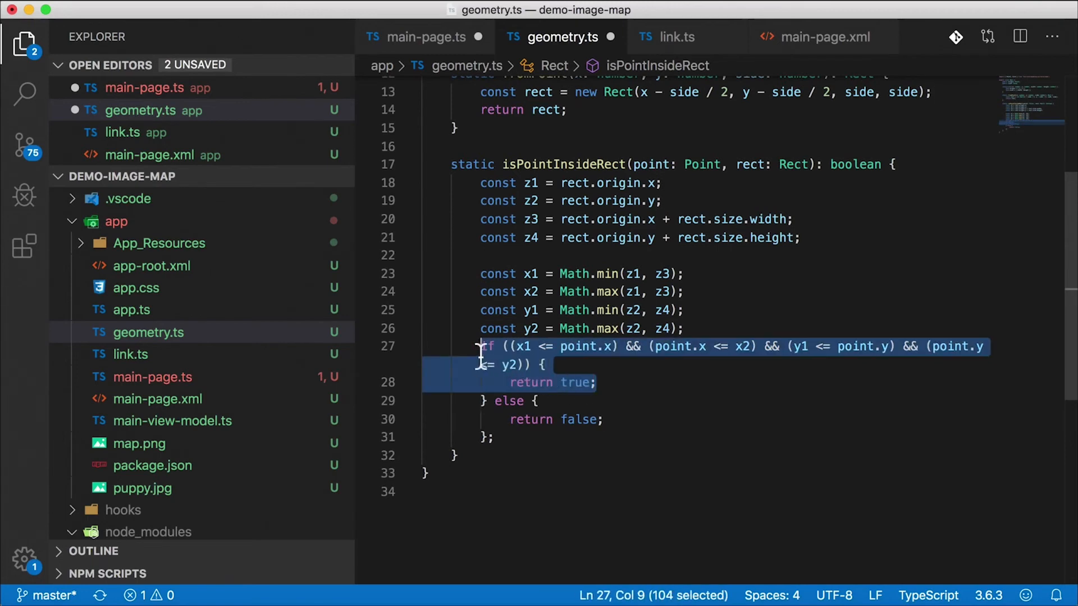
click(426, 36)
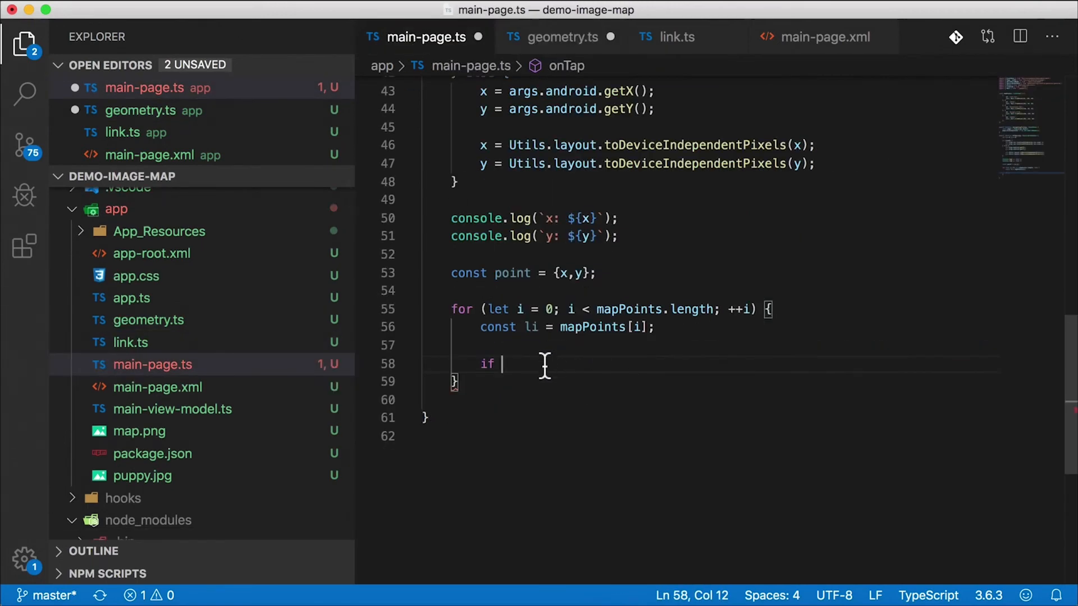
Make the if call Rect.isPointInsideRect(point, li...) and declare let matchedLink: LinkItem.
text((Rect.isPointInsideRect)
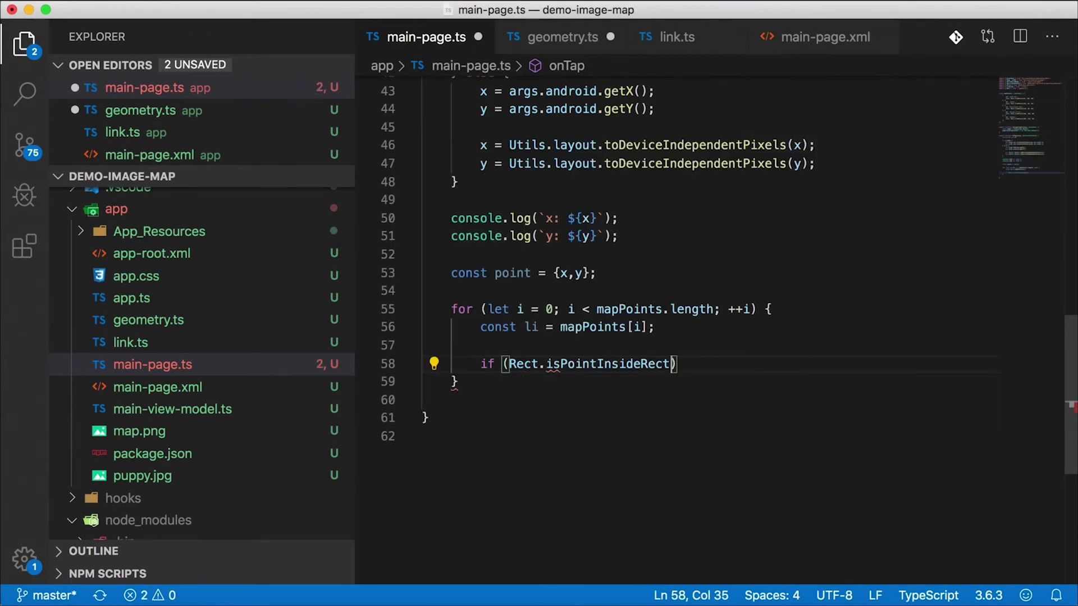
text(point)
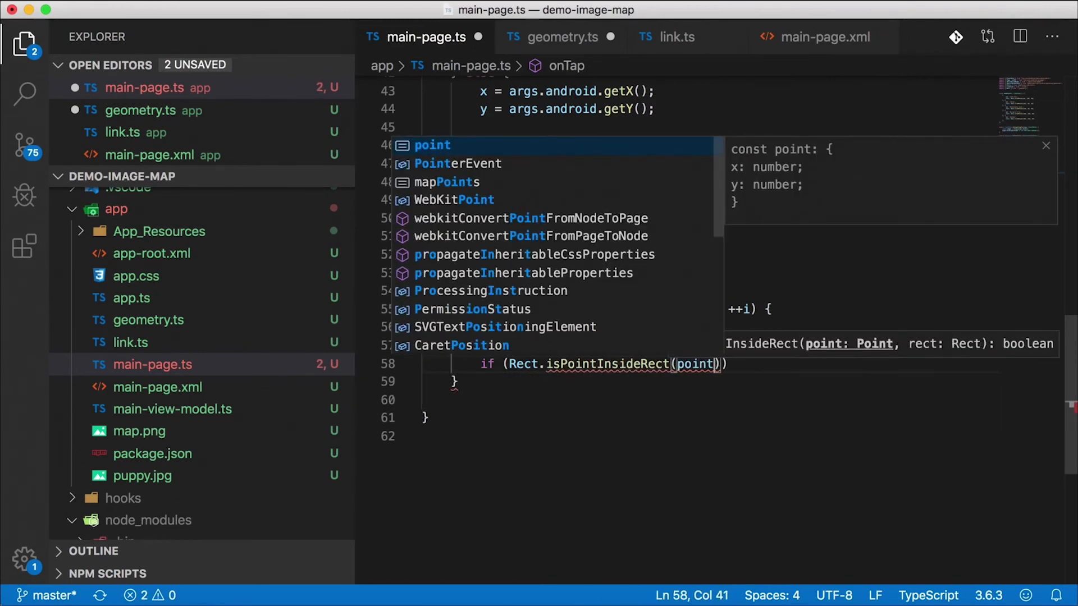
text(, li.rect)
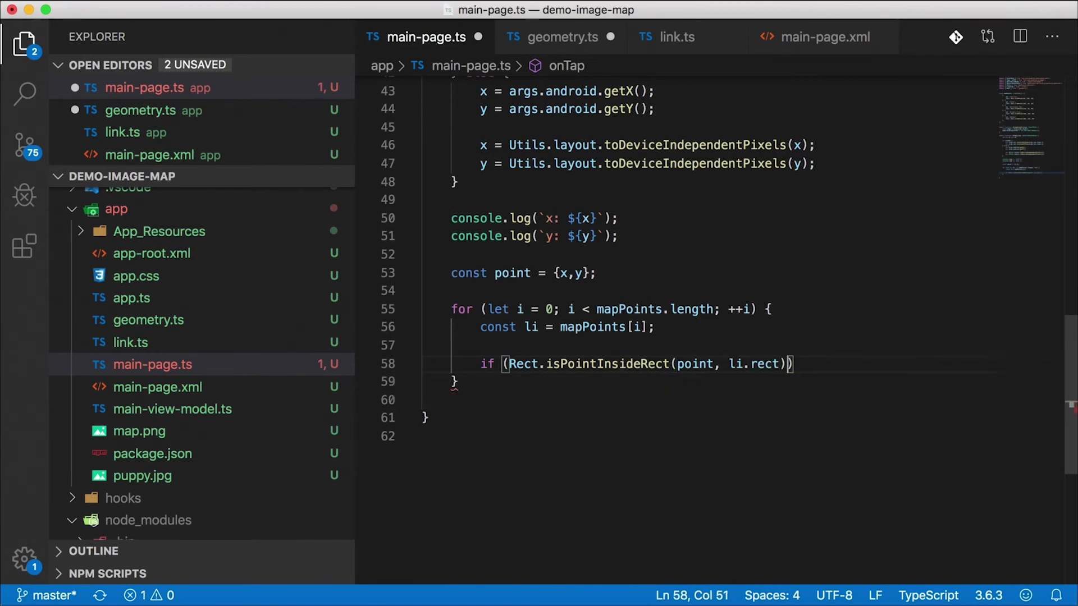
text(m)
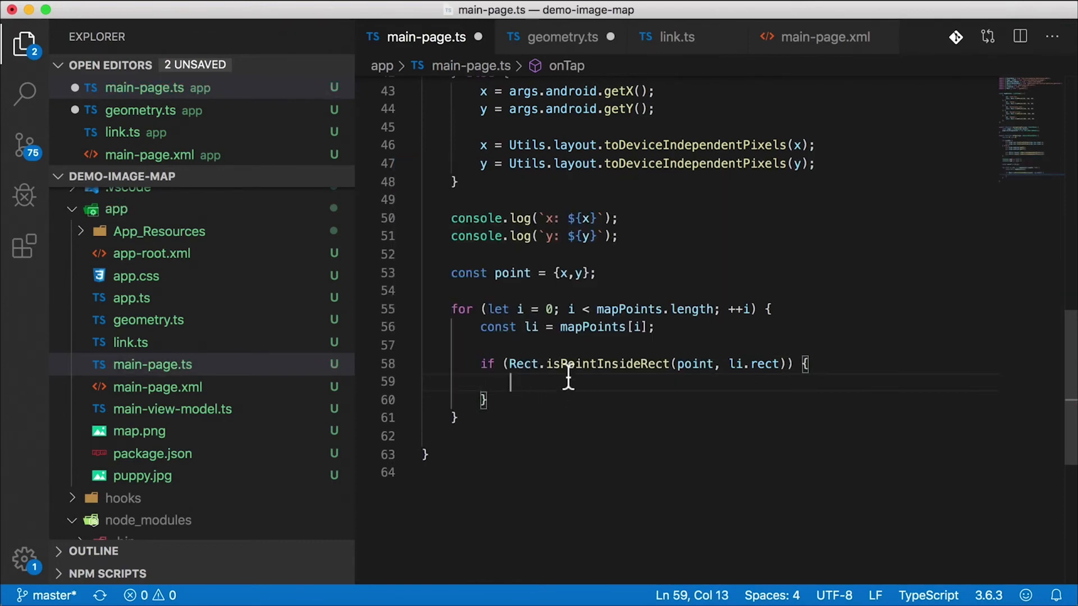
text(let)
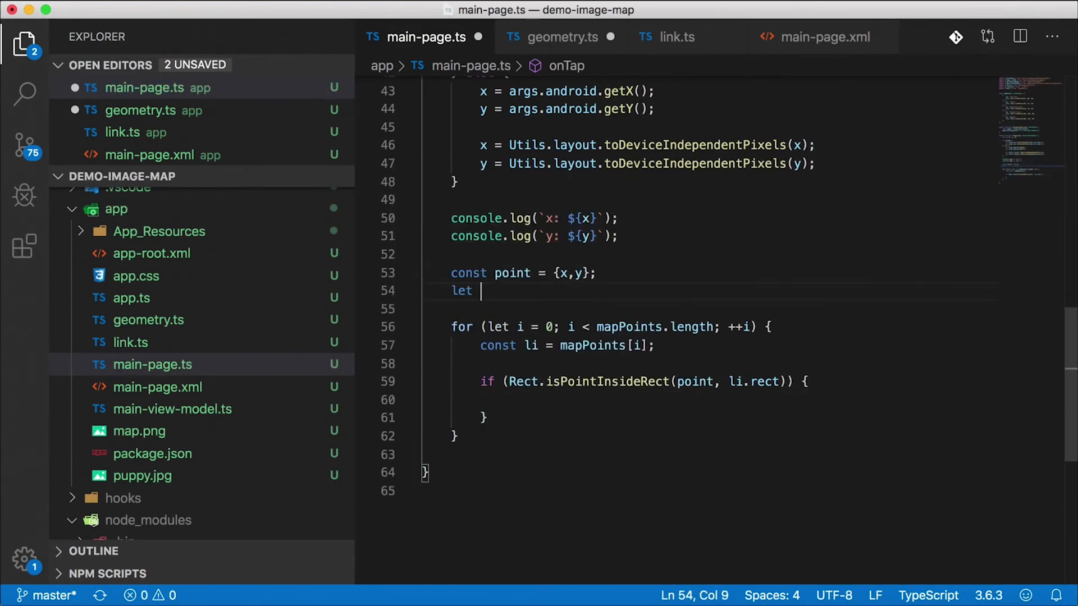
text(matchedLin)
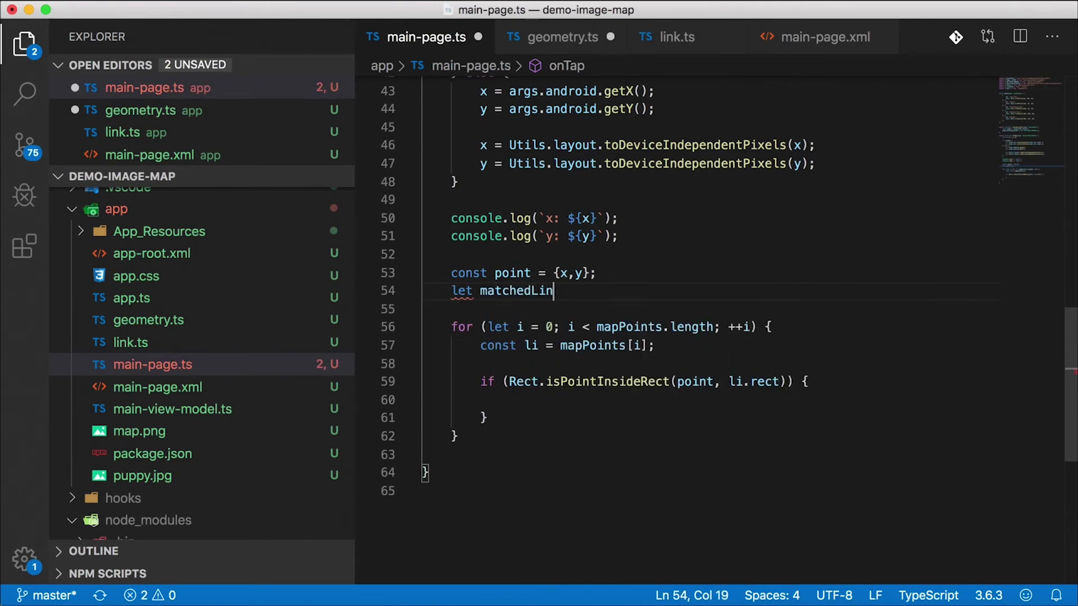
text(k: LinkItem)
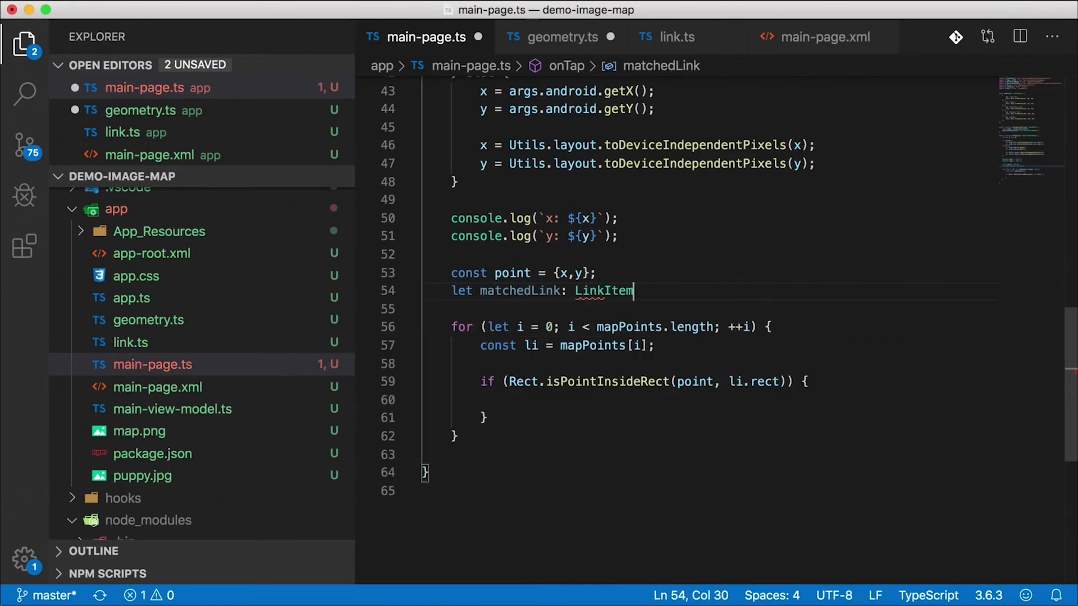
Inside the if, set matchedLink = li and break out of the loop.
click(512, 400)
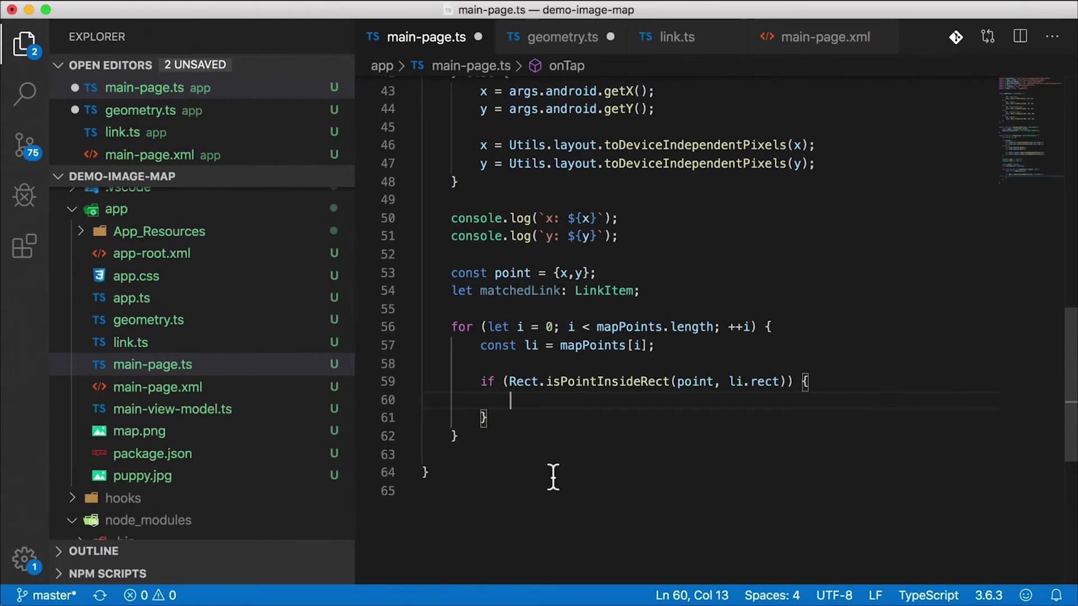
text(matchedLink)
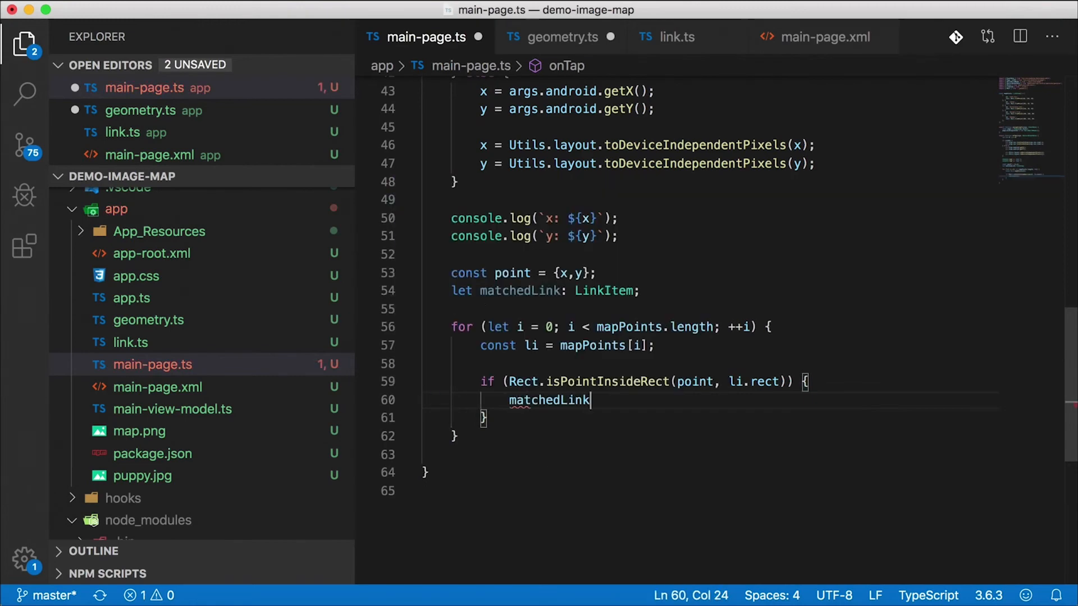
text(= li;)
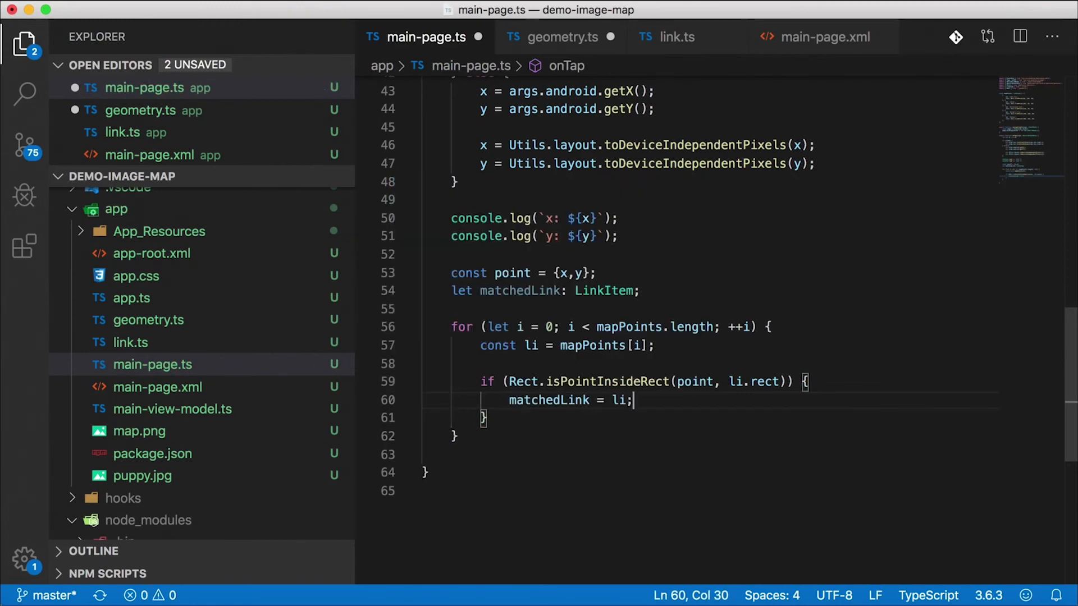
key(Enter)
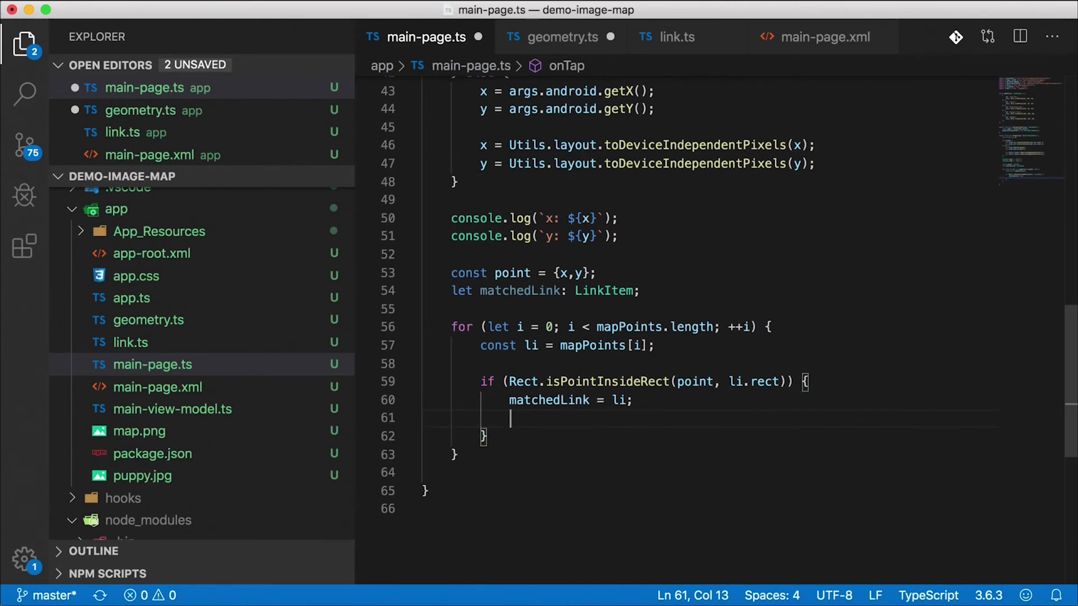
text(break;)
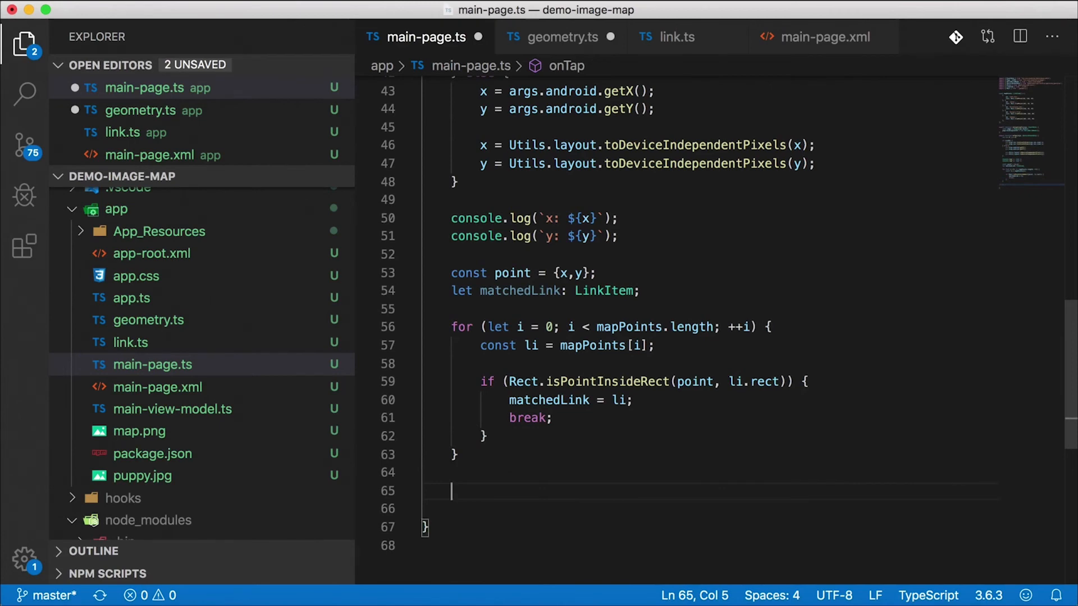
After the loop add if (matchedLink) with alert(matchedLink.id).
double_click(549, 400)
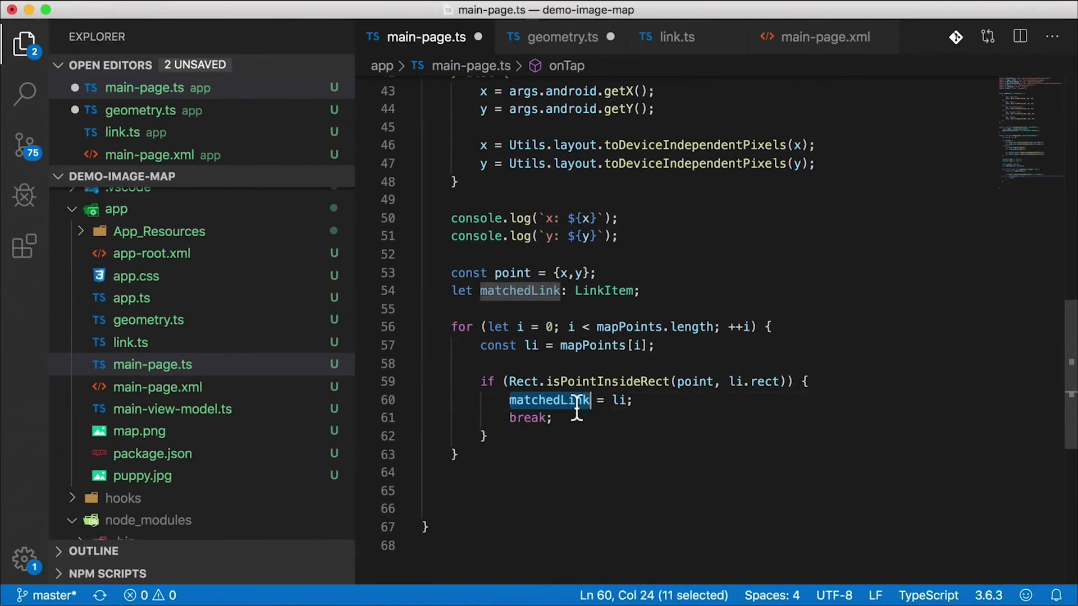
text(if ()
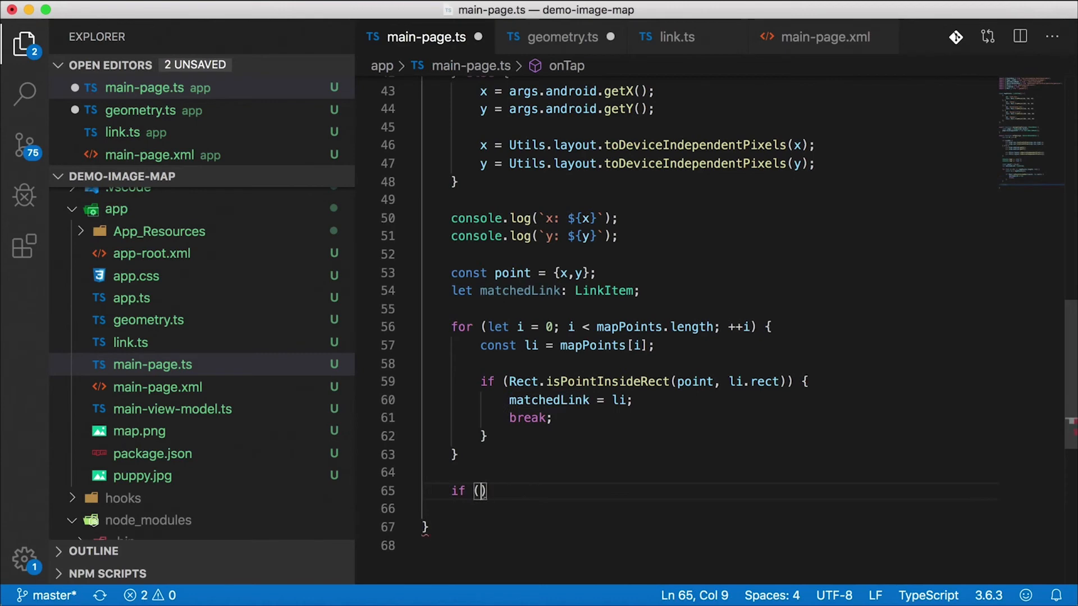
text(matchedLink)
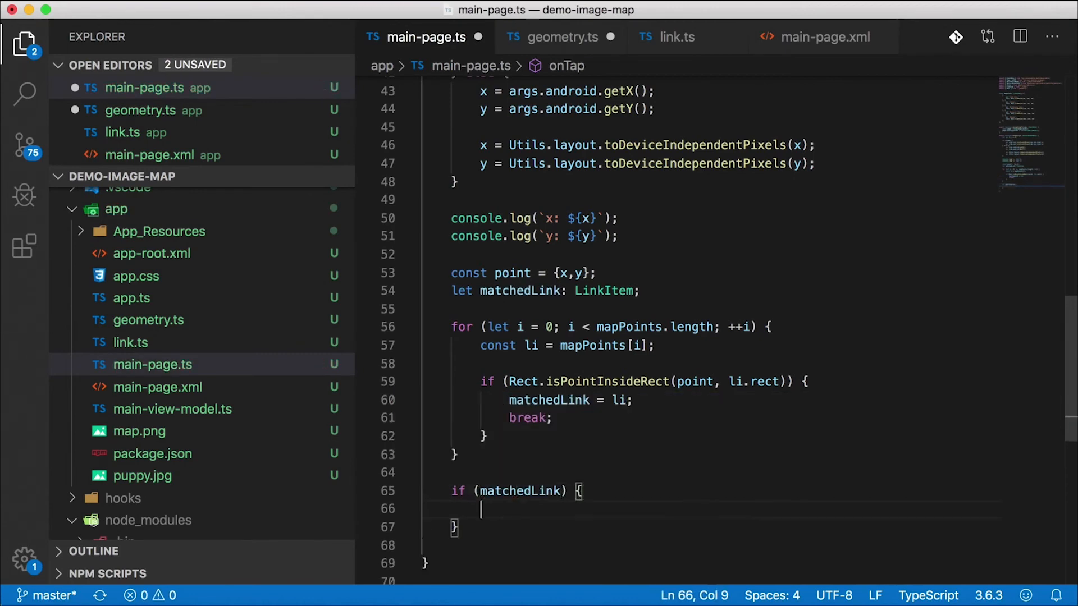
text(alert())
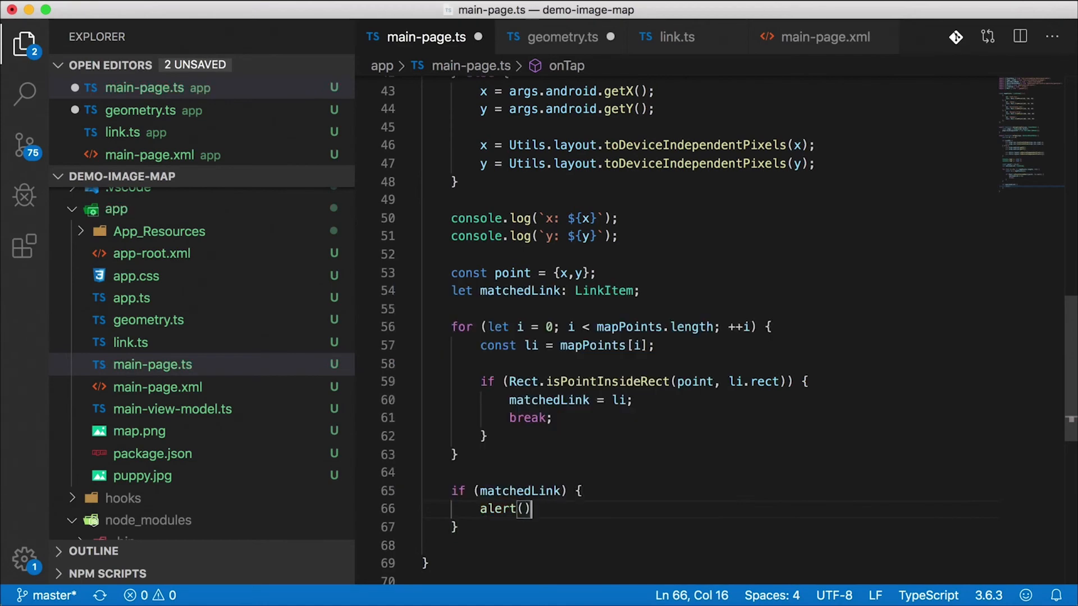
text(matchedLink.id)
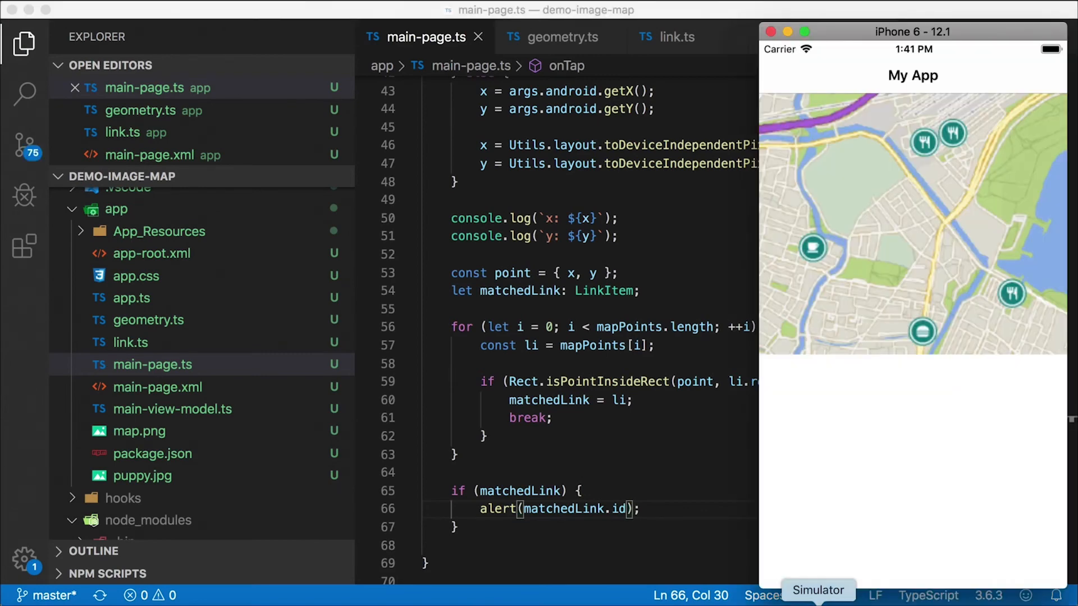
mouse_move(856, 179)
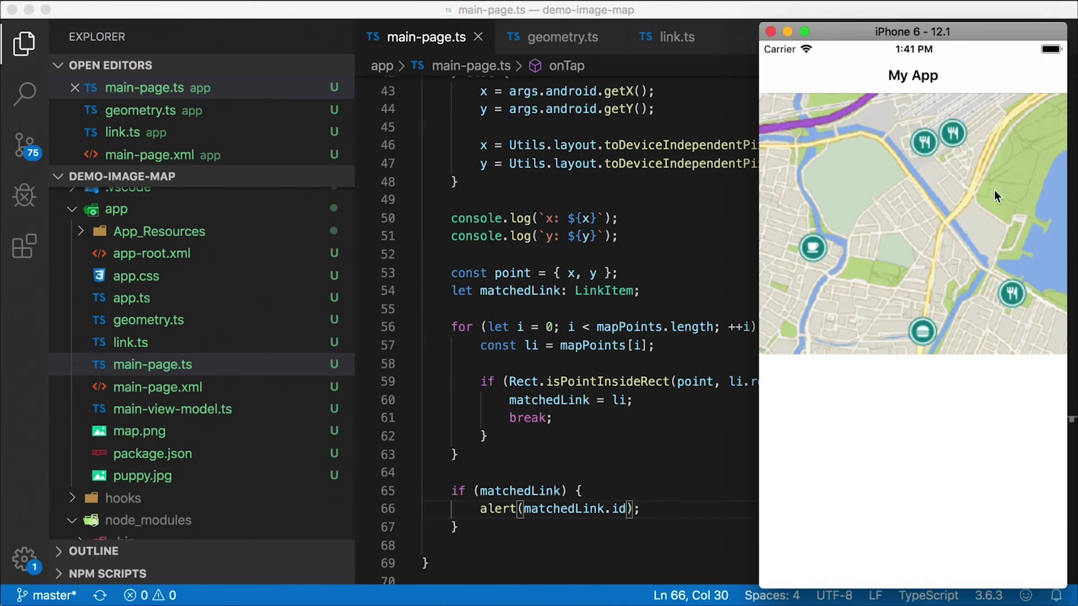
mouse_move(1014, 299)
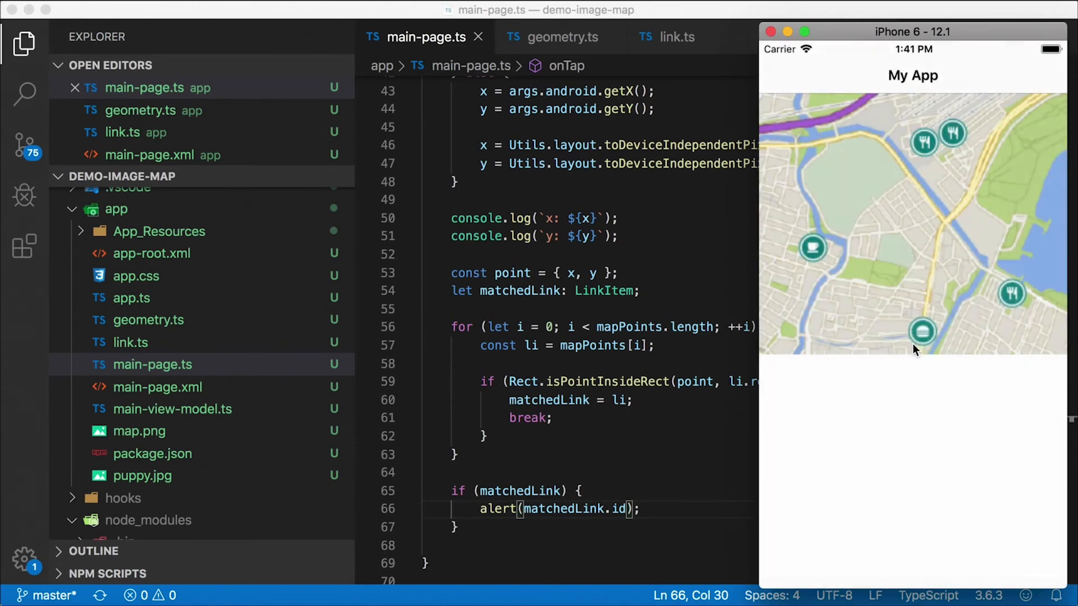
click(923, 332)
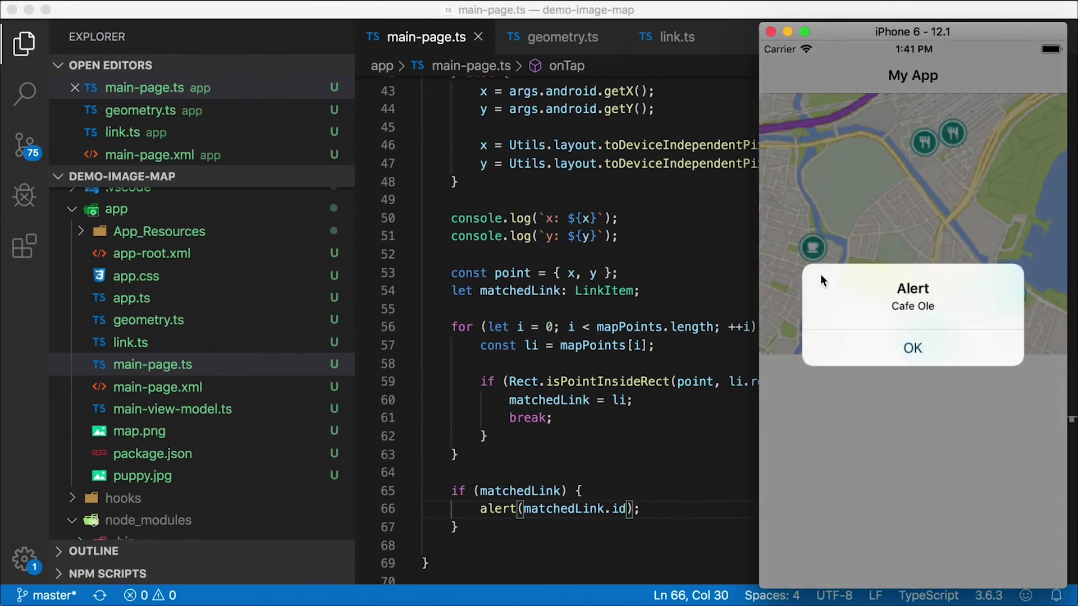
click(913, 348)
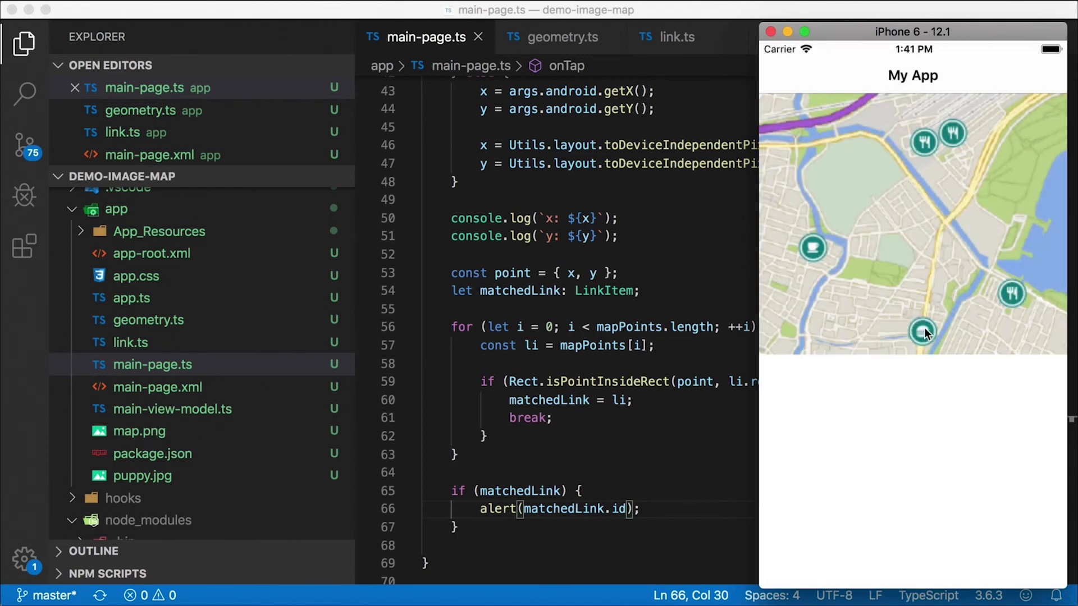
mouse_move(932, 236)
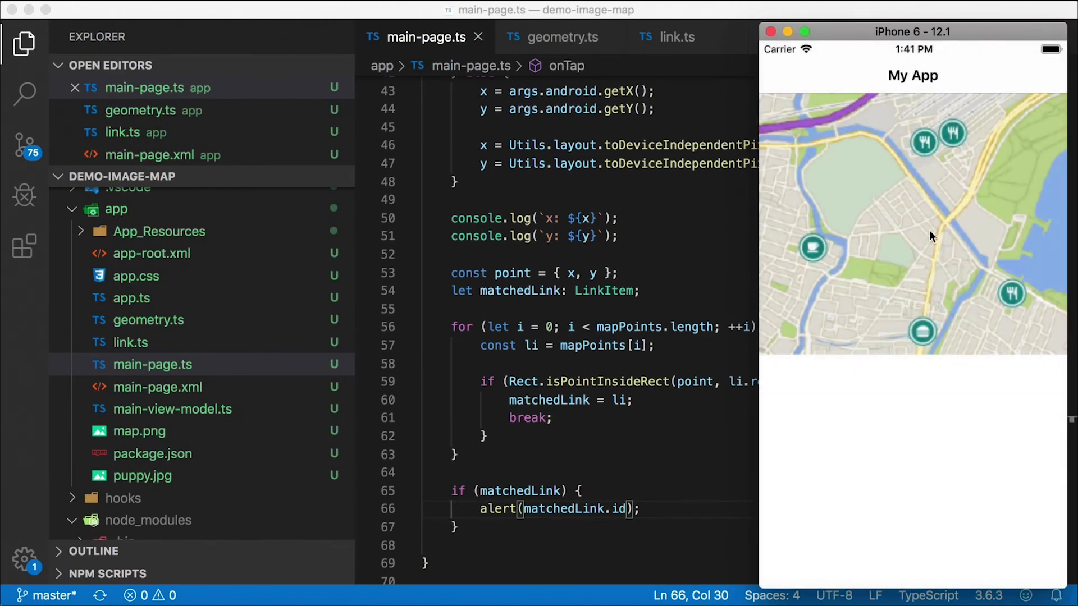
click(953, 133)
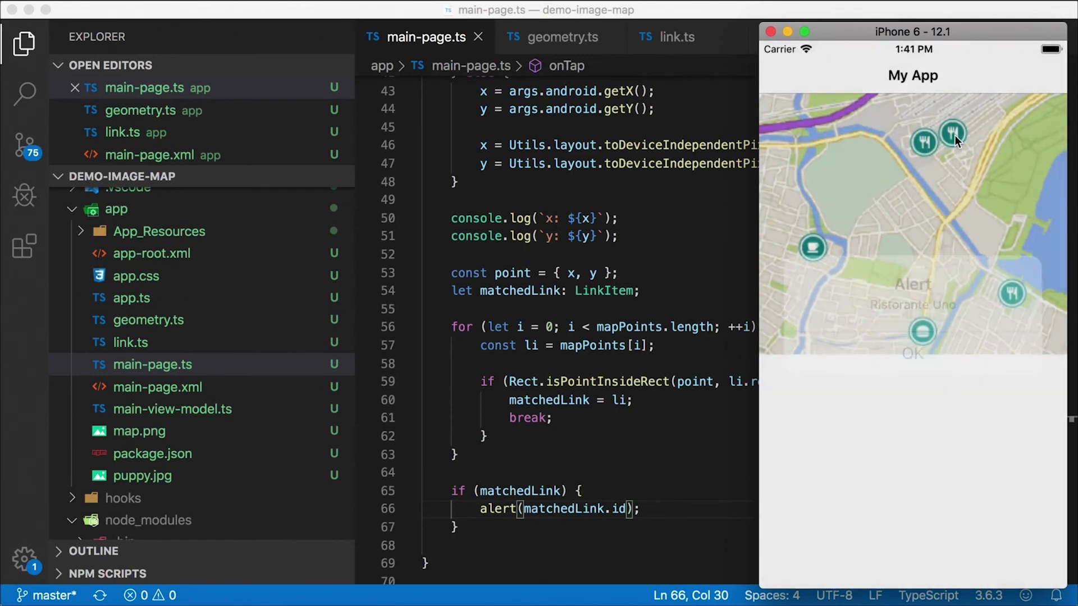
click(913, 357)
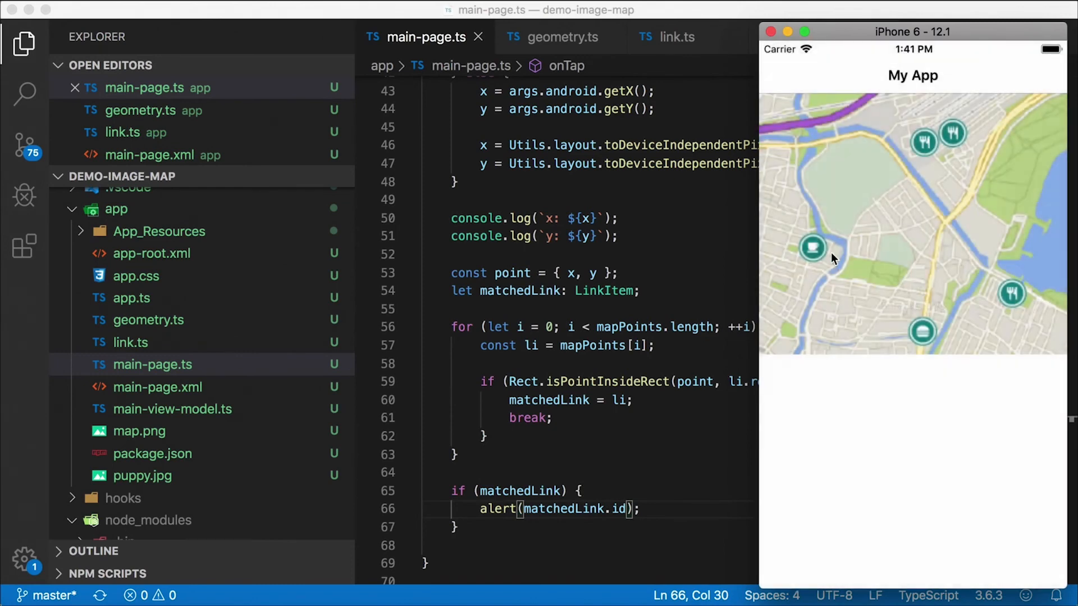
click(812, 250)
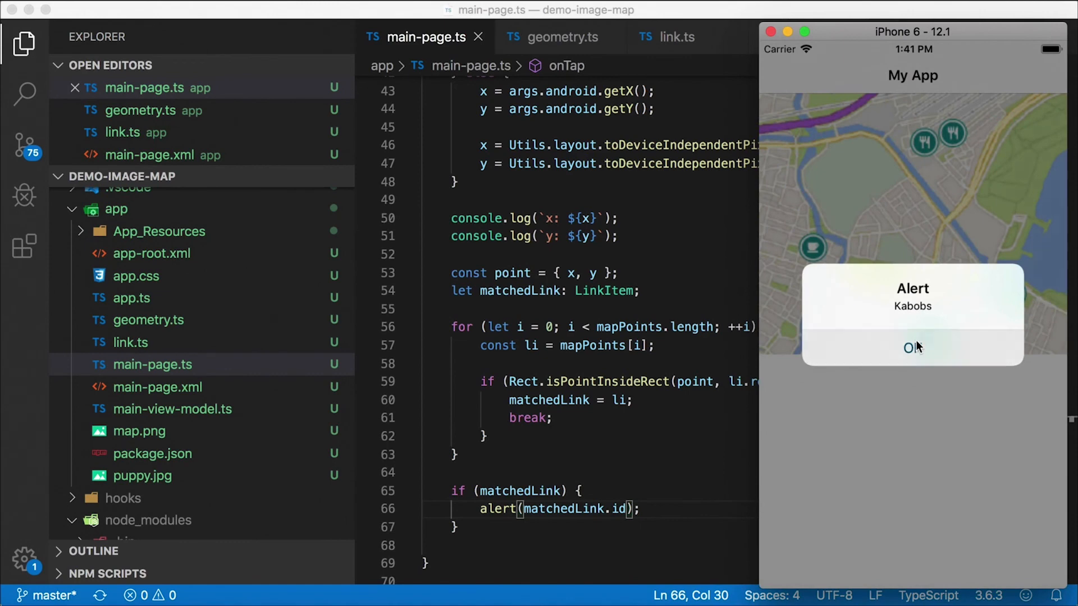
click(913, 347)
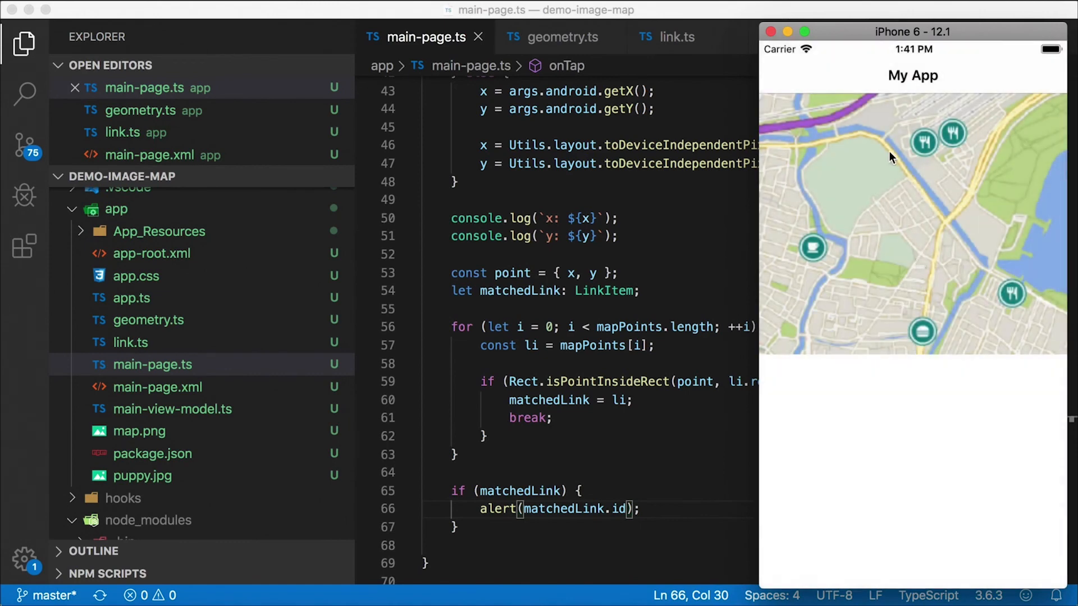
mouse_move(834, 254)
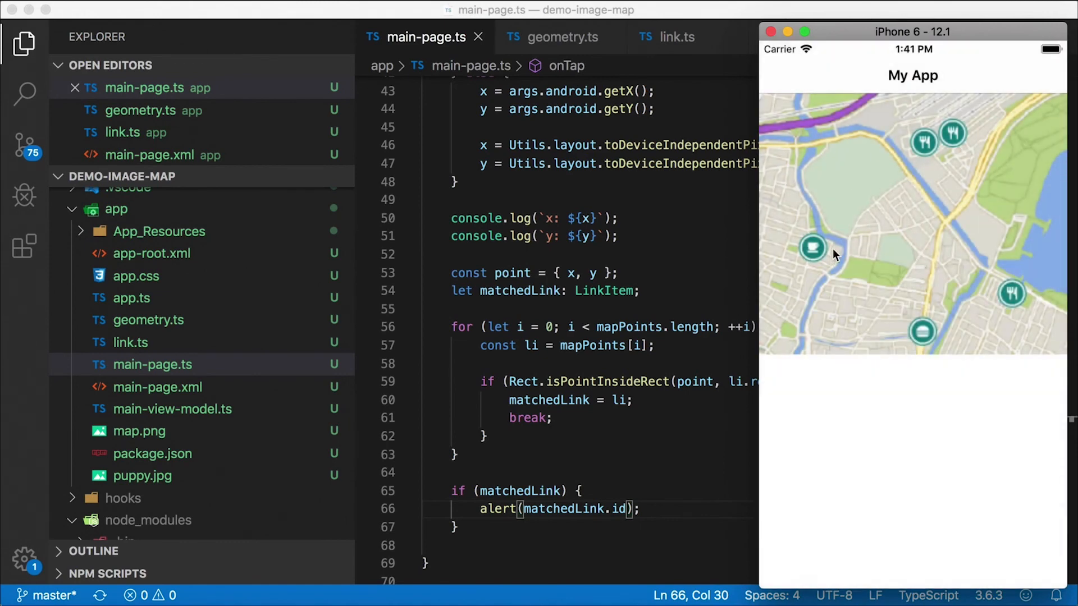
mouse_move(831, 267)
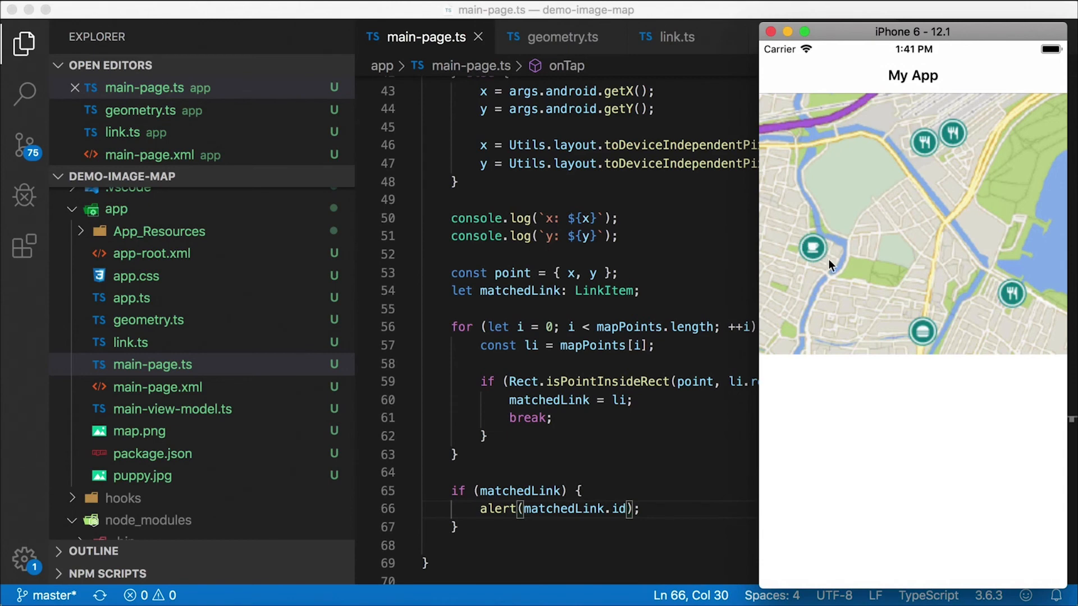
mouse_move(864, 263)
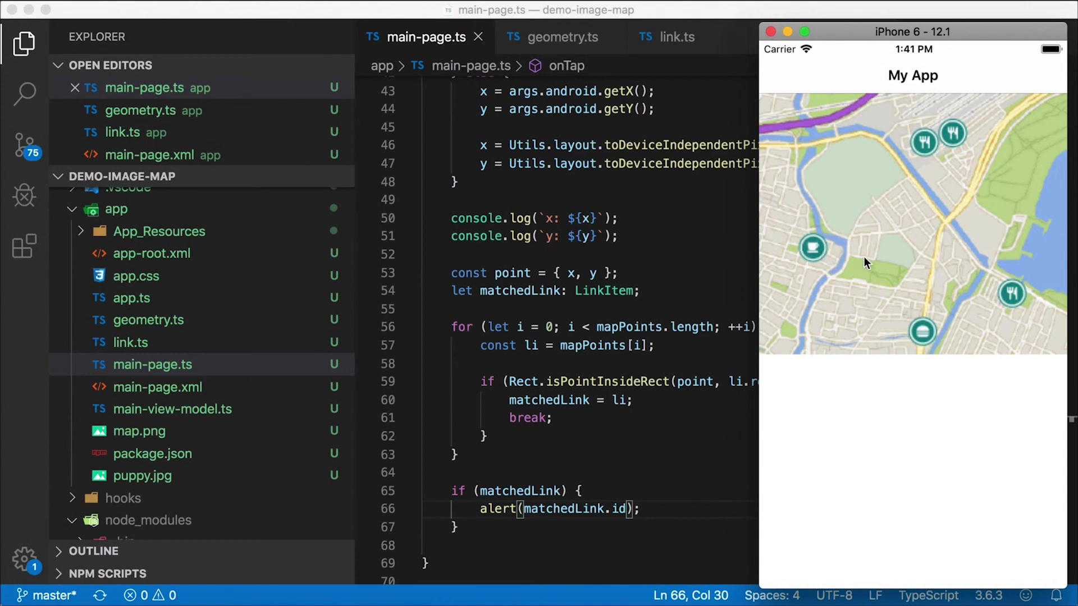
mouse_move(846, 256)
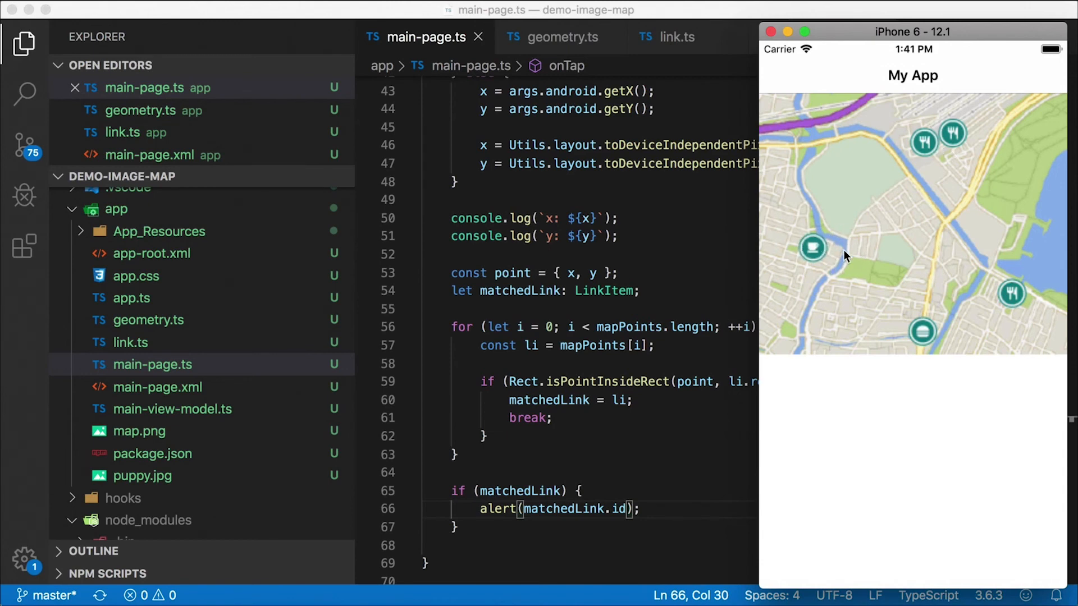
mouse_move(819, 251)
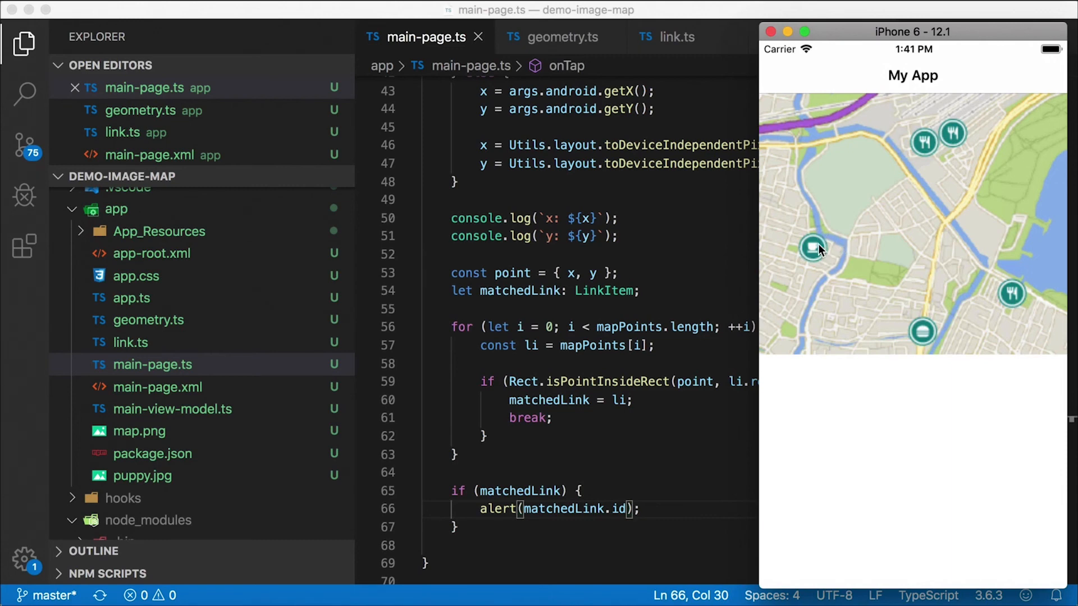
mouse_move(937, 345)
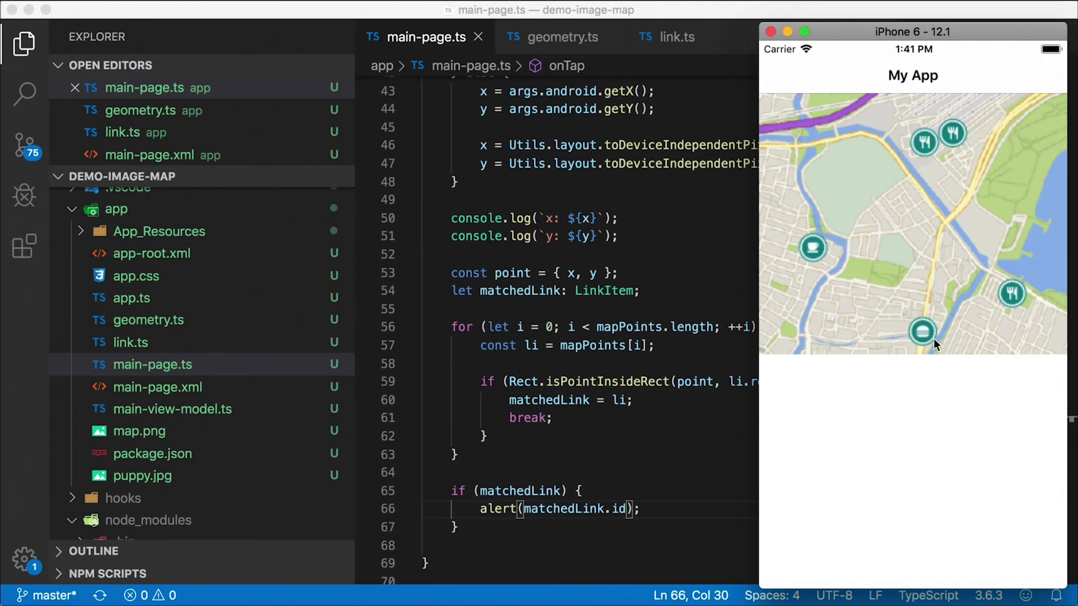
mouse_move(926, 268)
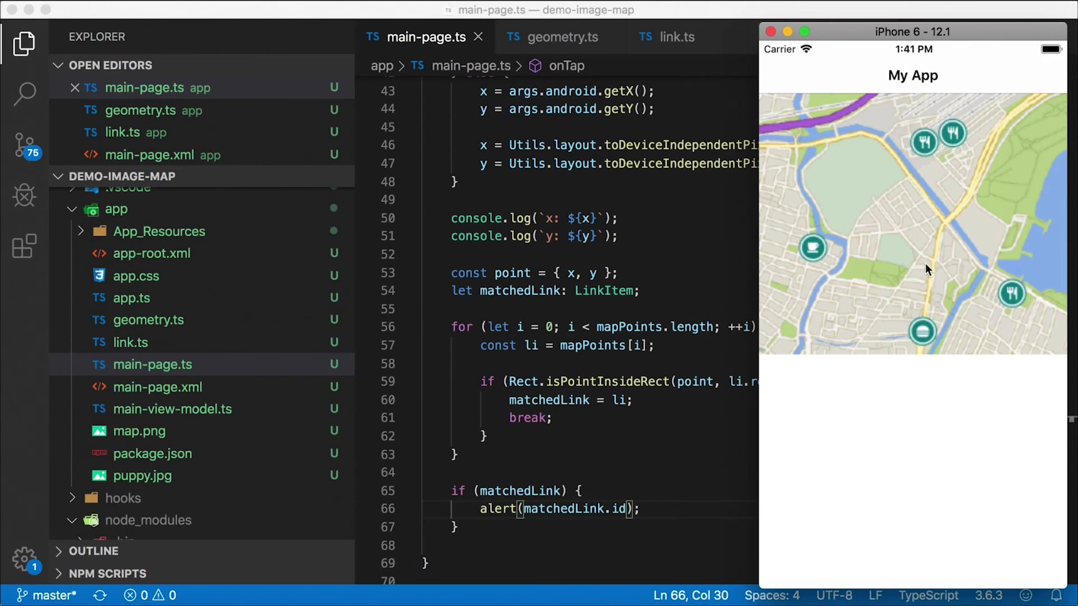